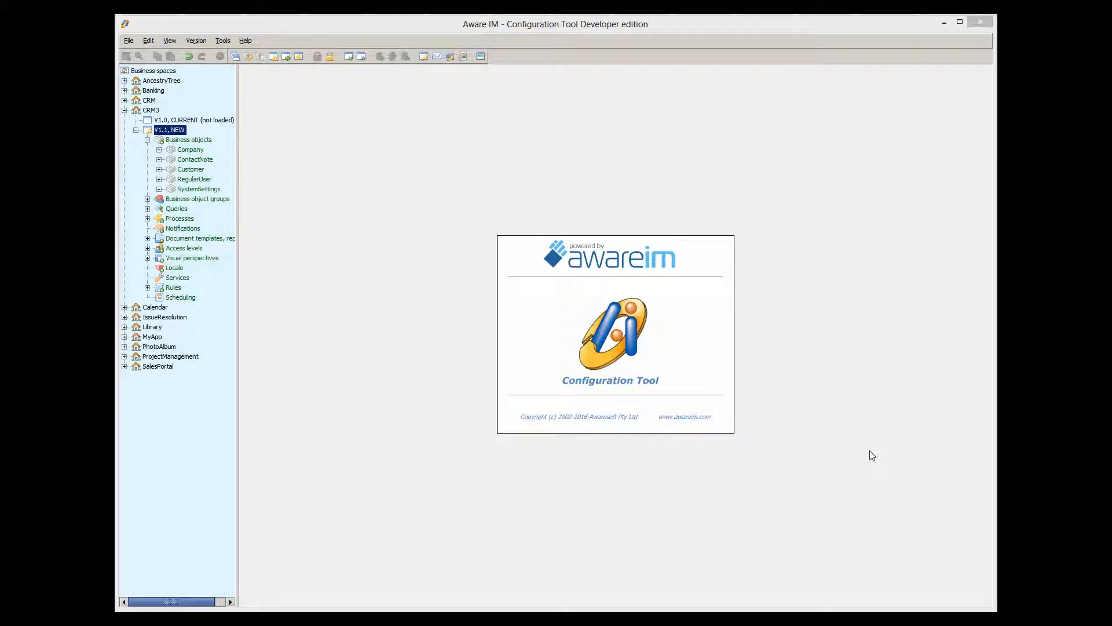
mouse_move(905, 424)
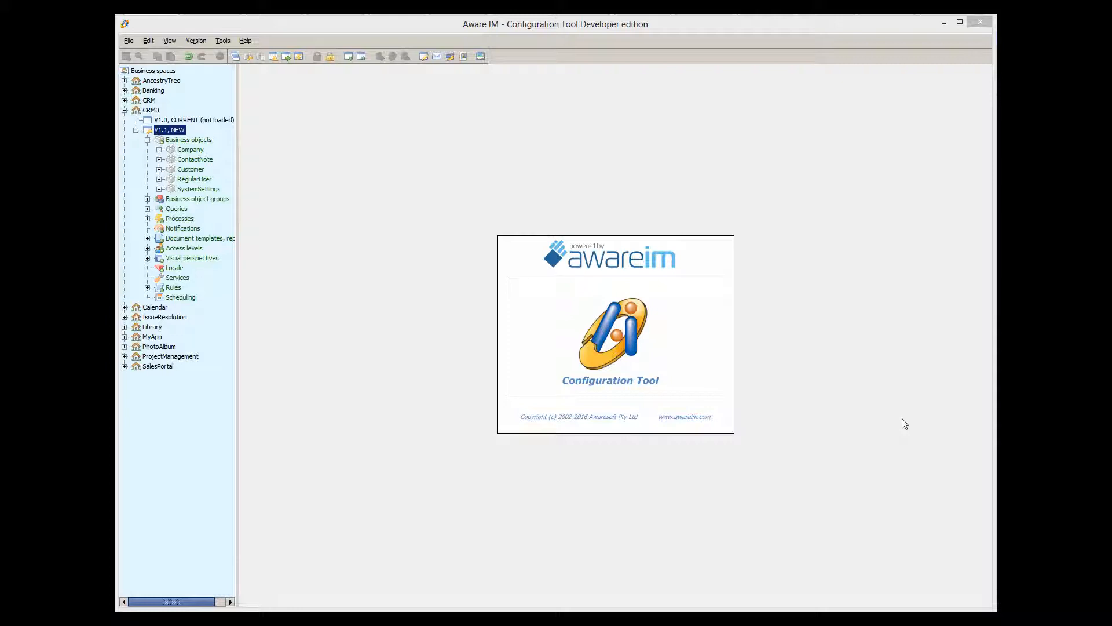
mouse_move(207, 178)
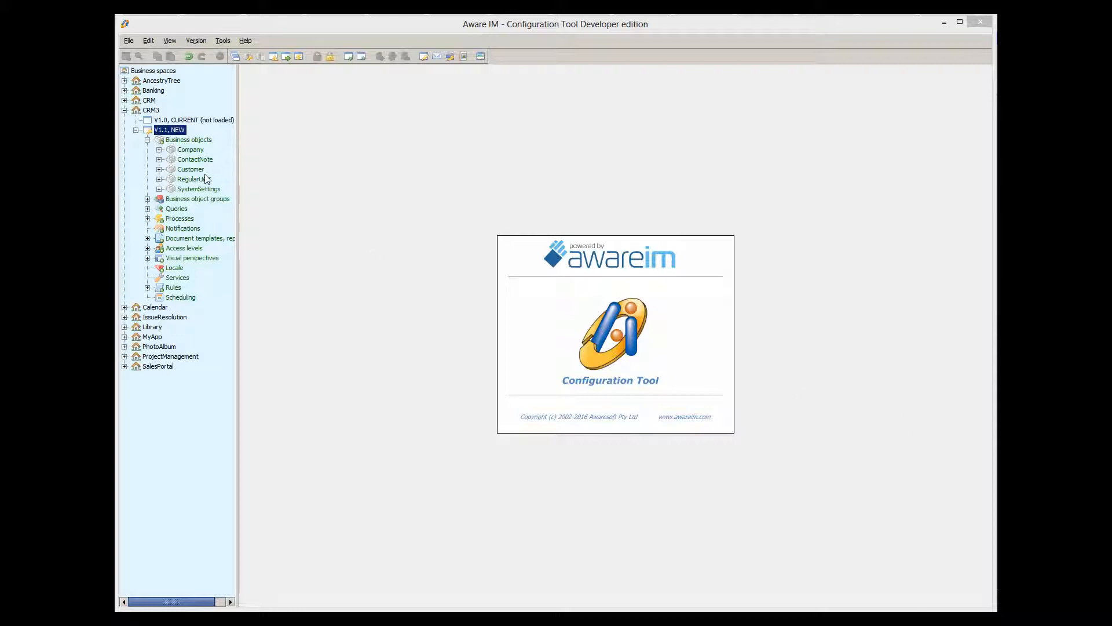
Add a BIO attribute of type Document, stored in the database, to Customer
double_click(191, 169)
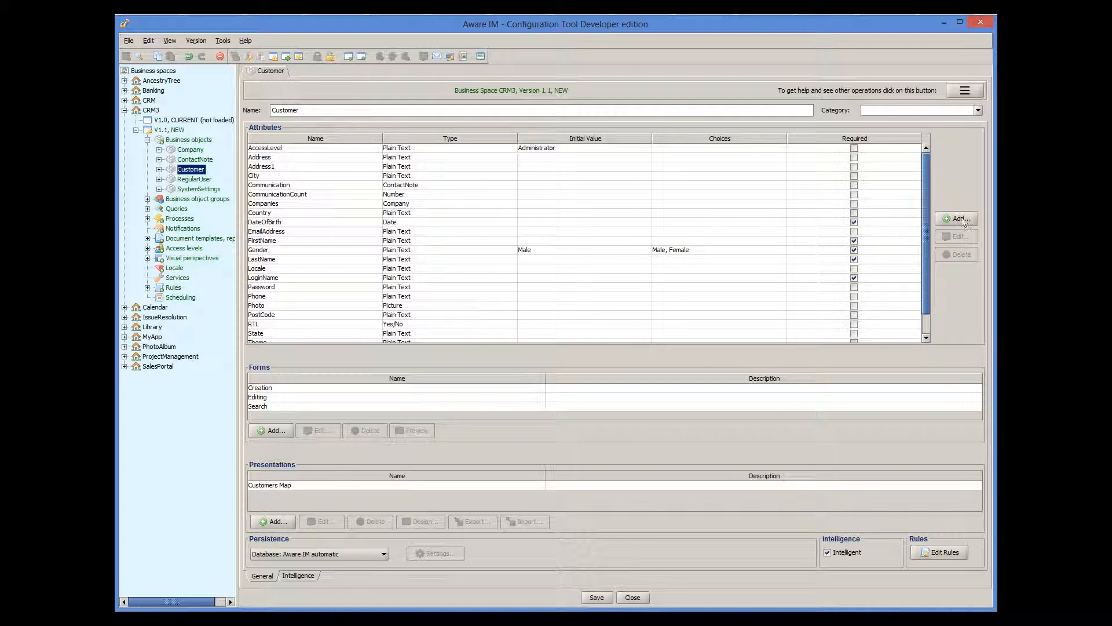
click(956, 218)
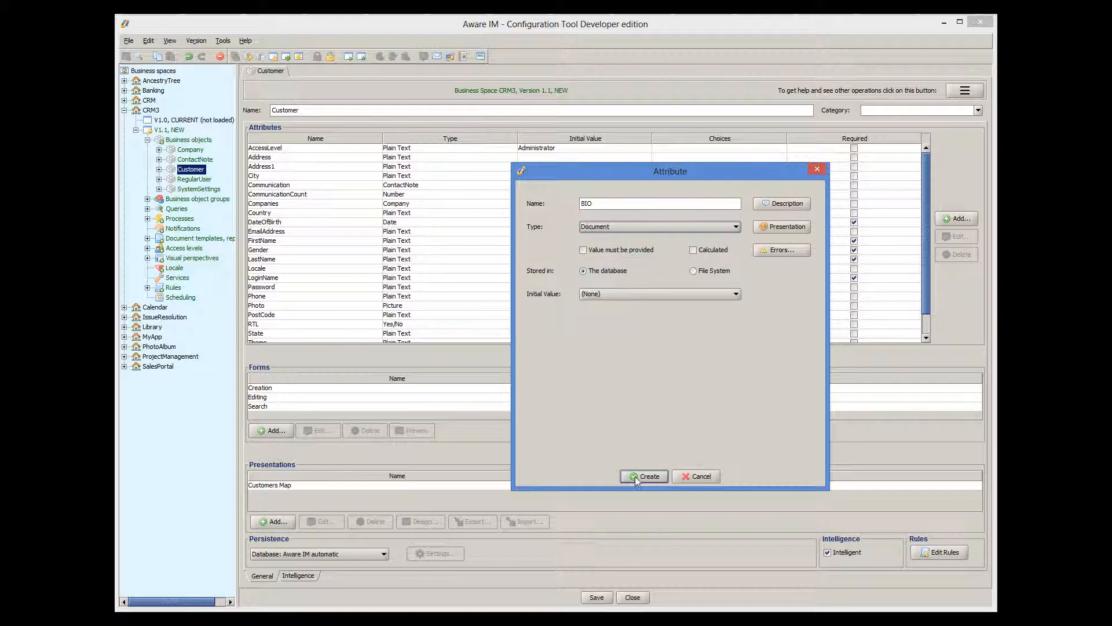
click(644, 476)
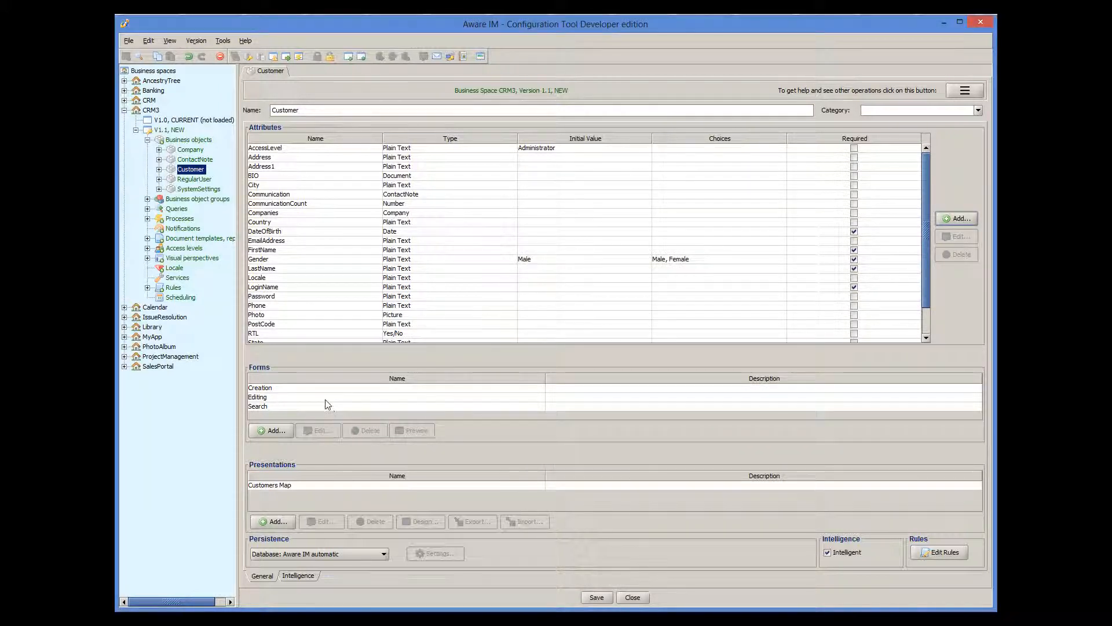
Insert BIO into the Customer Editing form layout and apply it to all group objects
double_click(258, 396)
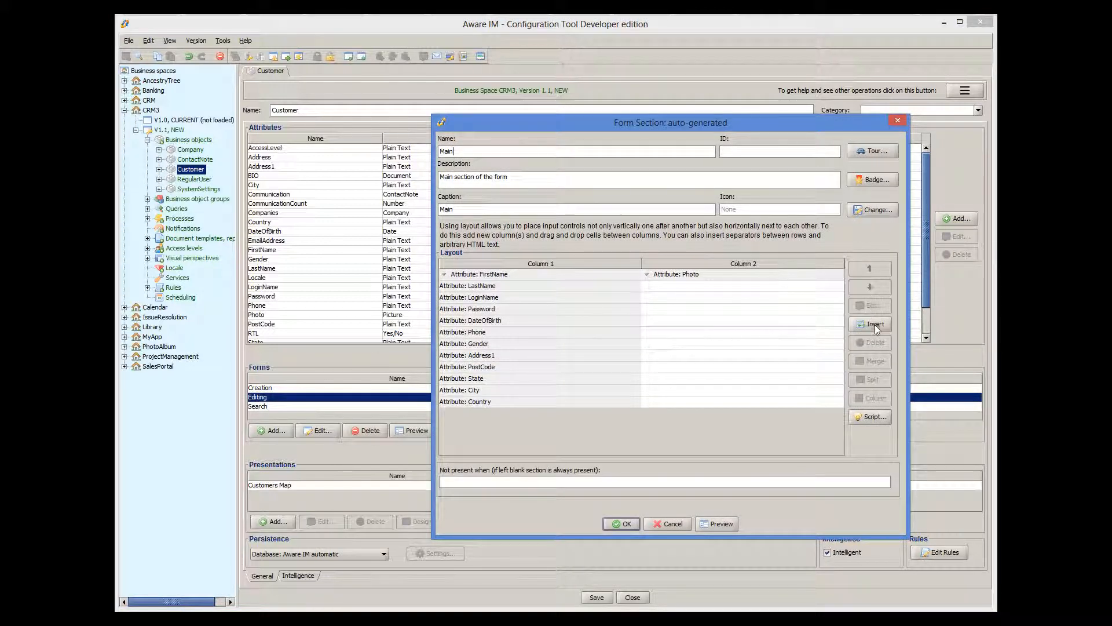
click(870, 324)
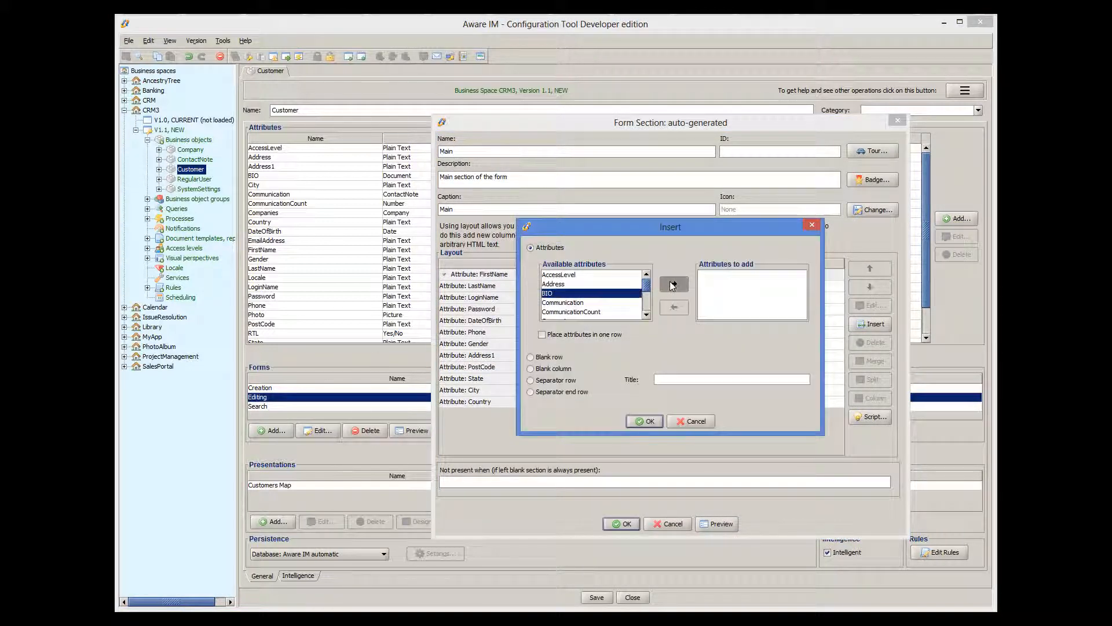
click(644, 421)
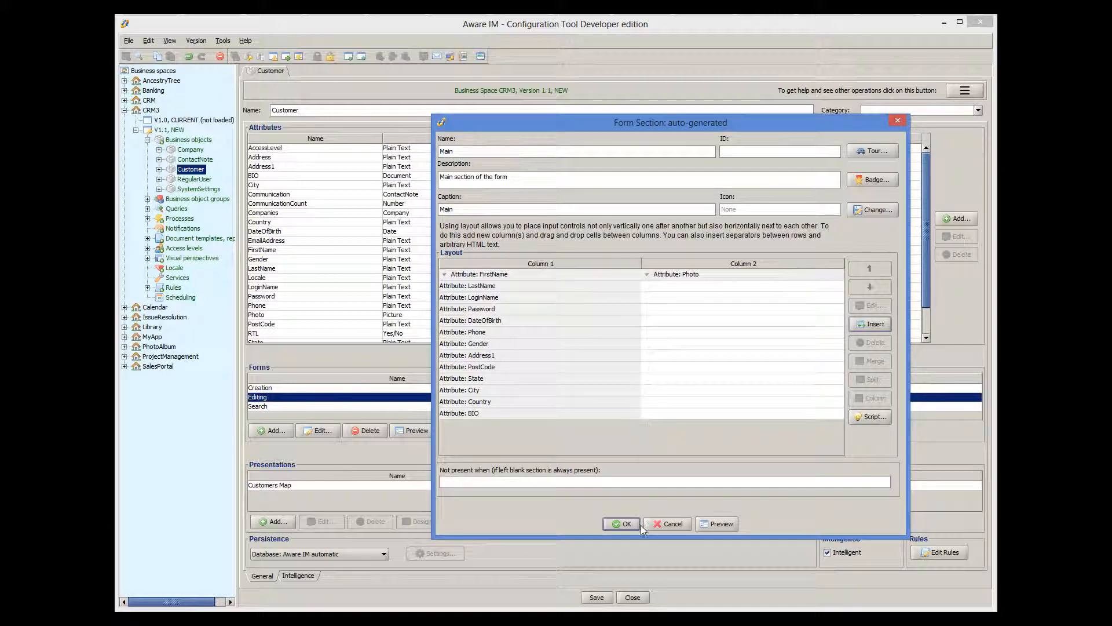
click(621, 523)
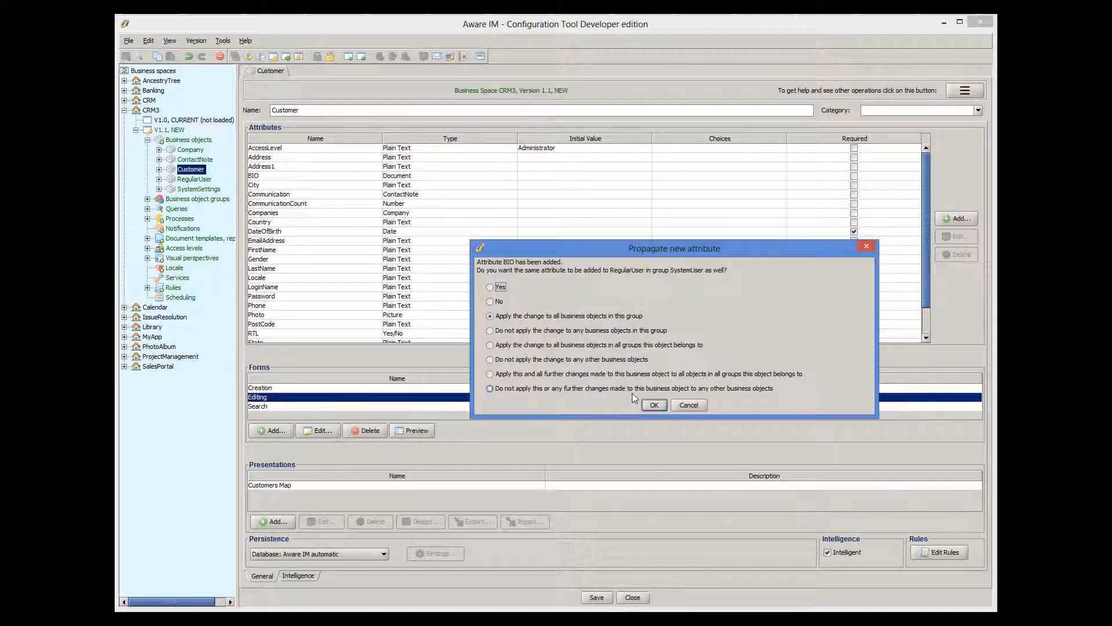
click(653, 404)
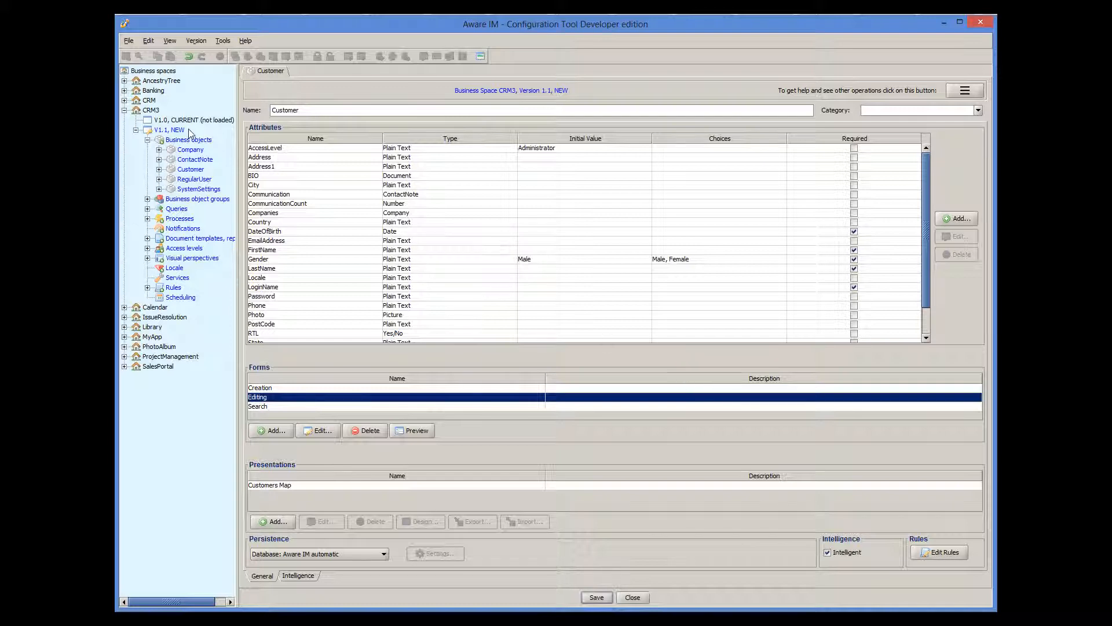
Run Test on CRM3 version 1.1, accepting the test data options
right_click(170, 129)
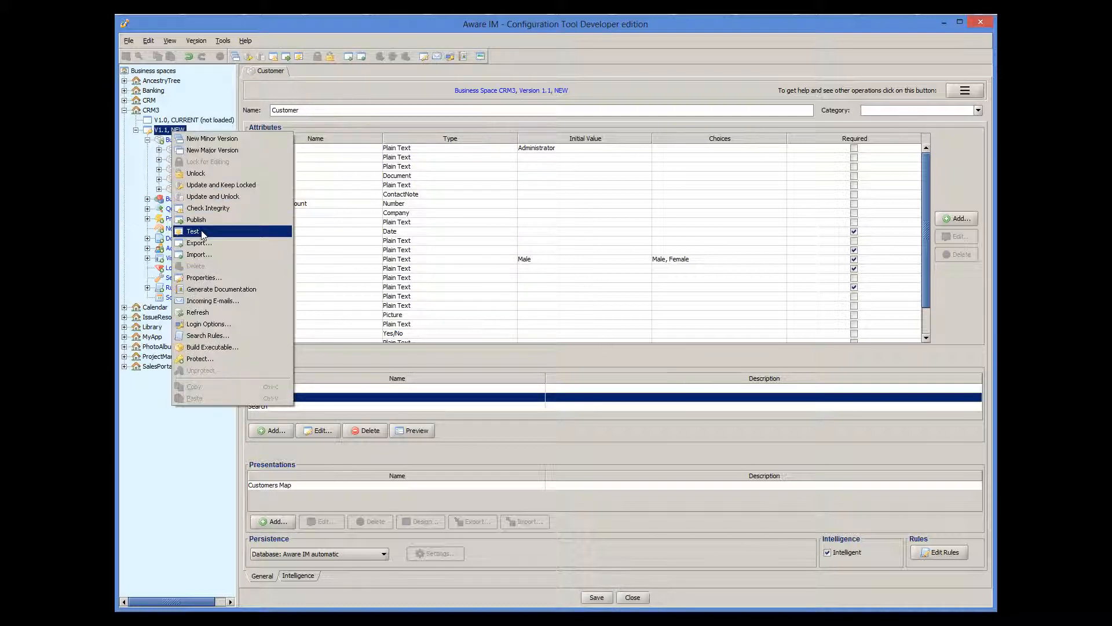
click(193, 231)
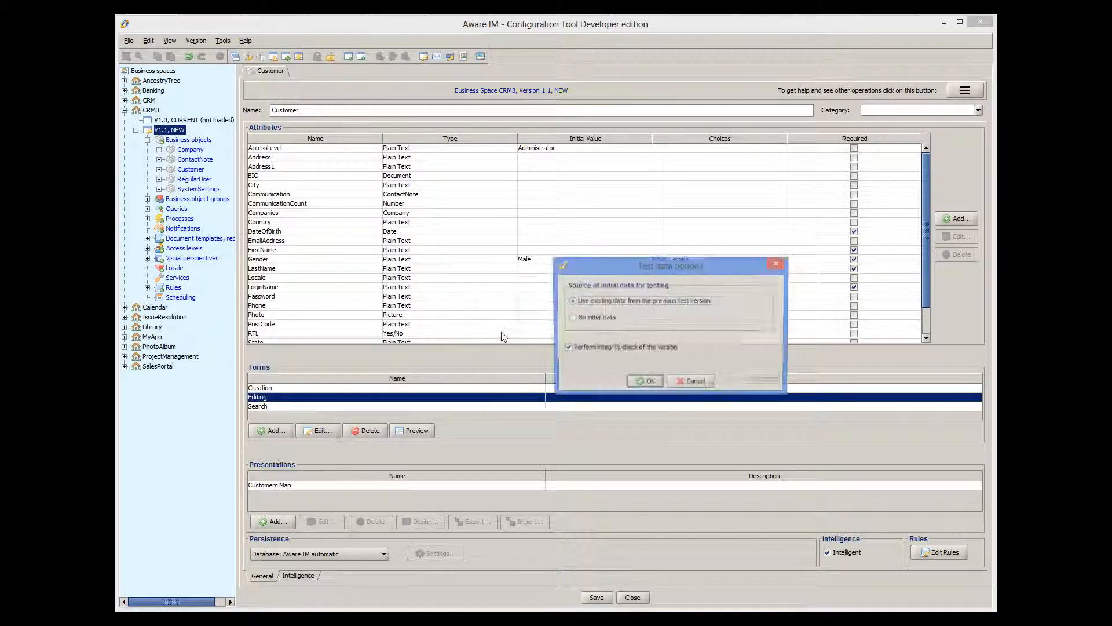
click(644, 380)
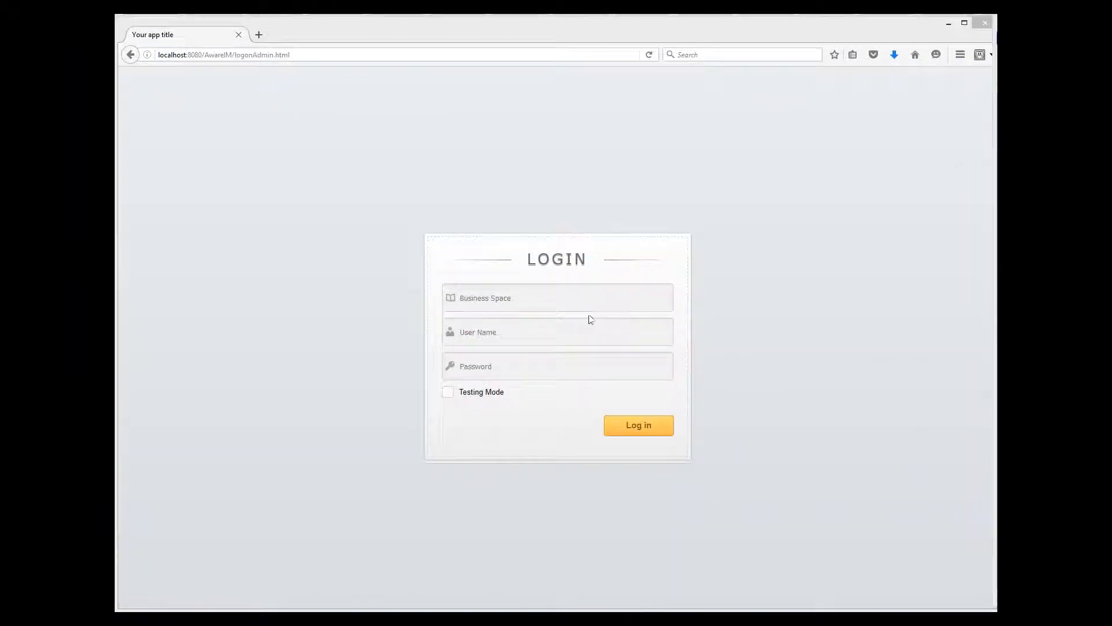
Log in to business space CRM3 with Testing Mode enabled
text(CRM3)
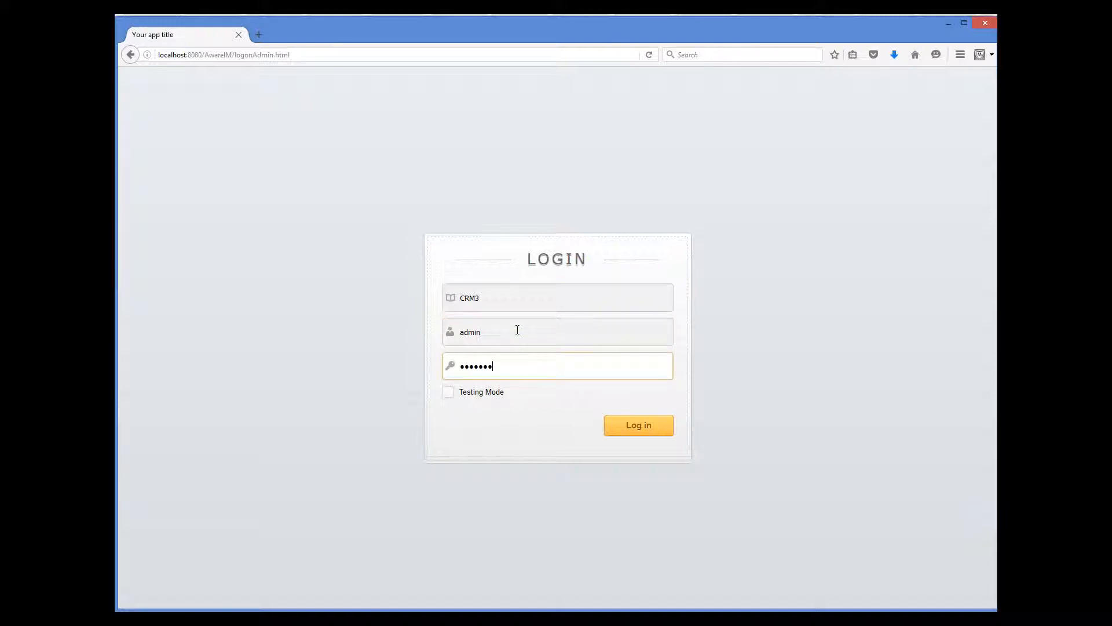
click(447, 392)
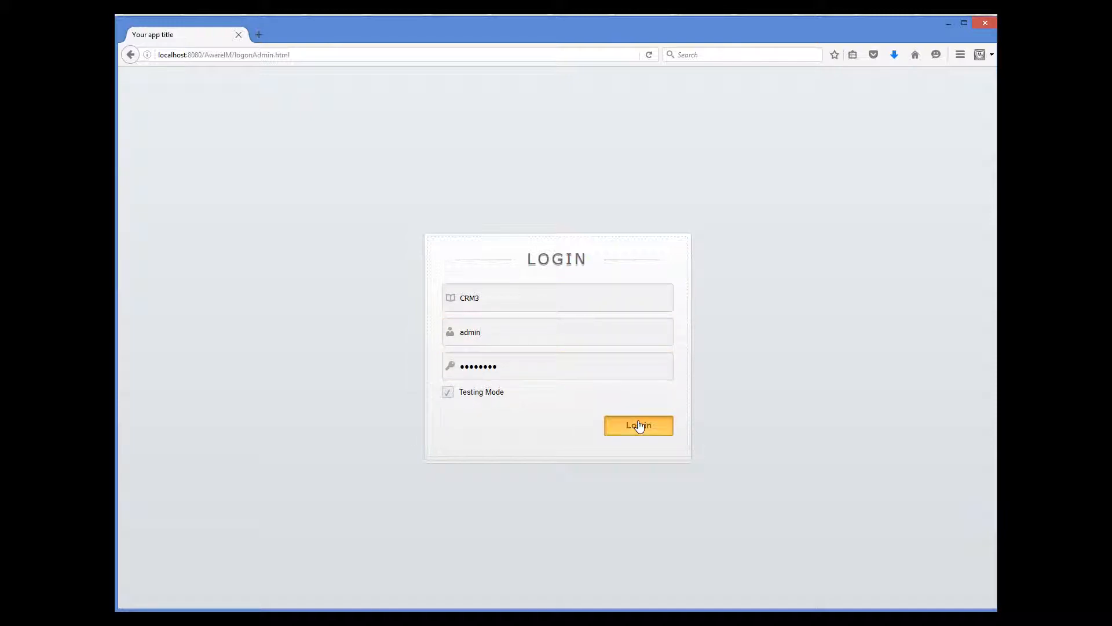
click(638, 425)
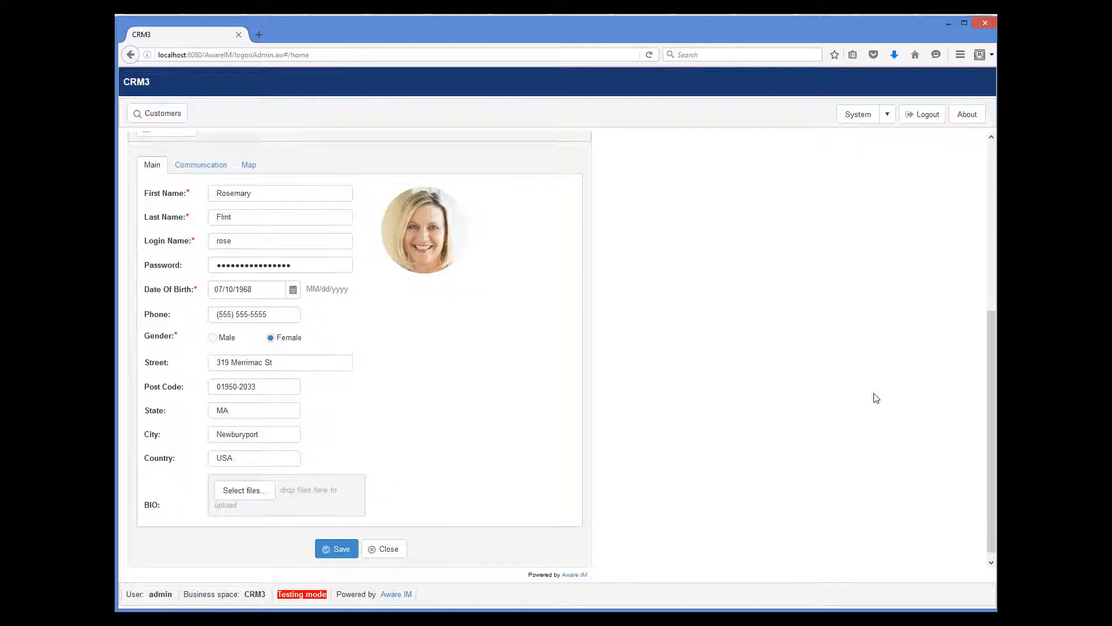
mouse_move(278, 549)
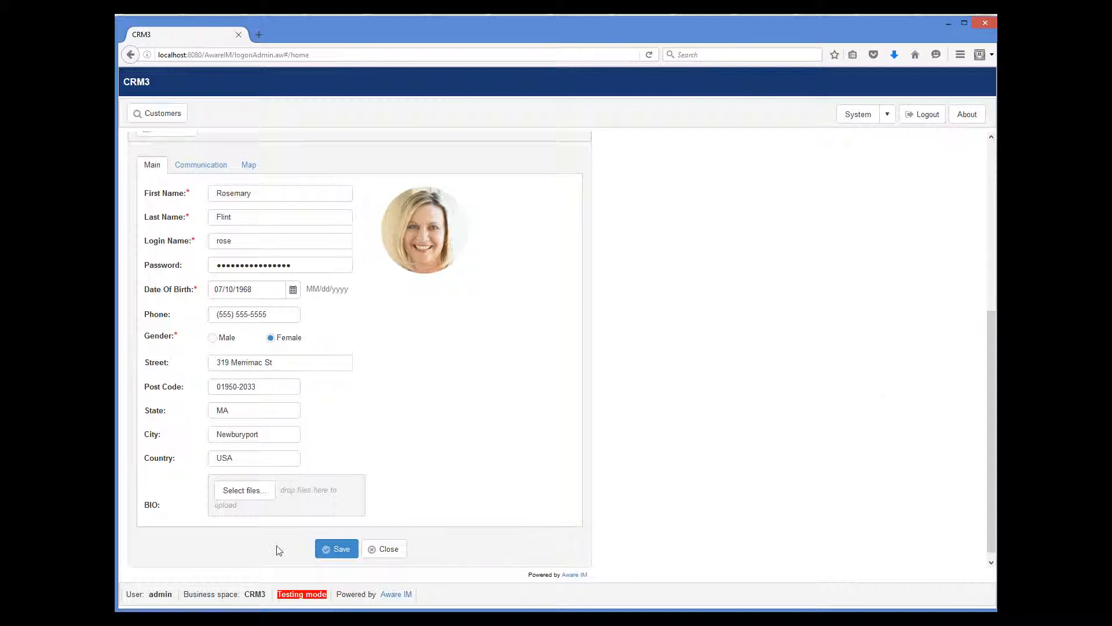
click(244, 490)
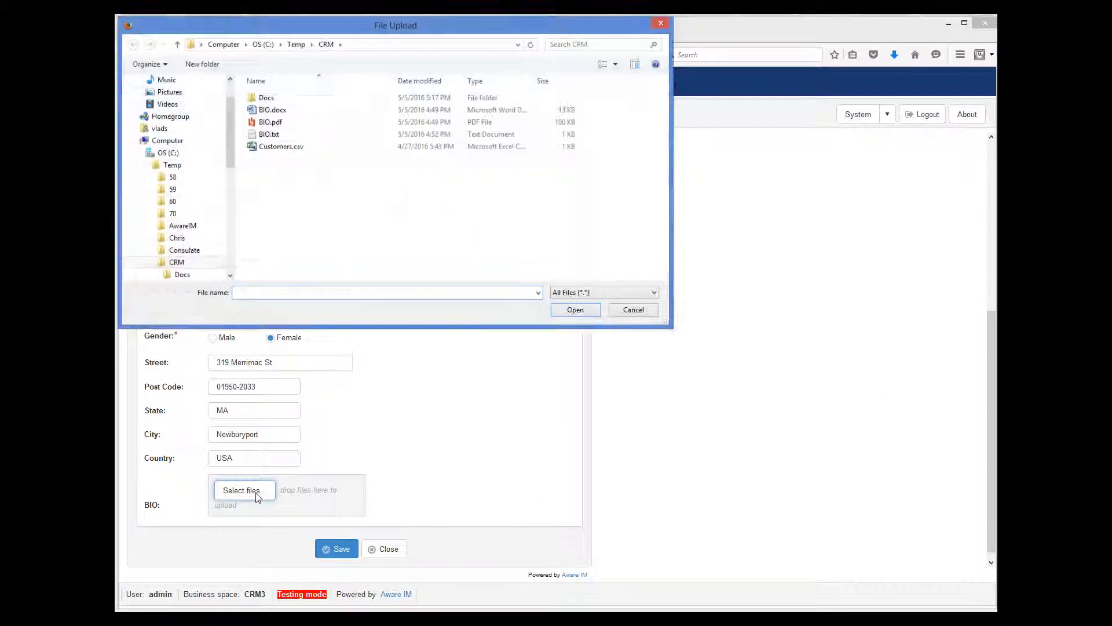
click(271, 122)
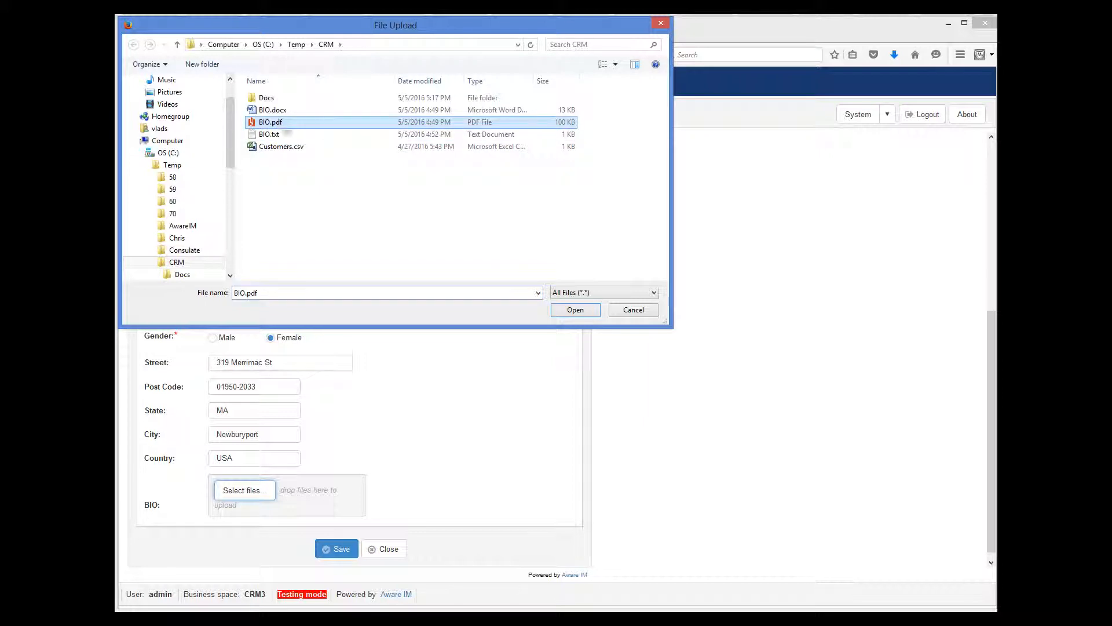
click(575, 310)
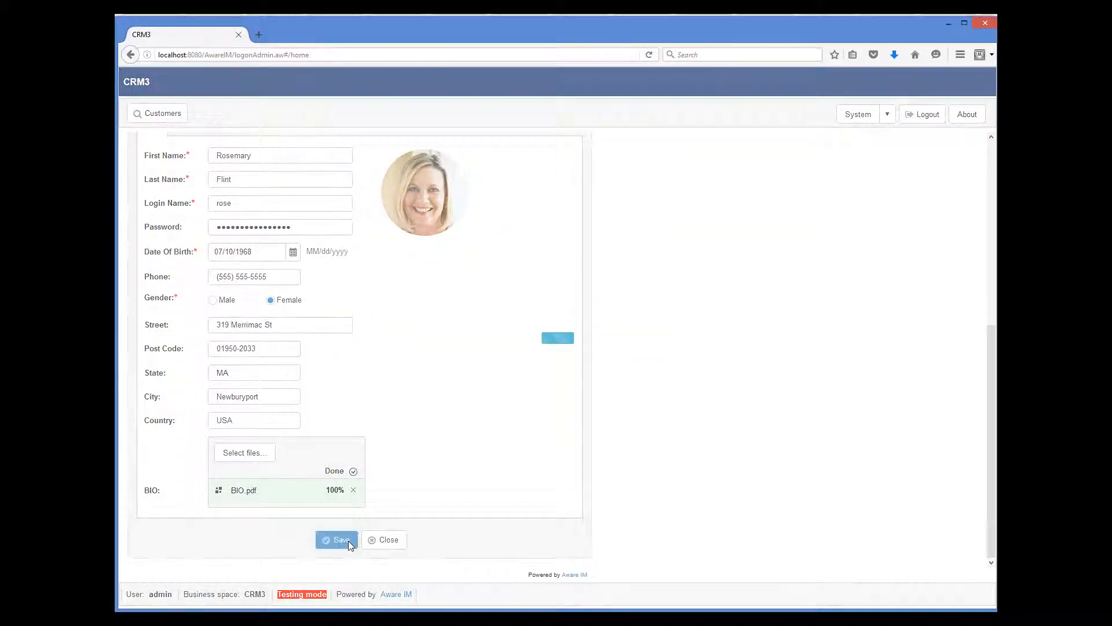
click(337, 540)
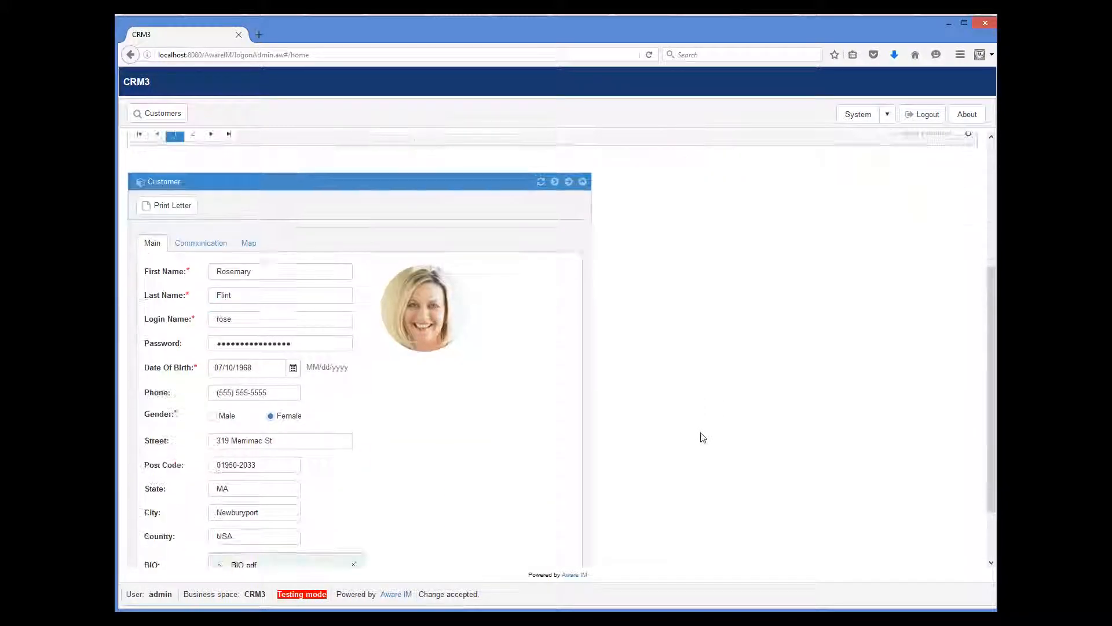
scroll(down, 3)
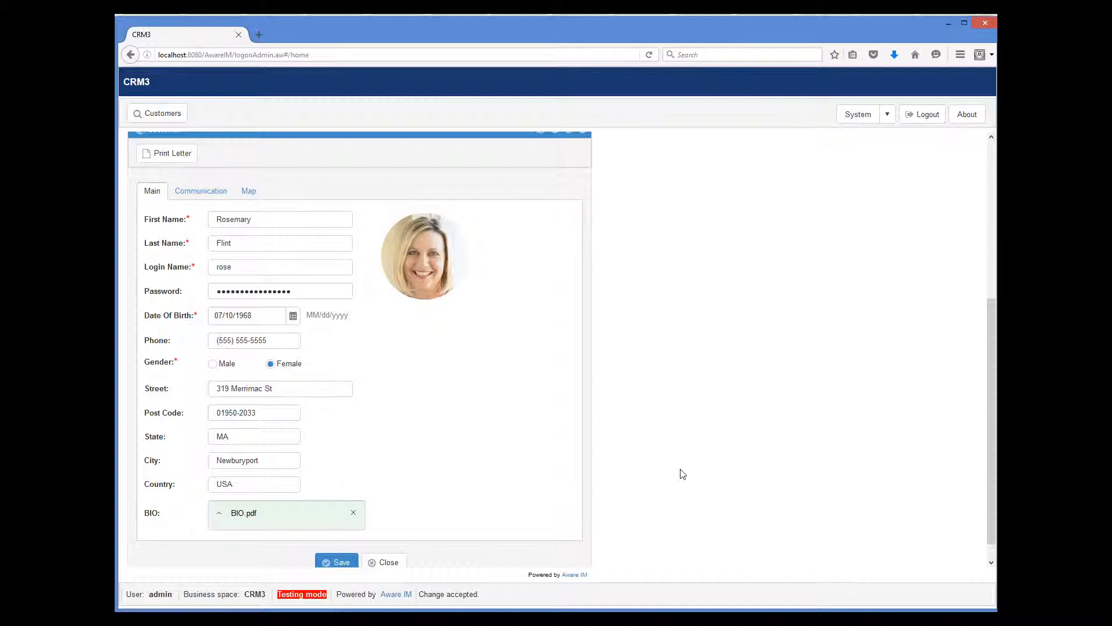
mouse_move(308, 519)
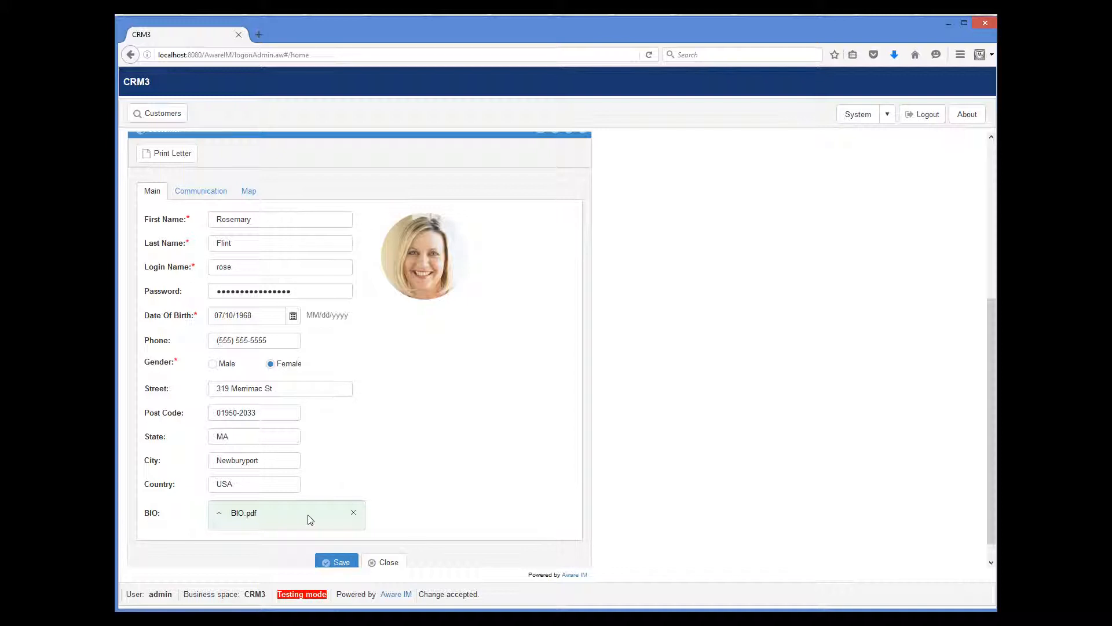
Preview the uploaded BIO.pdf biography, close it, and return to the configuration tool
click(243, 513)
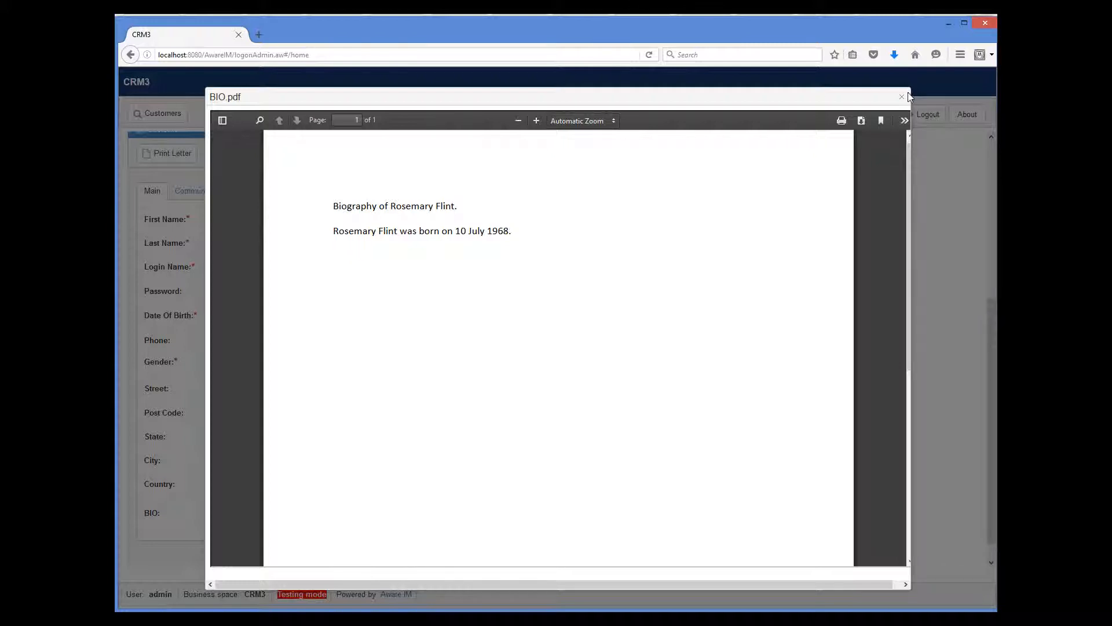
click(902, 96)
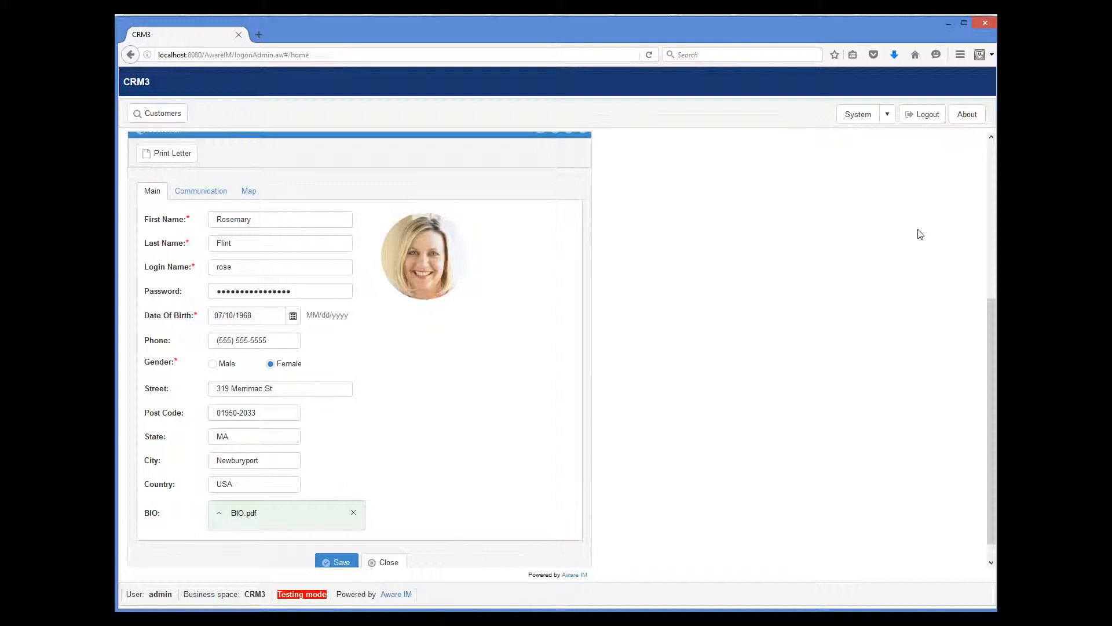
mouse_move(395, 402)
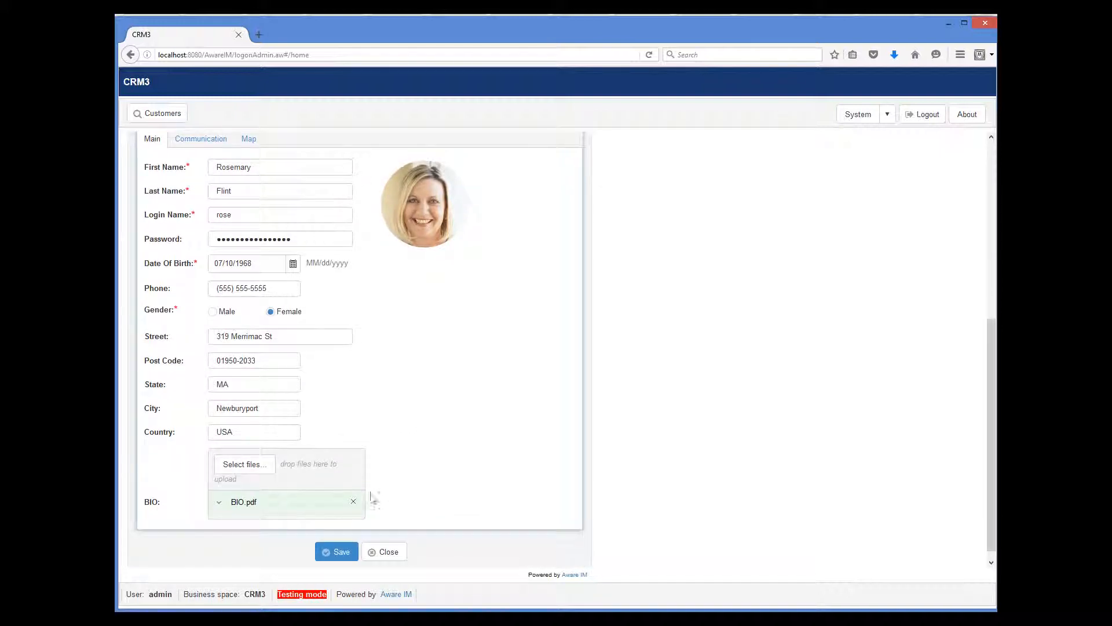
click(352, 501)
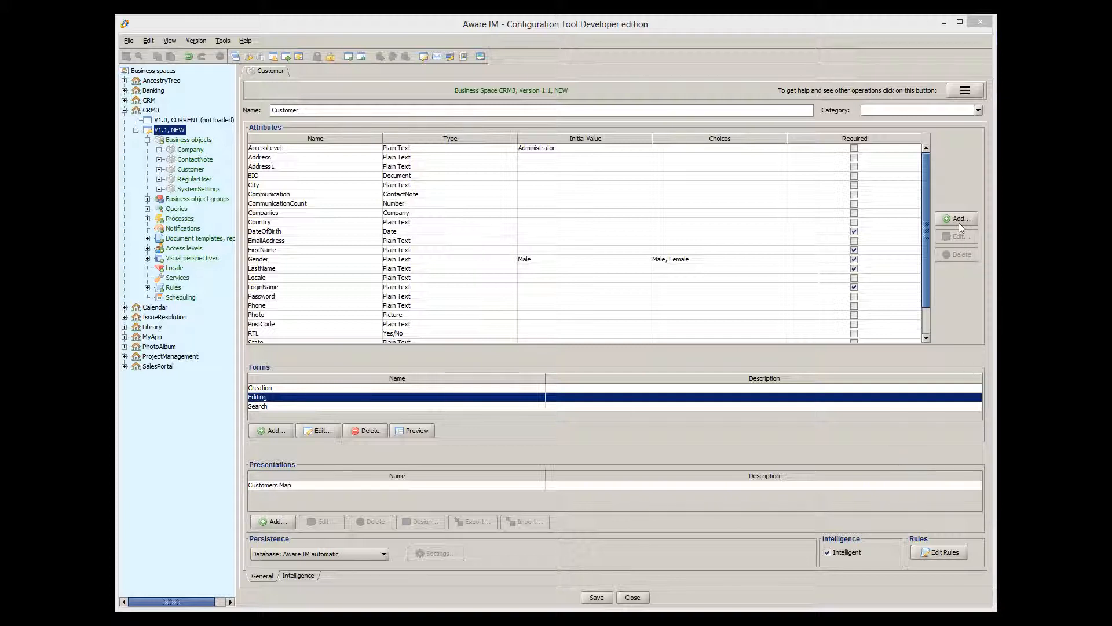
Create attribute FilePath, Plain Text with max length 200, applied to the whole group
click(956, 219)
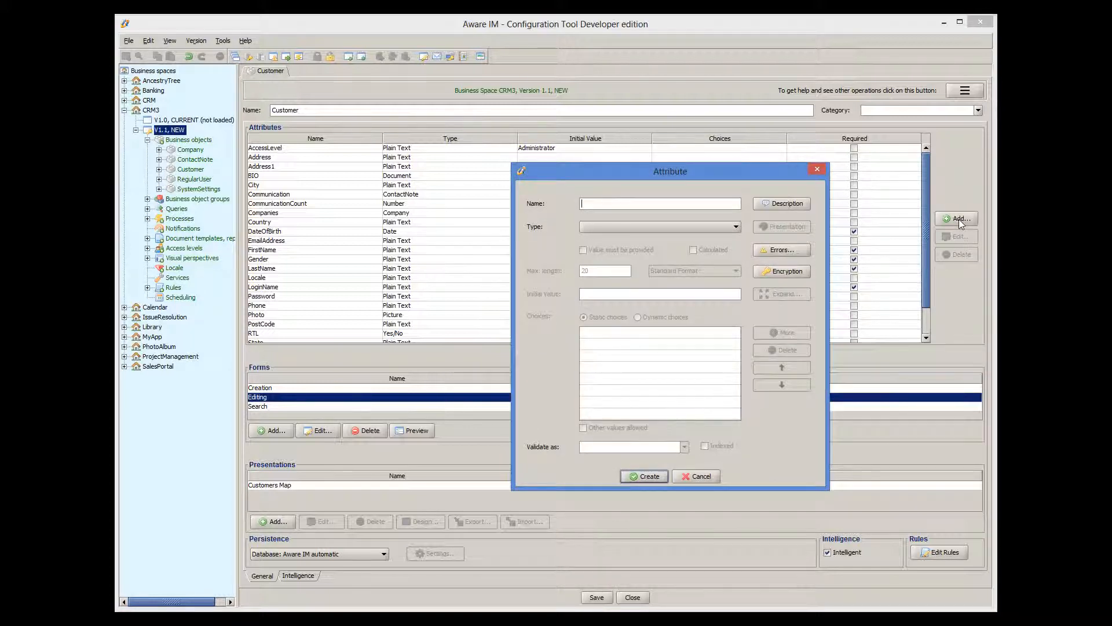
text(FileP)
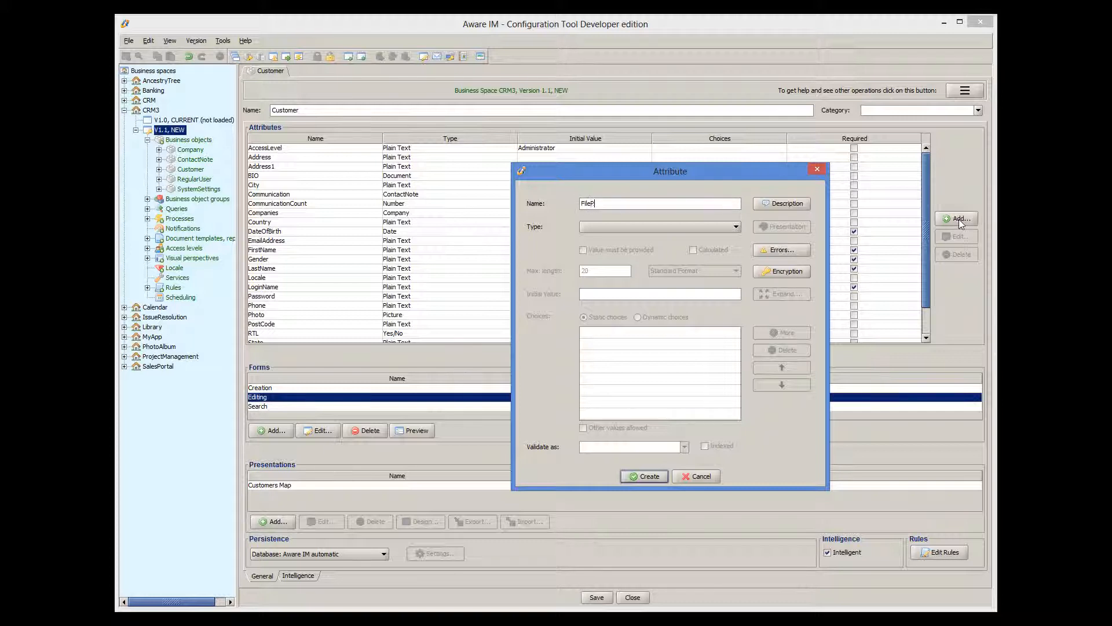
text(ath)
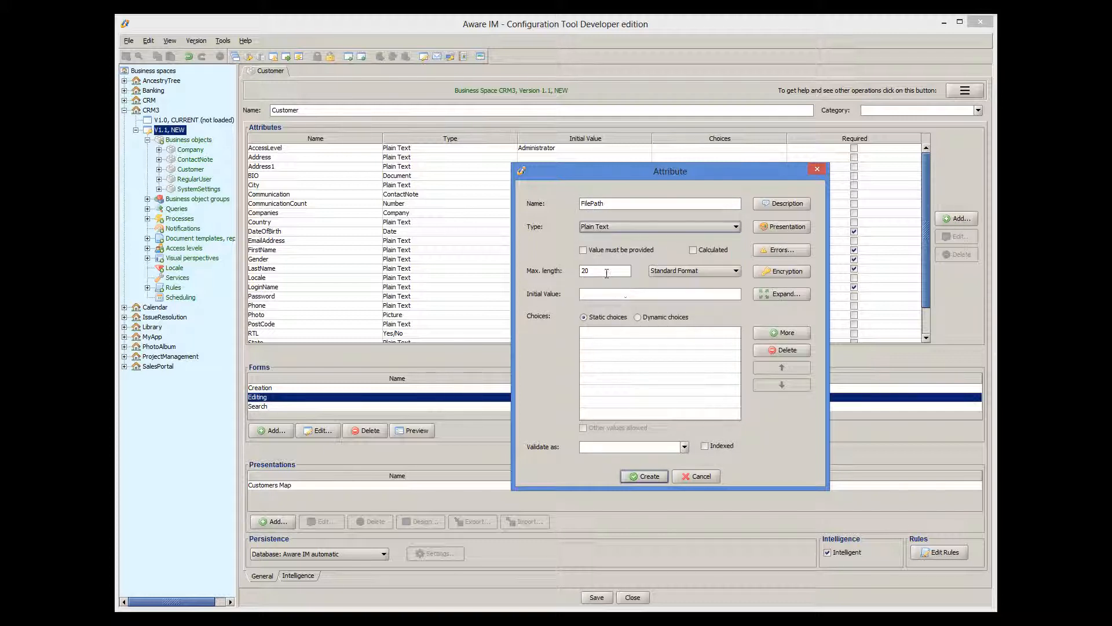
text(200)
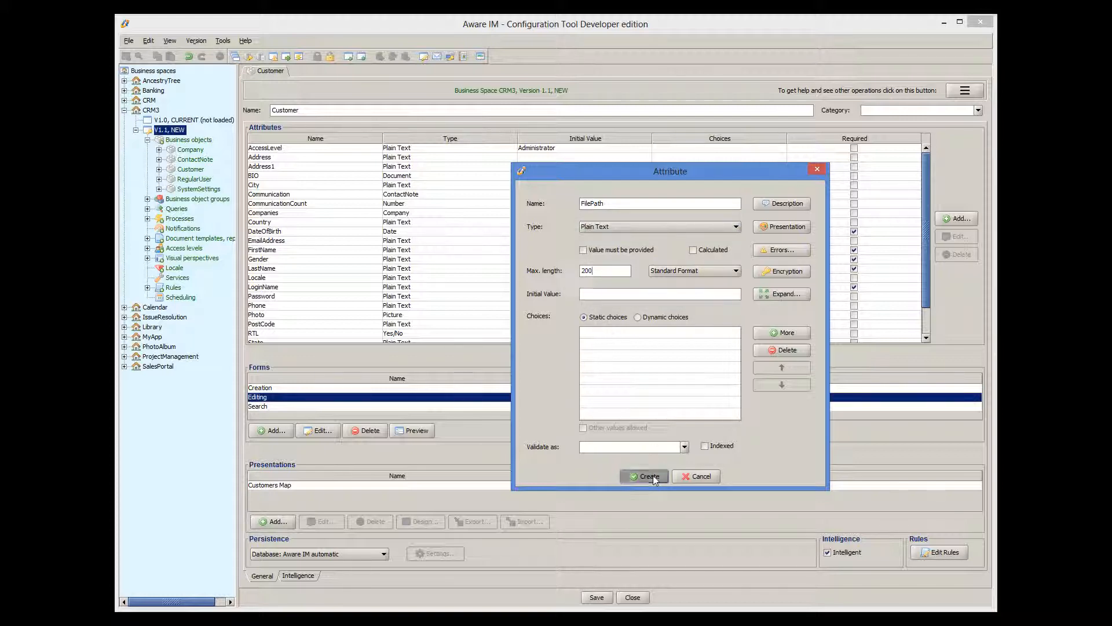
click(645, 476)
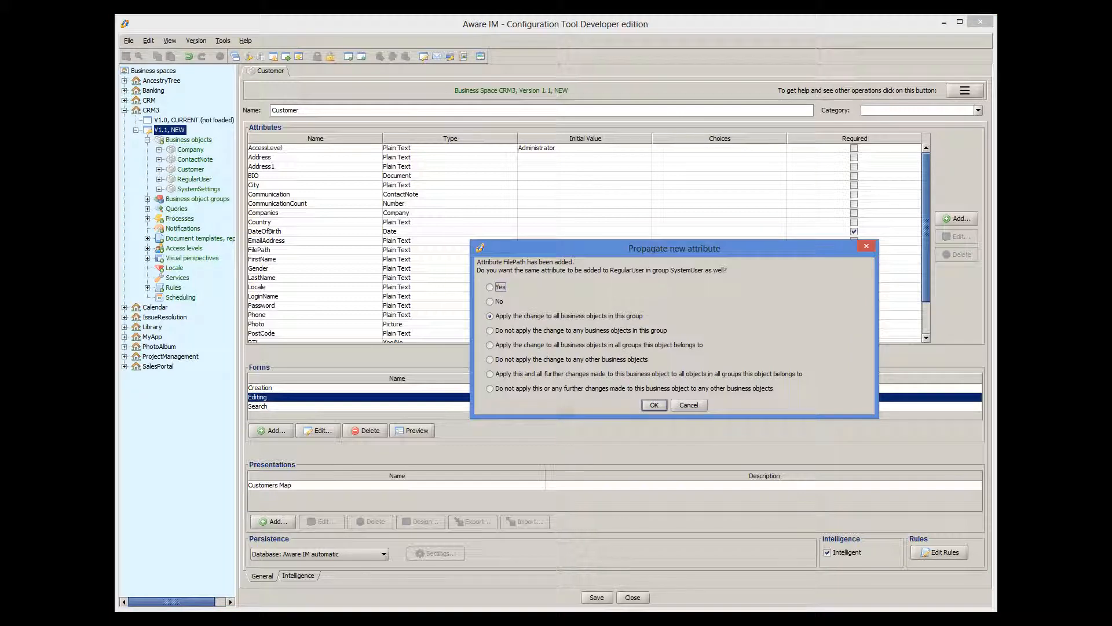
click(654, 404)
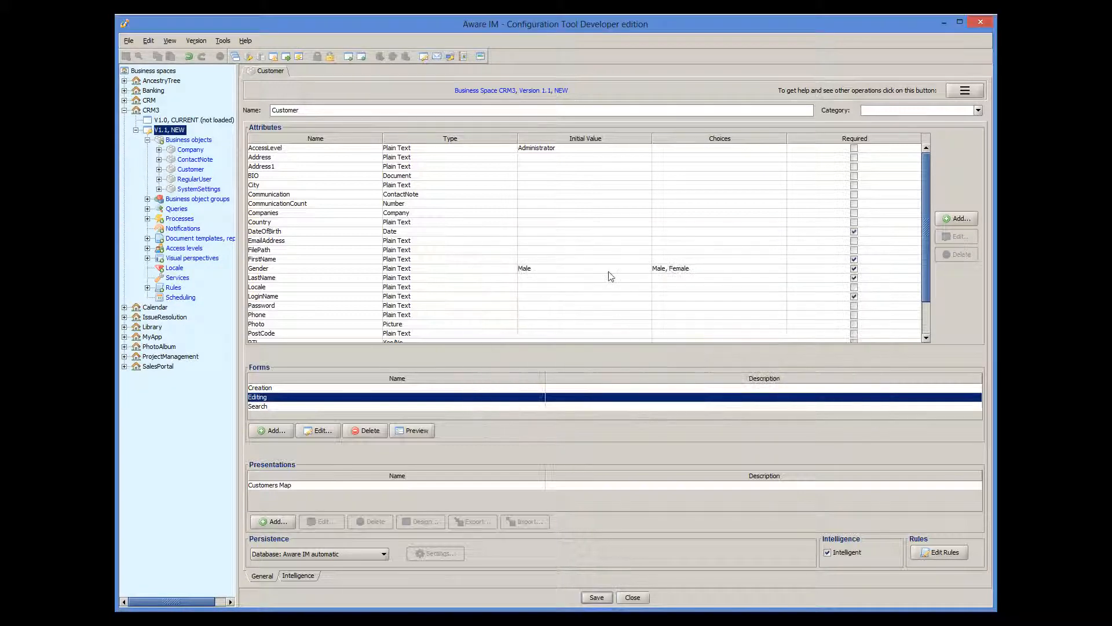
mouse_move(370, 176)
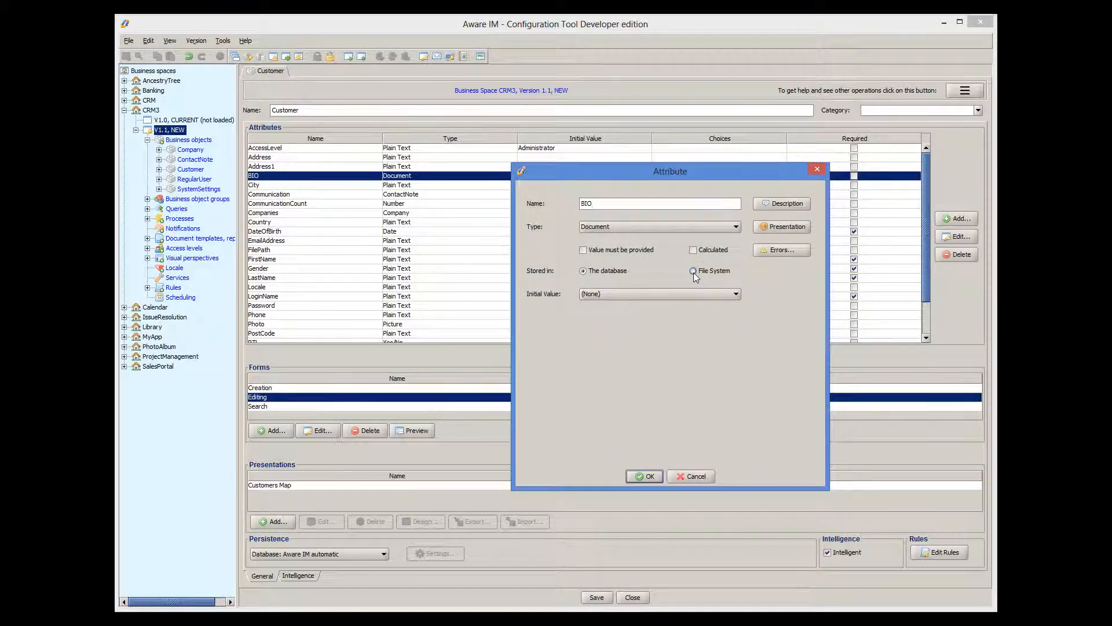
Set BIO's storage to File System with the path held in FilePath
click(692, 271)
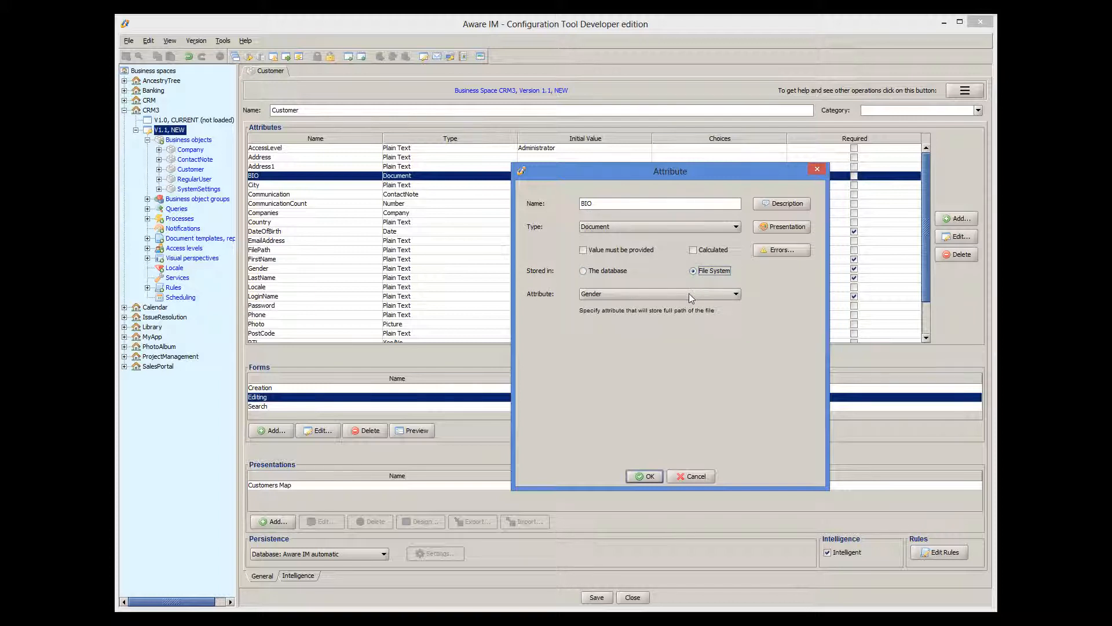
click(736, 294)
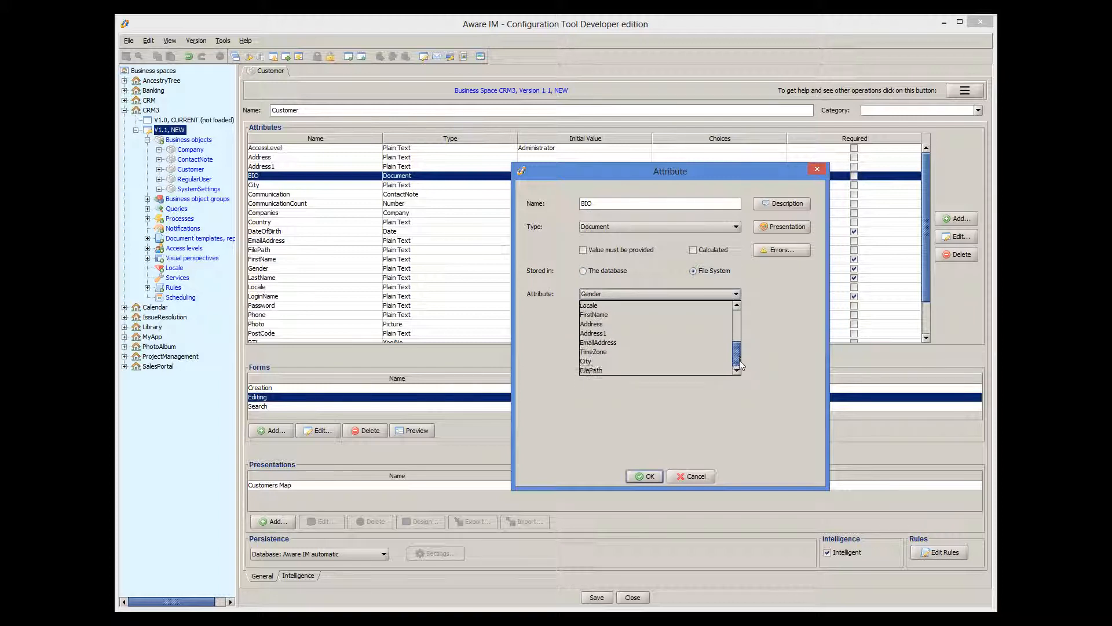
click(590, 370)
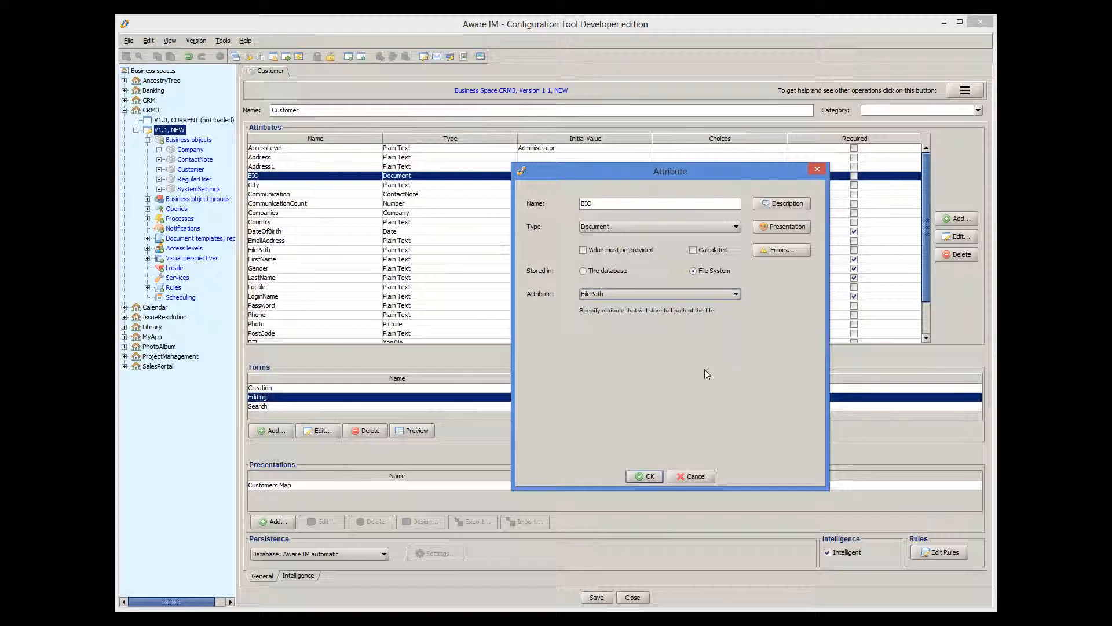
mouse_move(717, 354)
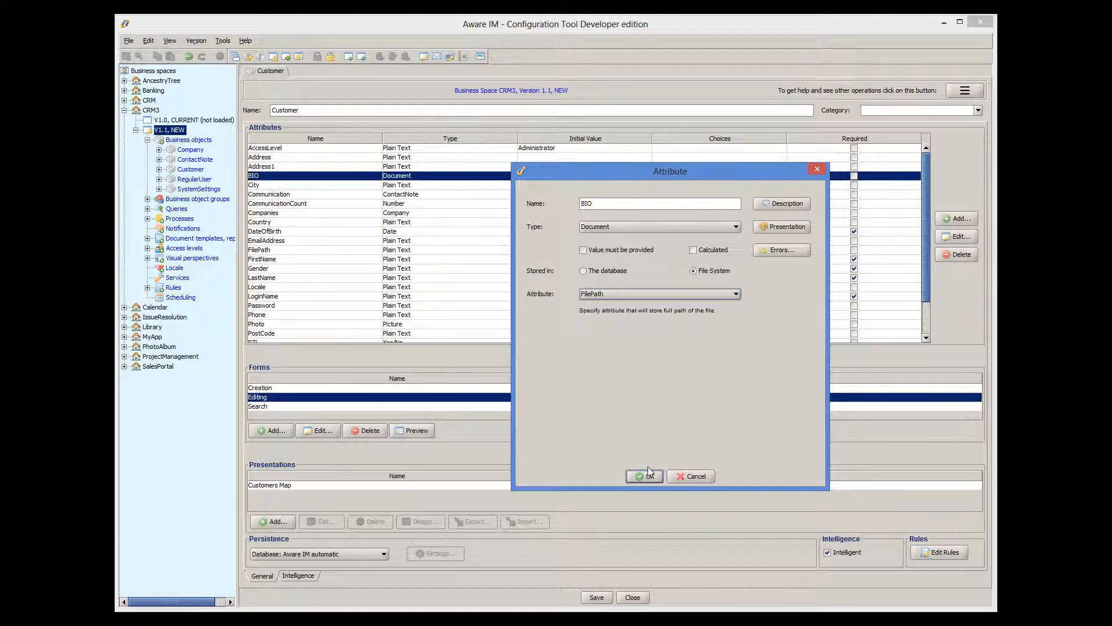
click(644, 476)
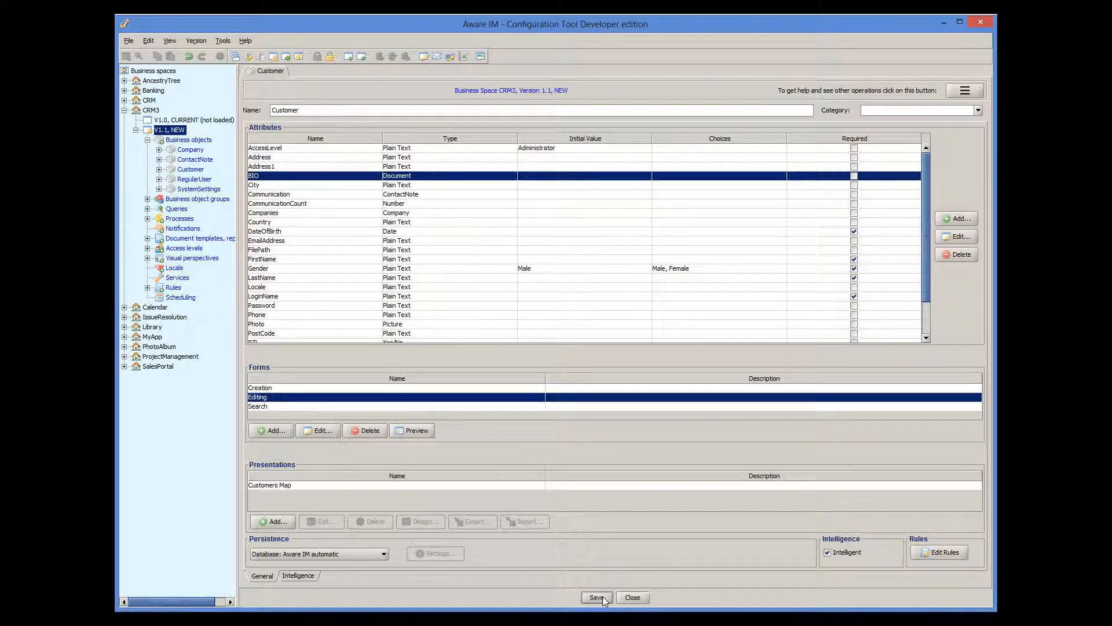
mouse_move(676, 385)
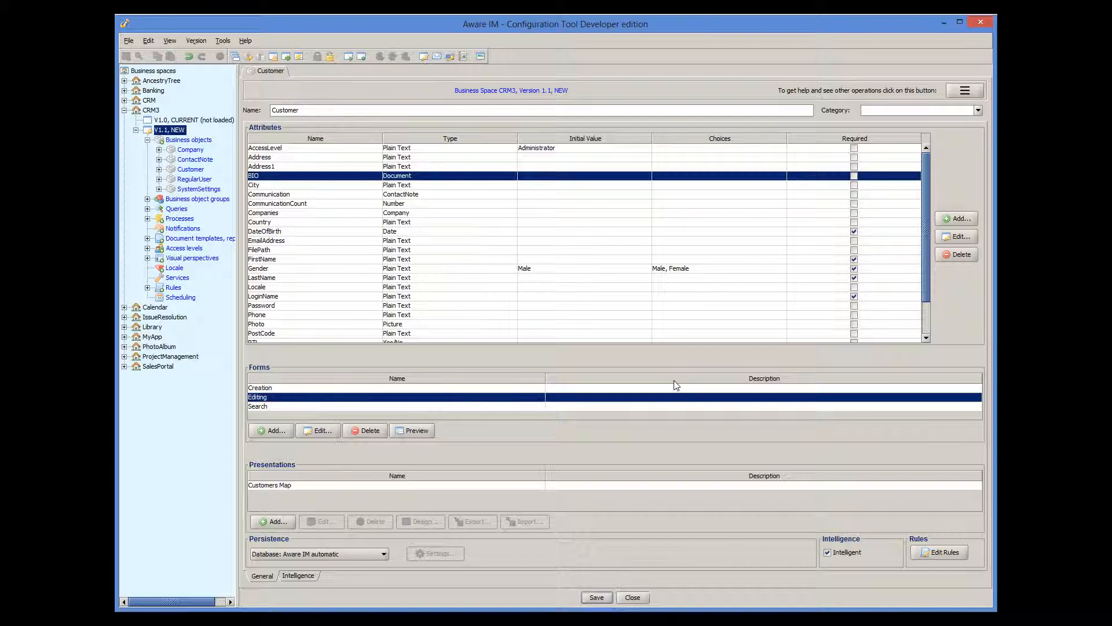
Open the Customer object's rule table with Edit Rules
click(938, 551)
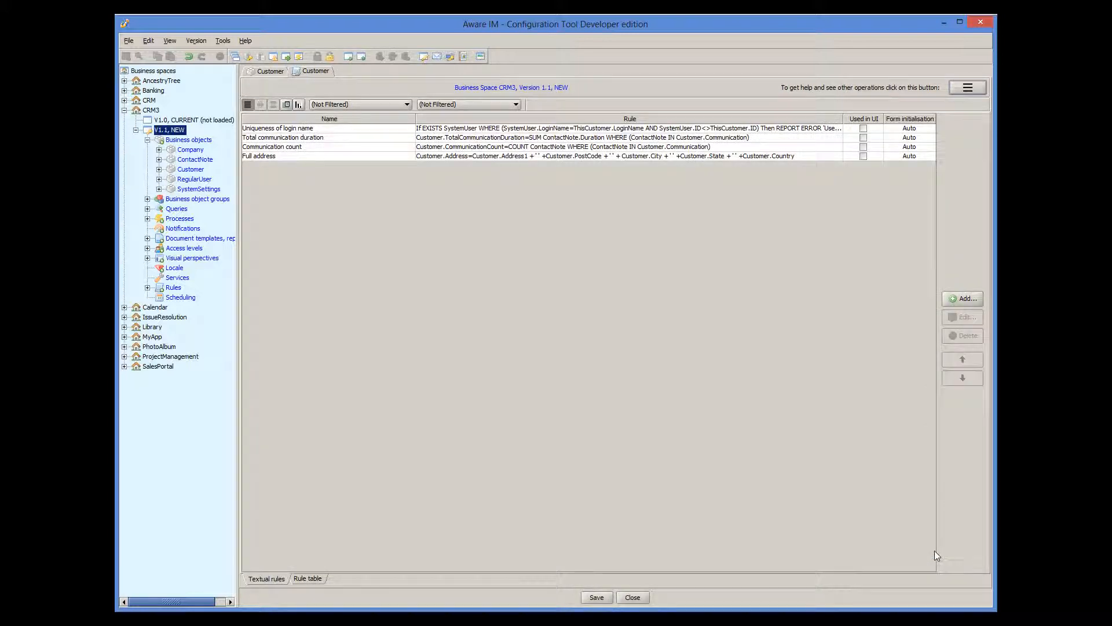
mouse_move(879, 492)
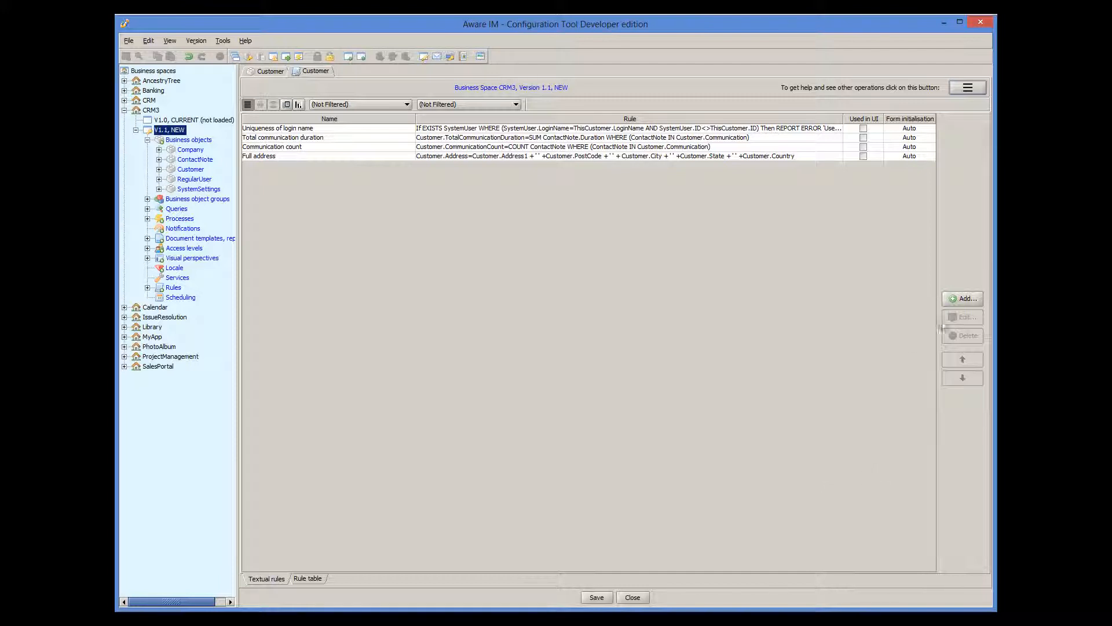
Add a textual rule named 'File path' that builds FilePath when undefined
click(962, 299)
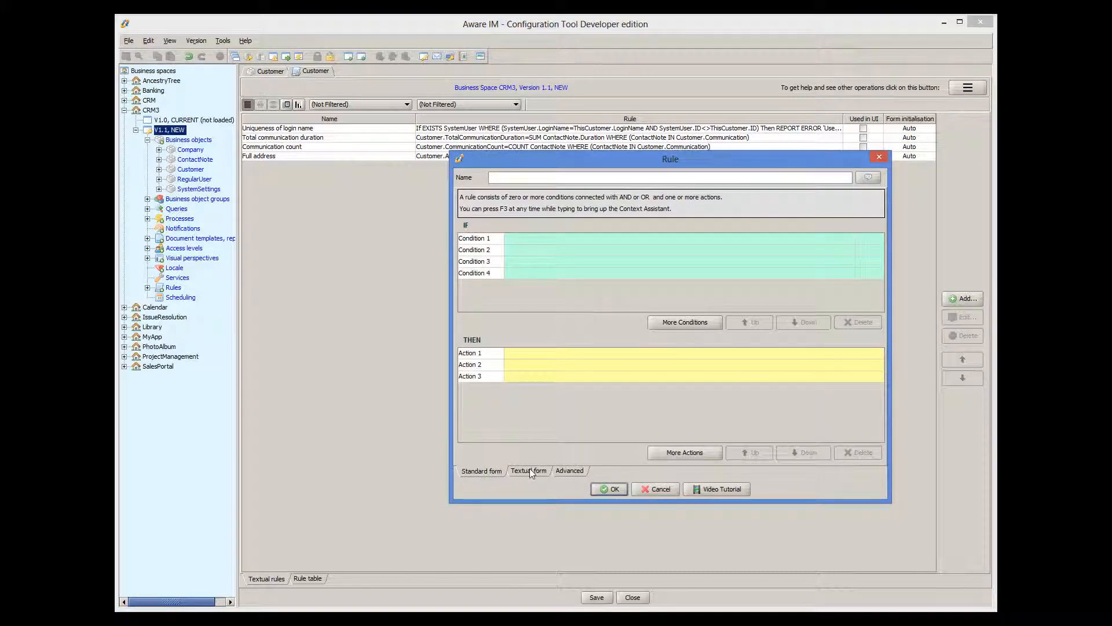
click(529, 471)
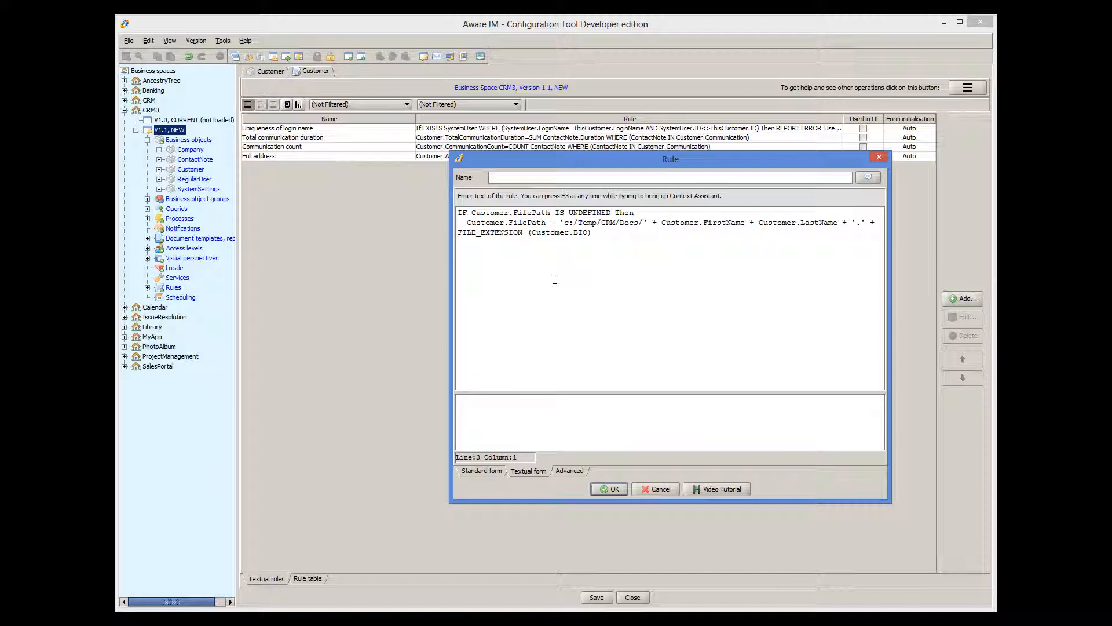
mouse_move(557, 275)
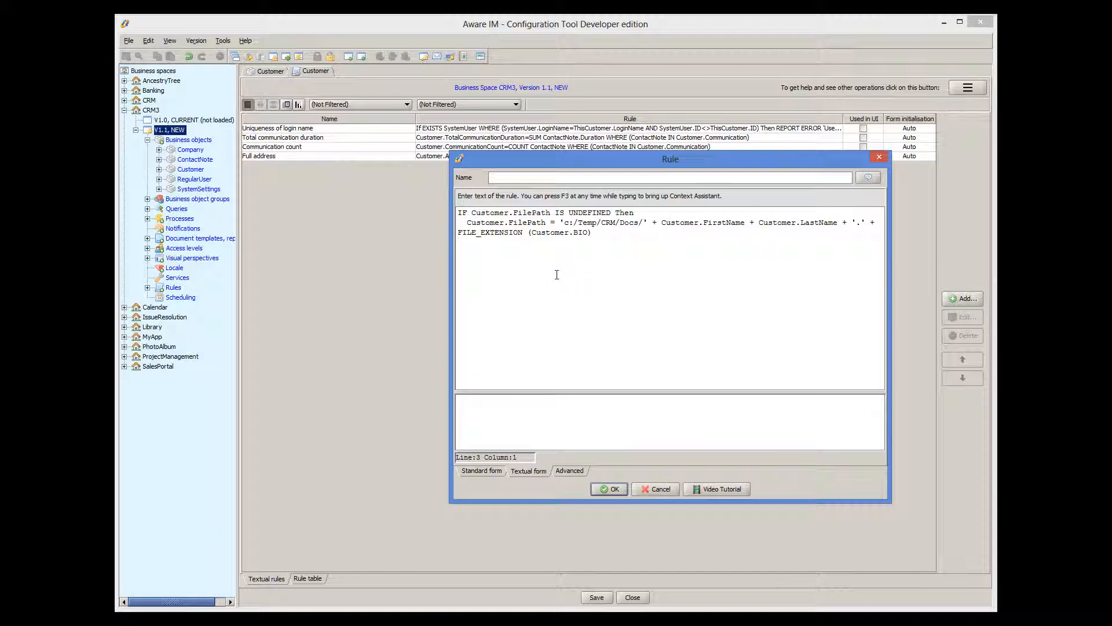
mouse_move(521, 193)
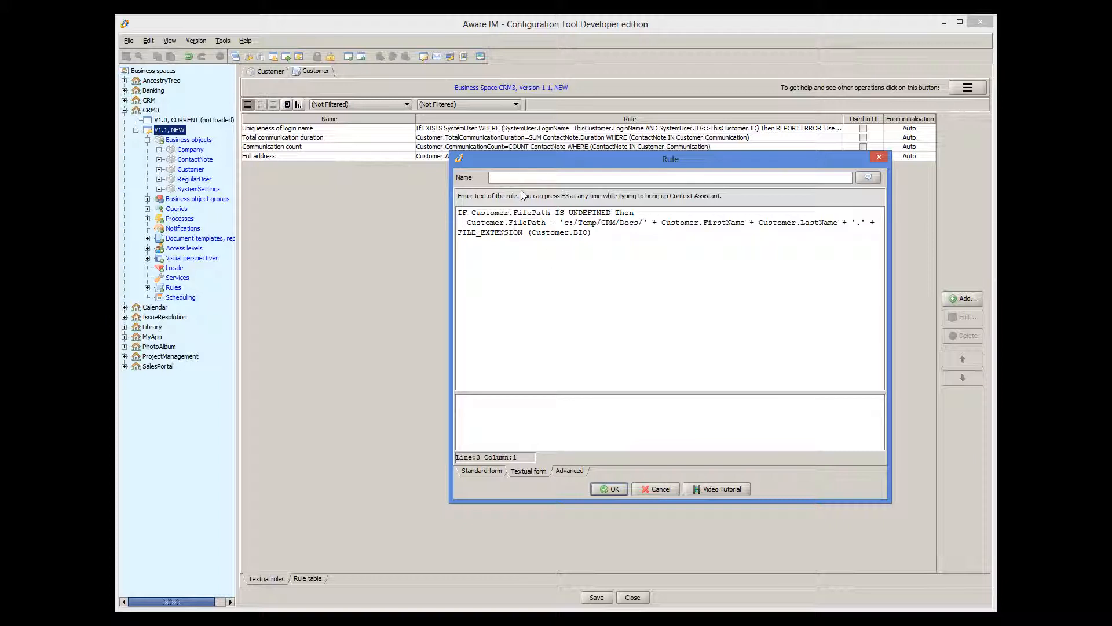
text(File path)
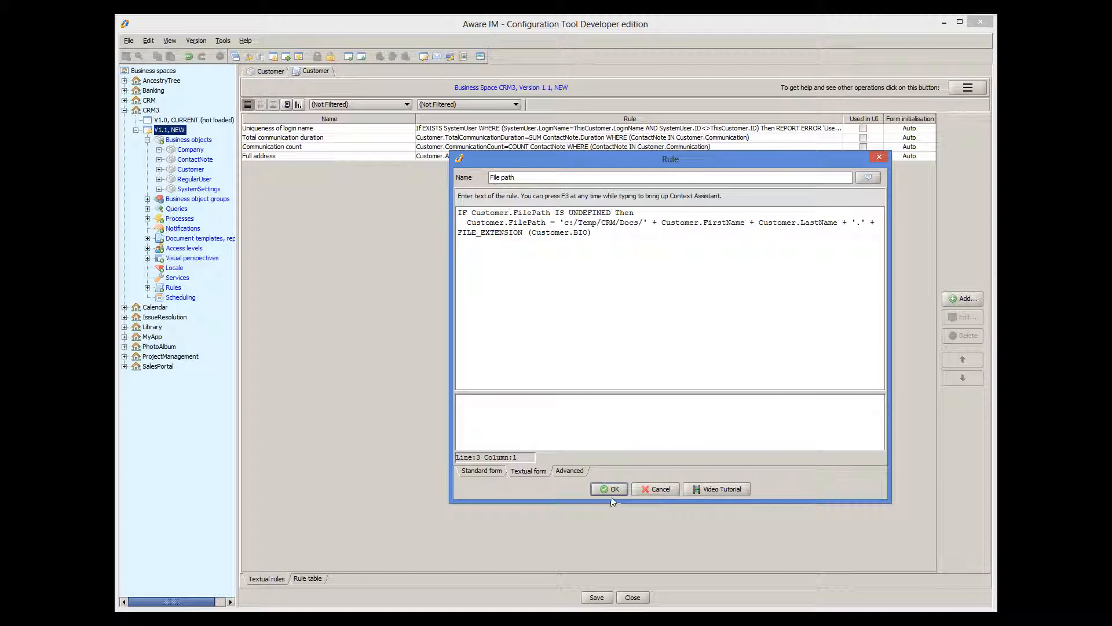
click(610, 489)
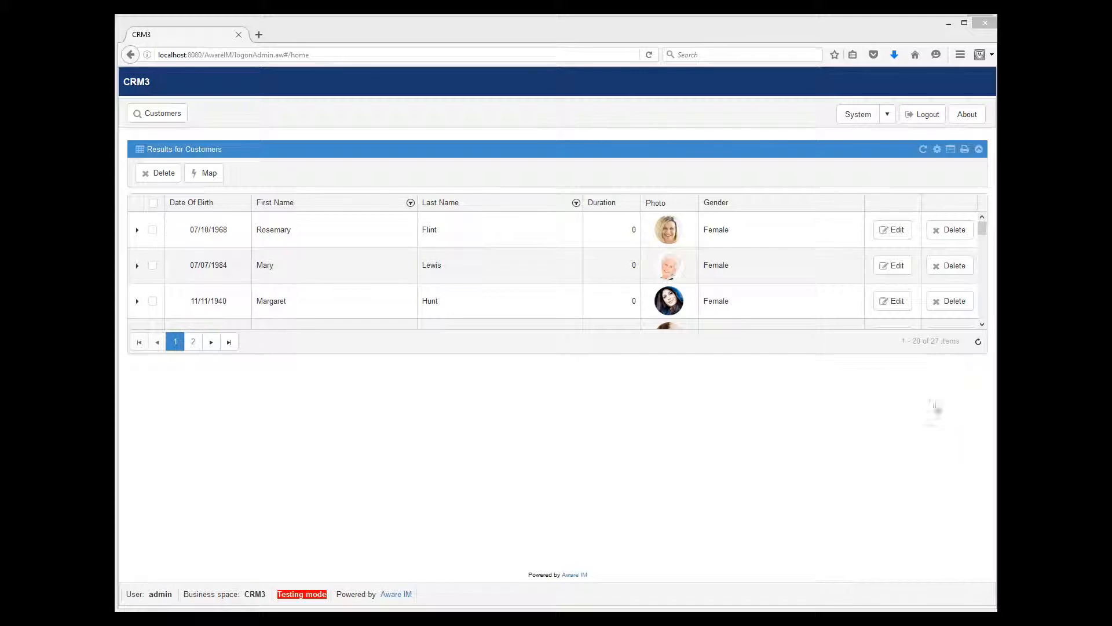
click(883, 265)
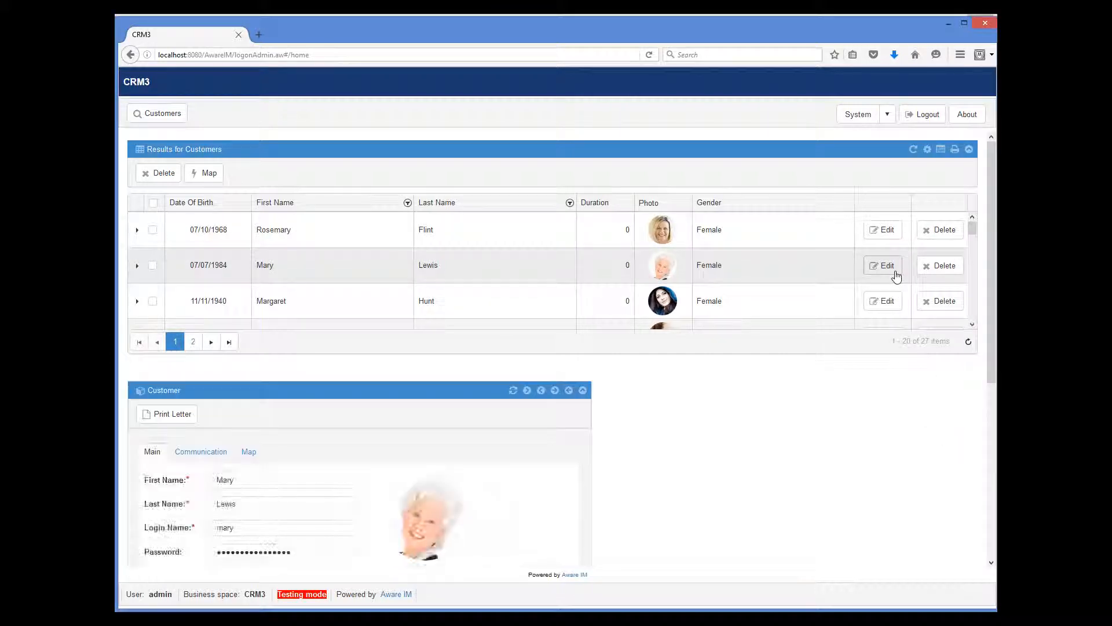
click(882, 265)
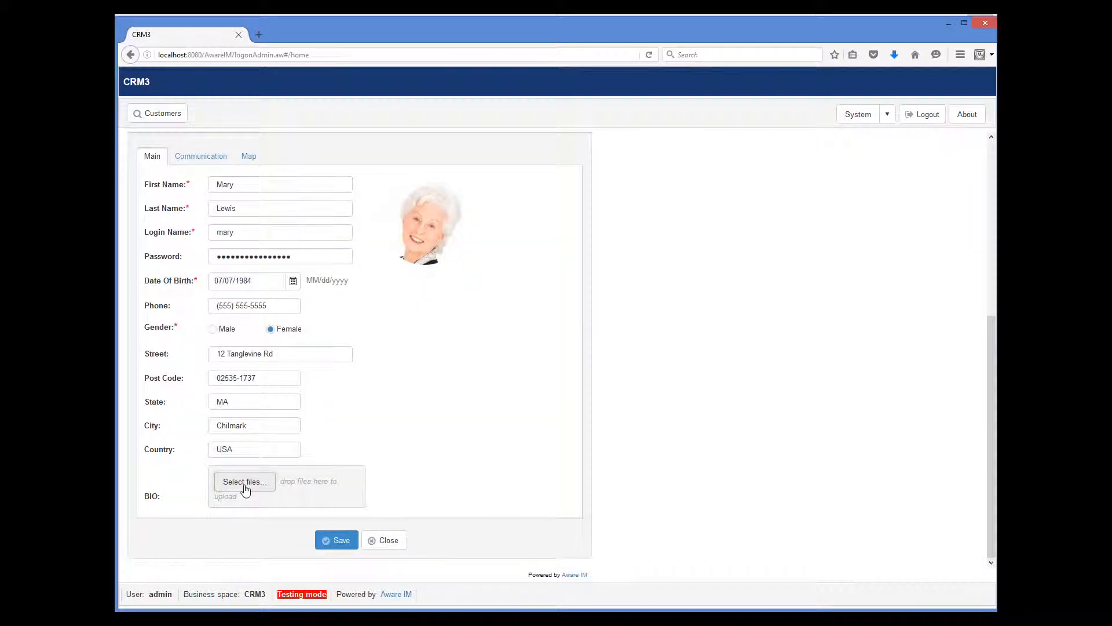
click(244, 482)
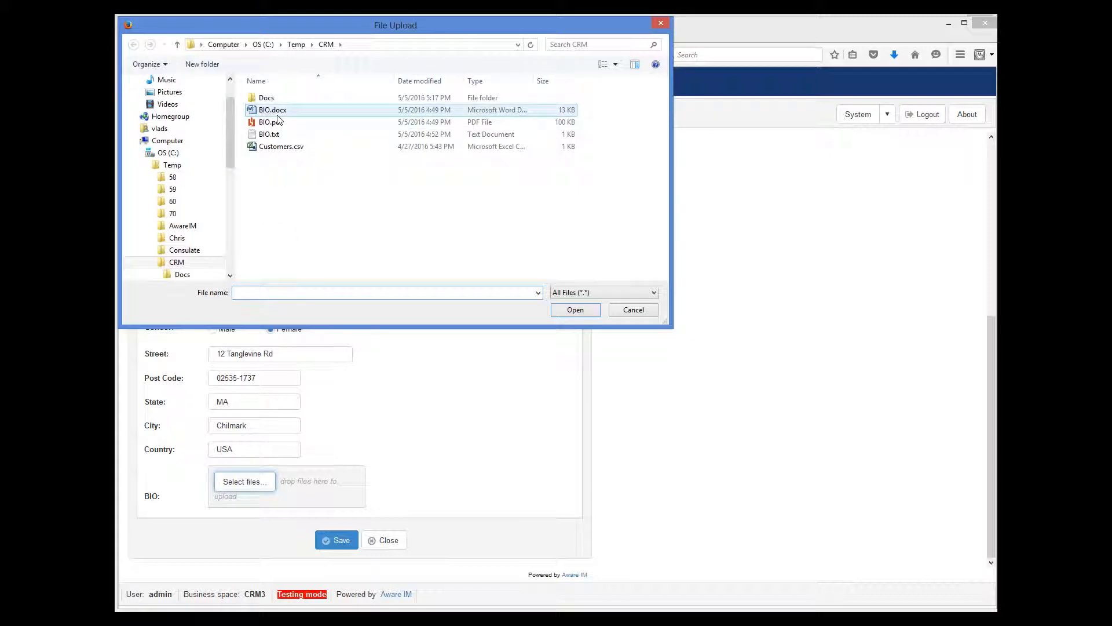
double_click(268, 122)
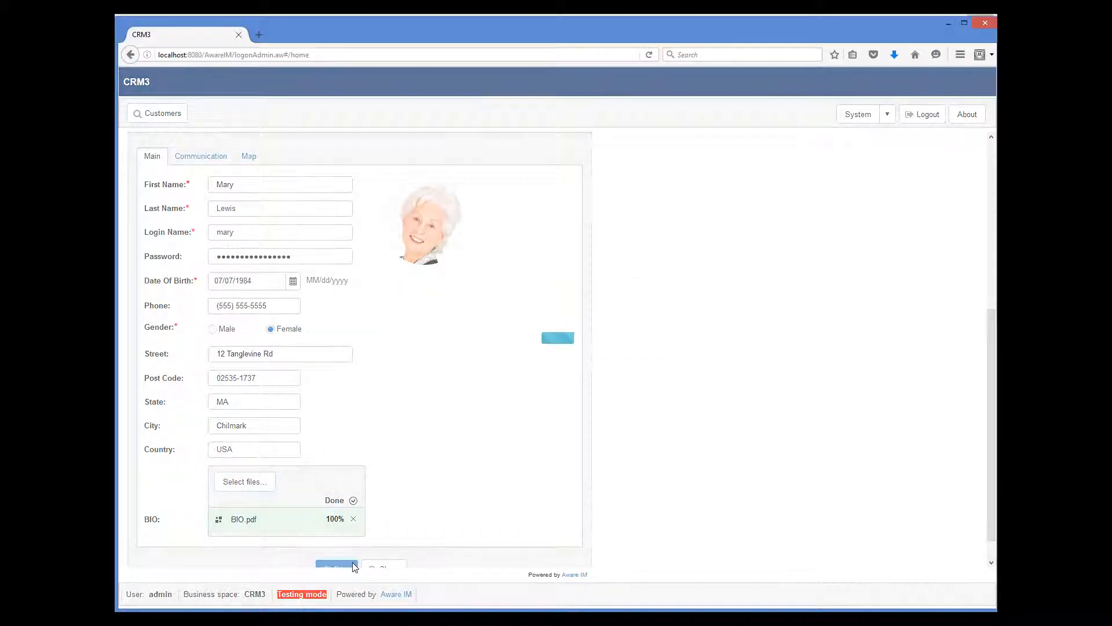
click(336, 565)
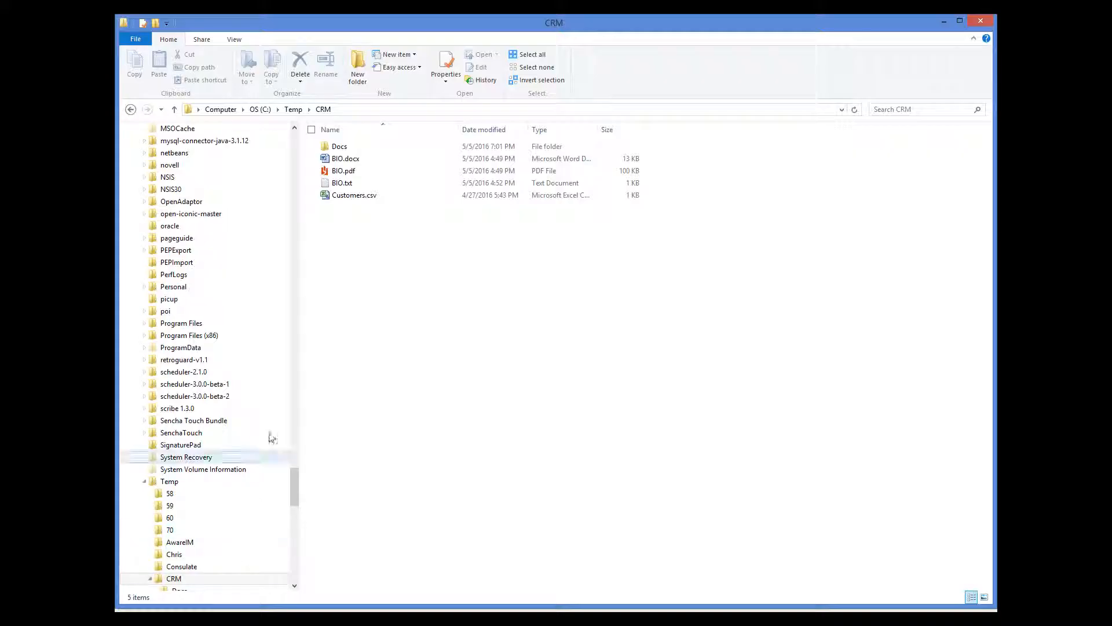
double_click(338, 146)
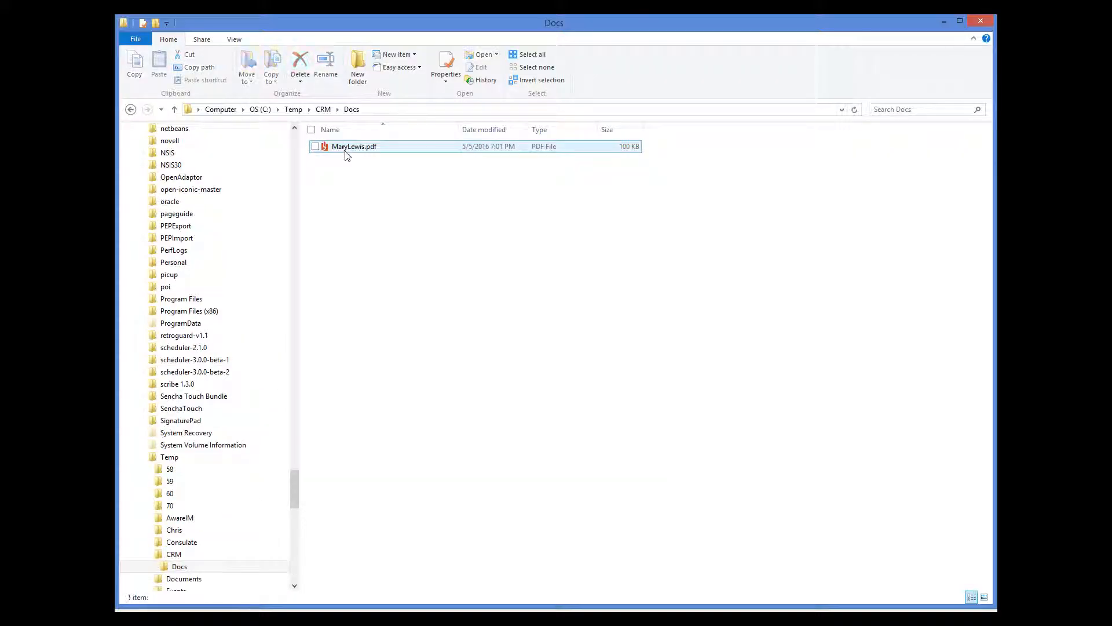
click(428, 251)
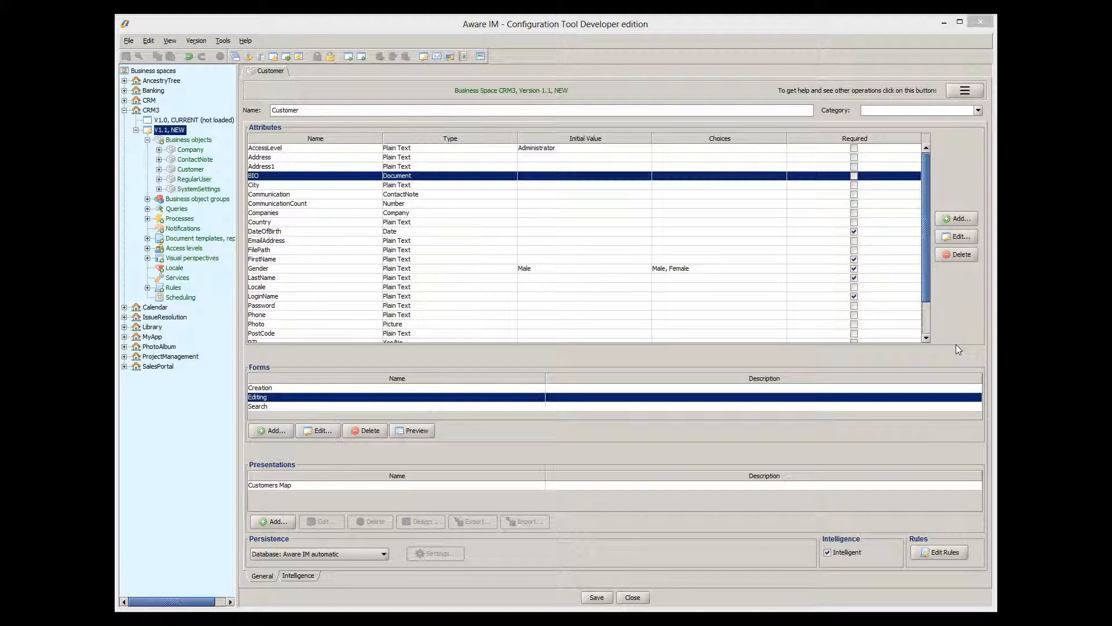
mouse_move(756, 180)
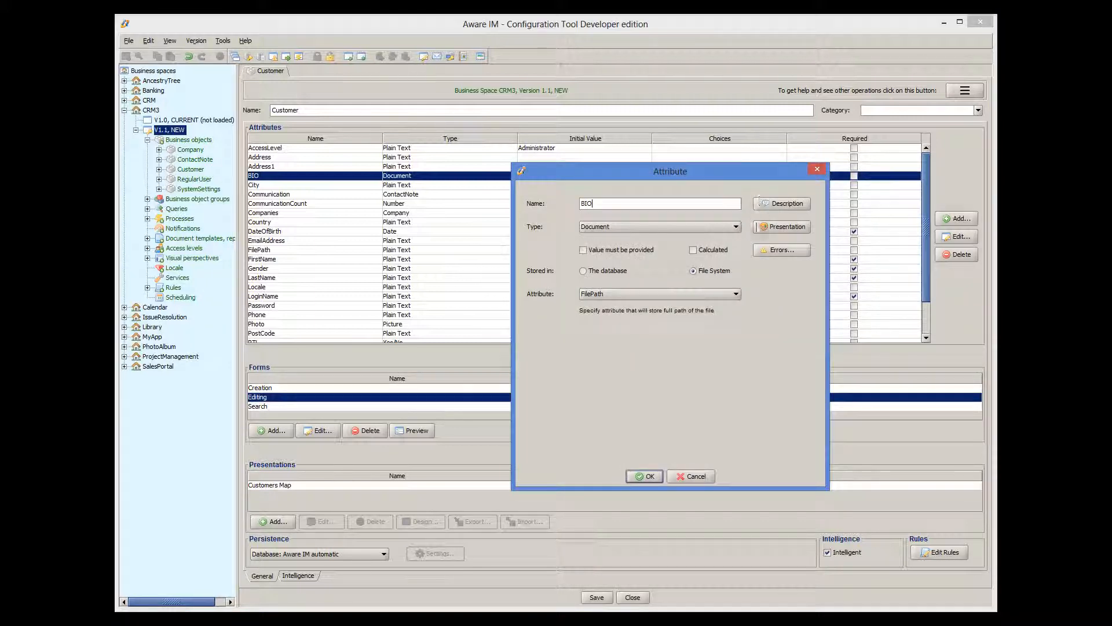
click(781, 226)
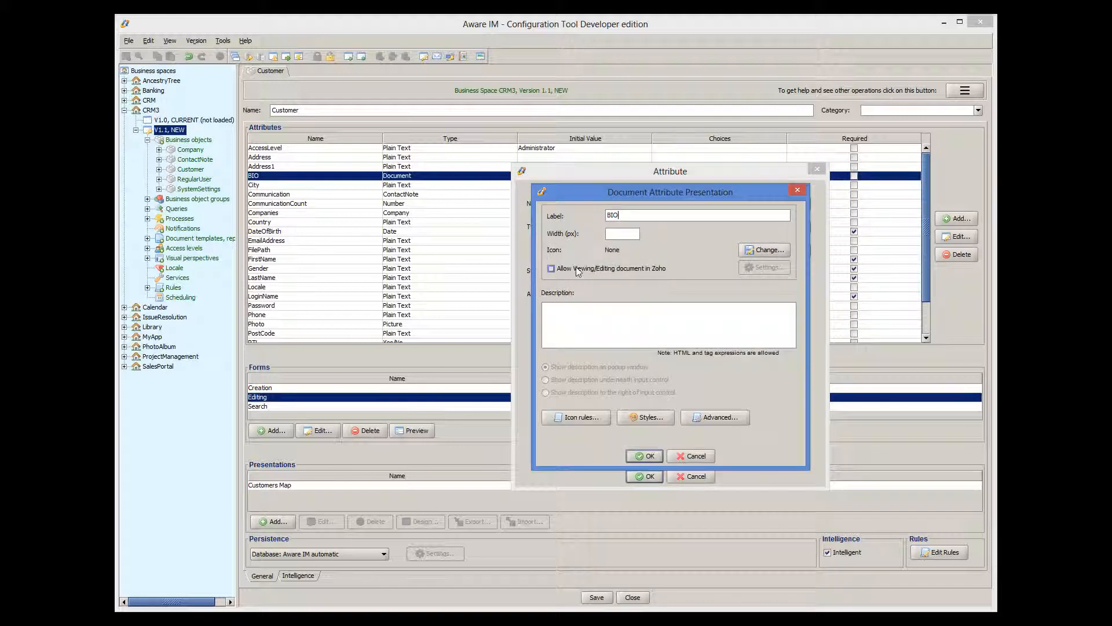
click(551, 268)
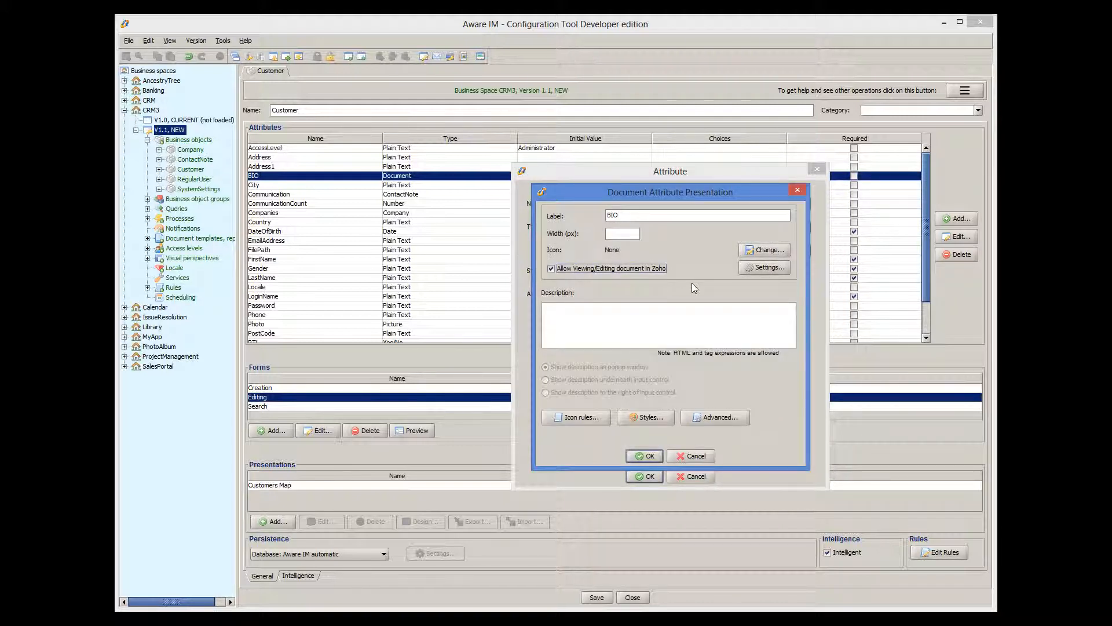
click(764, 267)
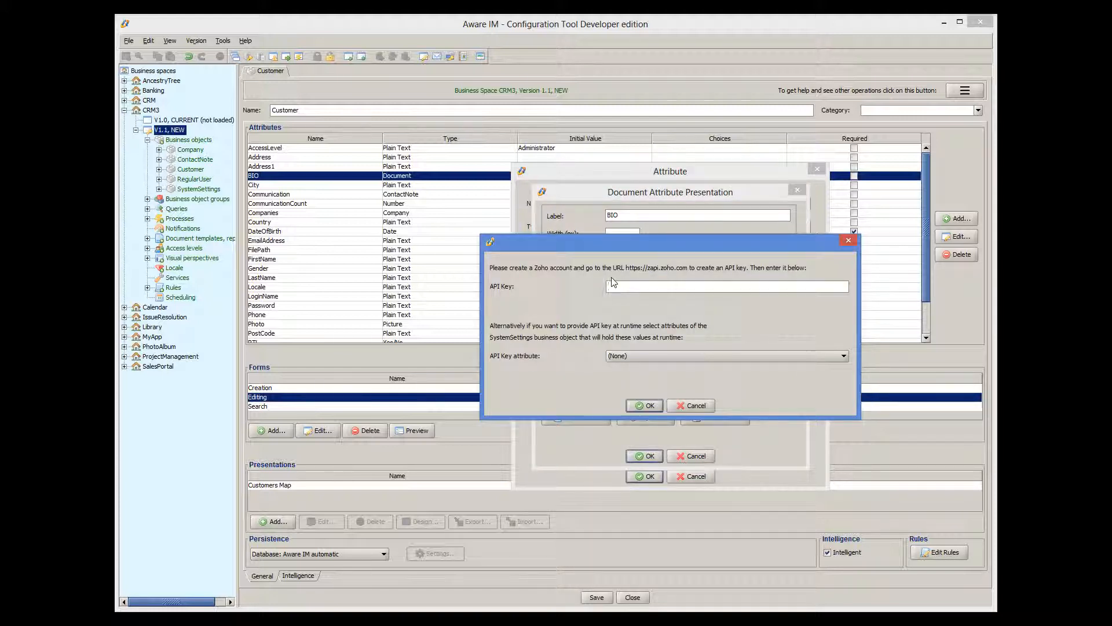
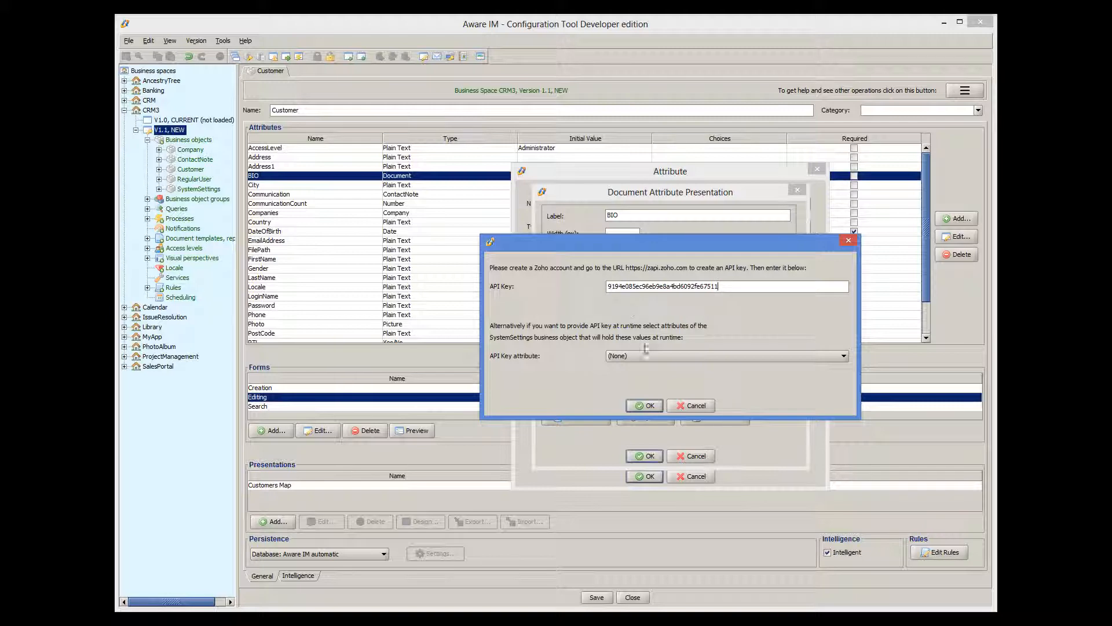
click(644, 405)
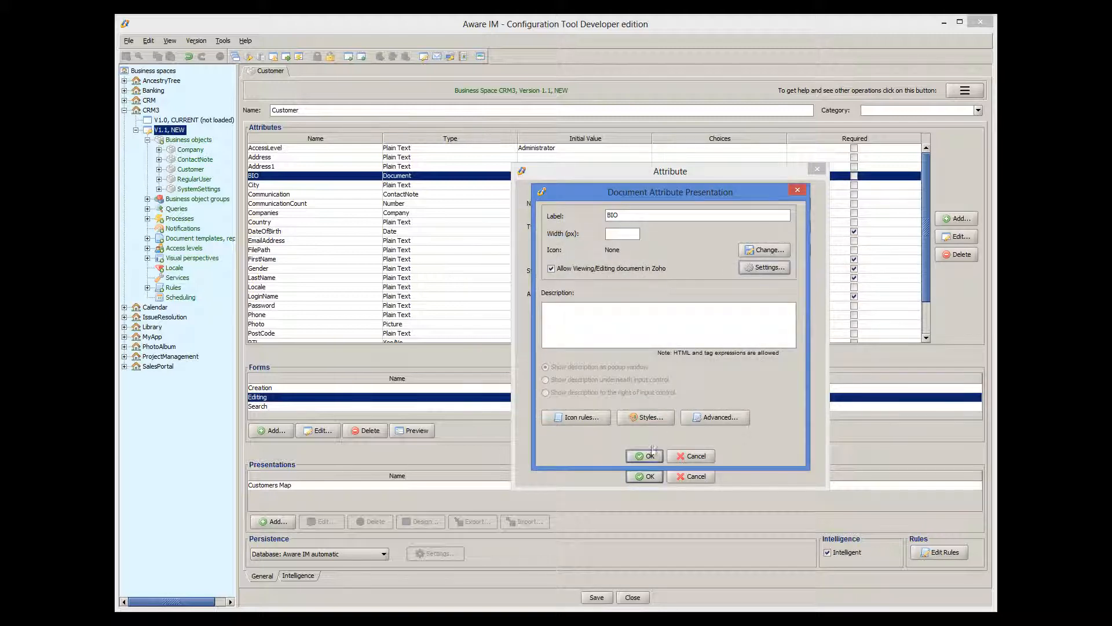
click(645, 456)
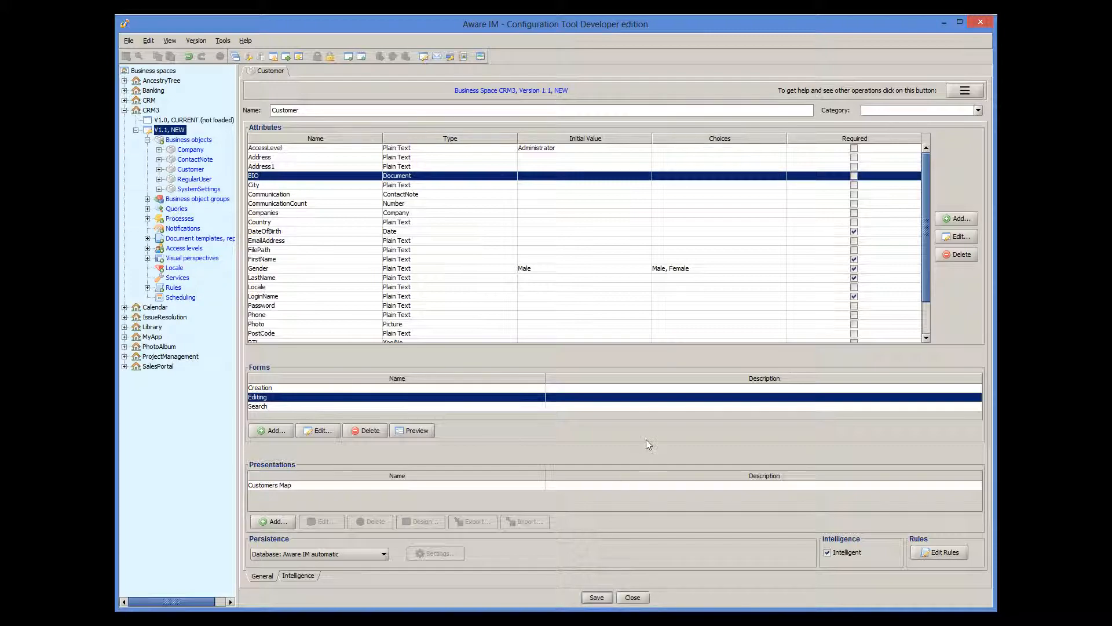
mouse_move(649, 436)
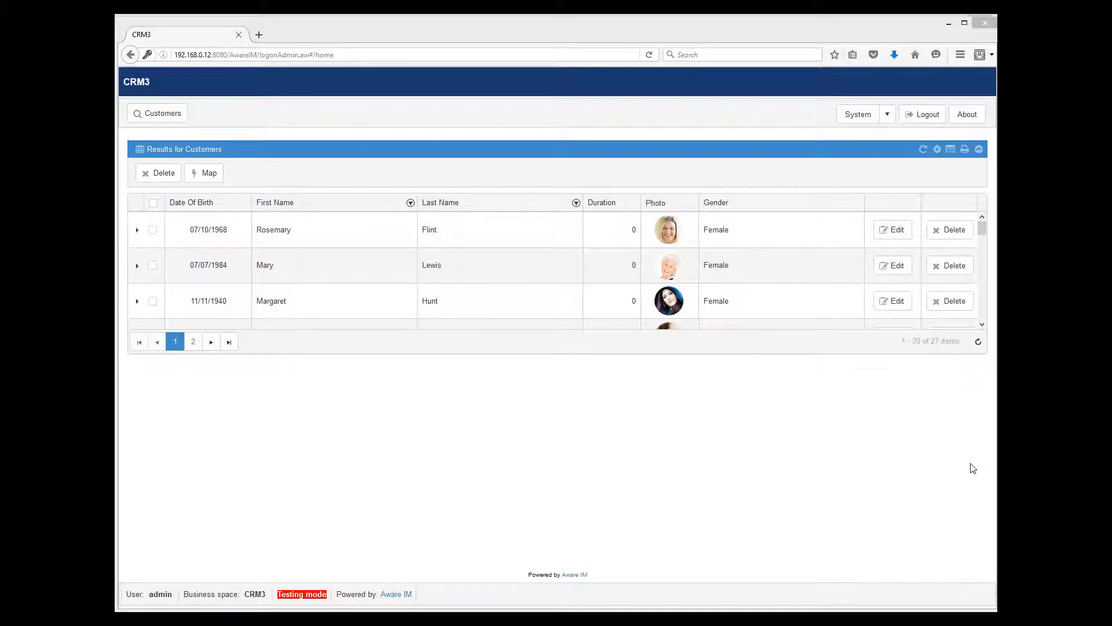
mouse_move(925, 399)
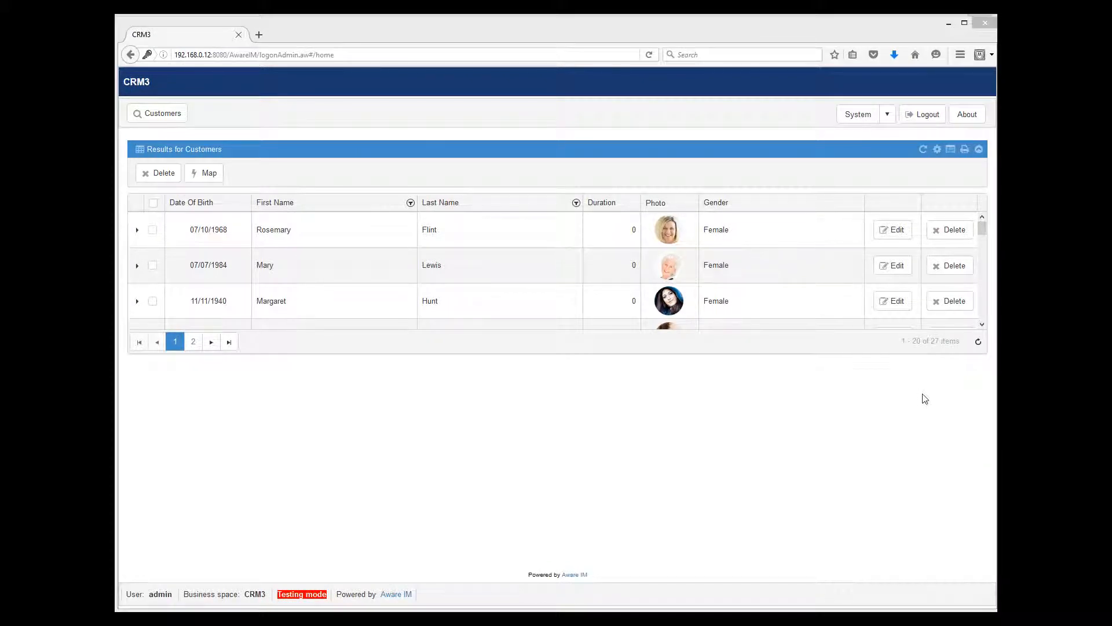
mouse_move(898, 231)
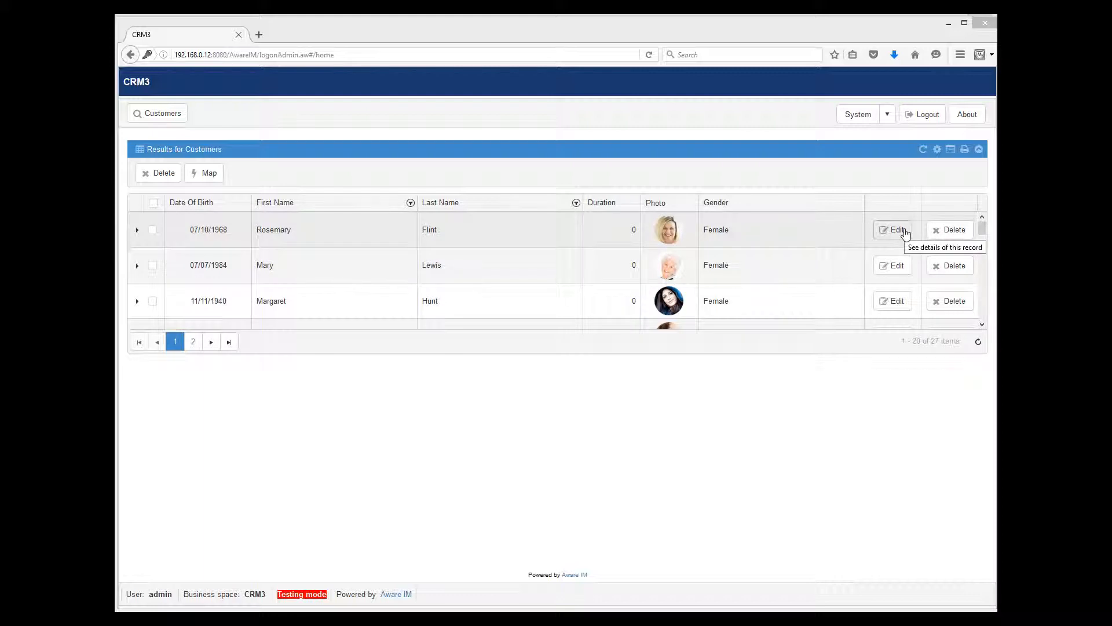
click(893, 229)
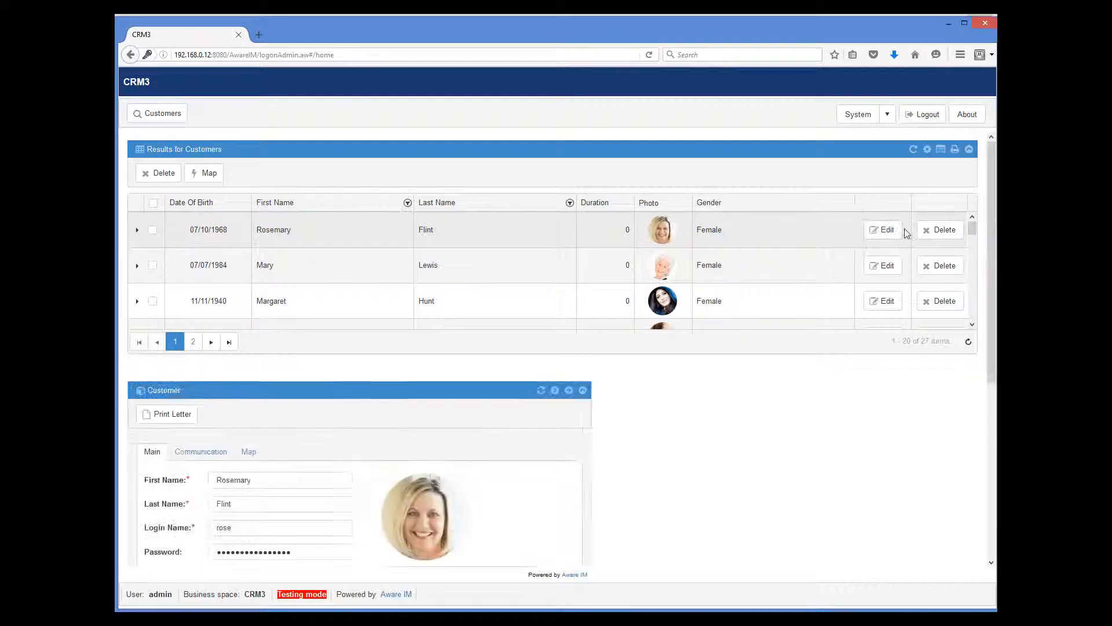
click(882, 229)
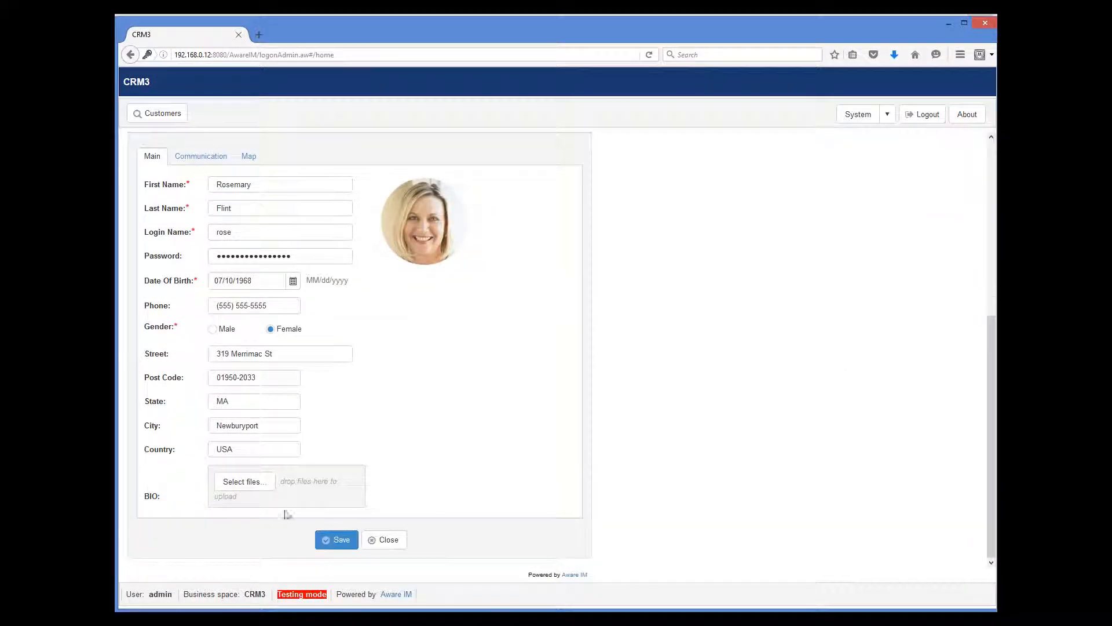
click(244, 481)
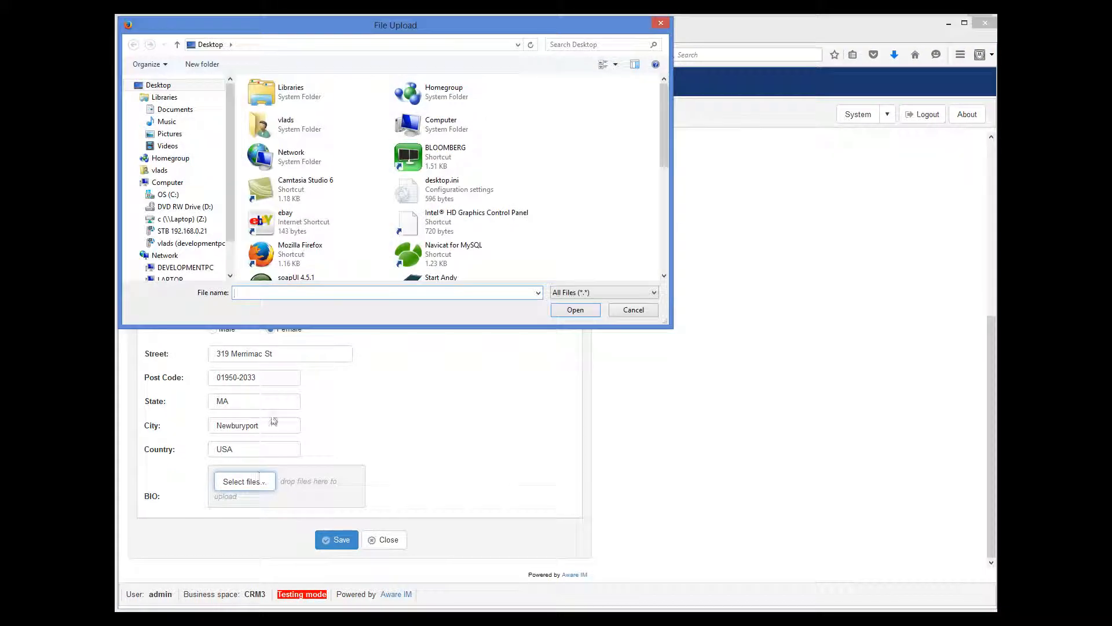
click(167, 194)
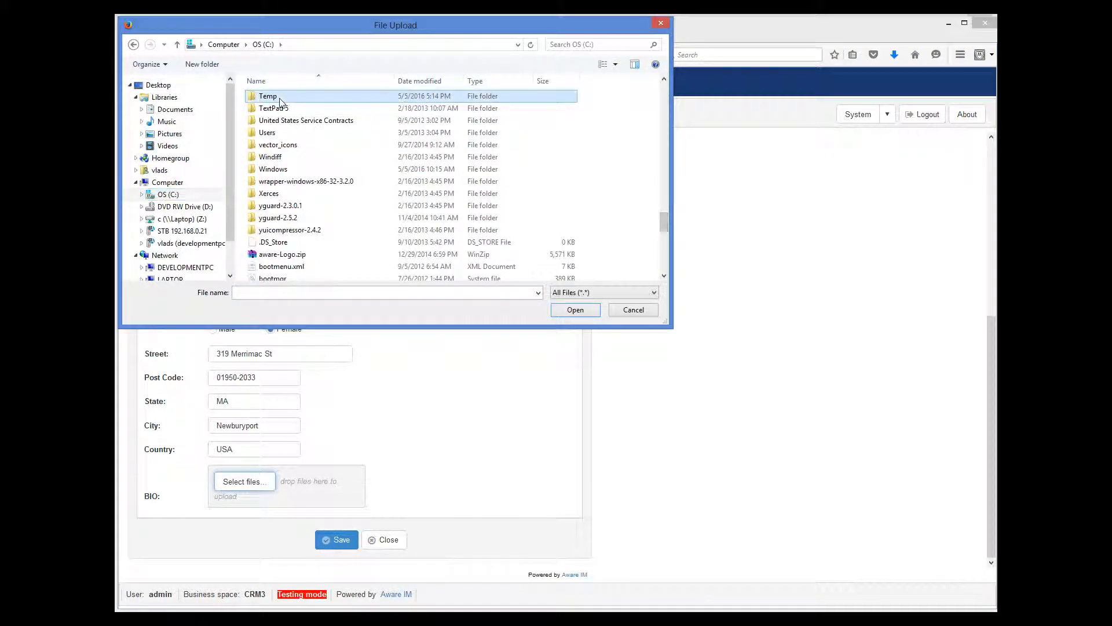
double_click(267, 96)
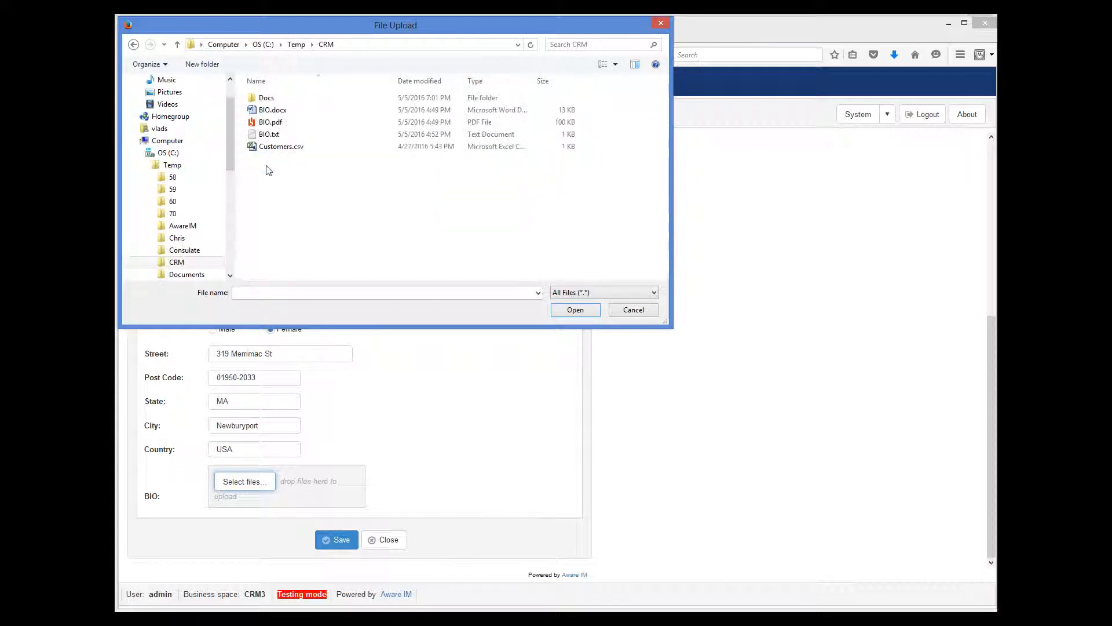
click(272, 110)
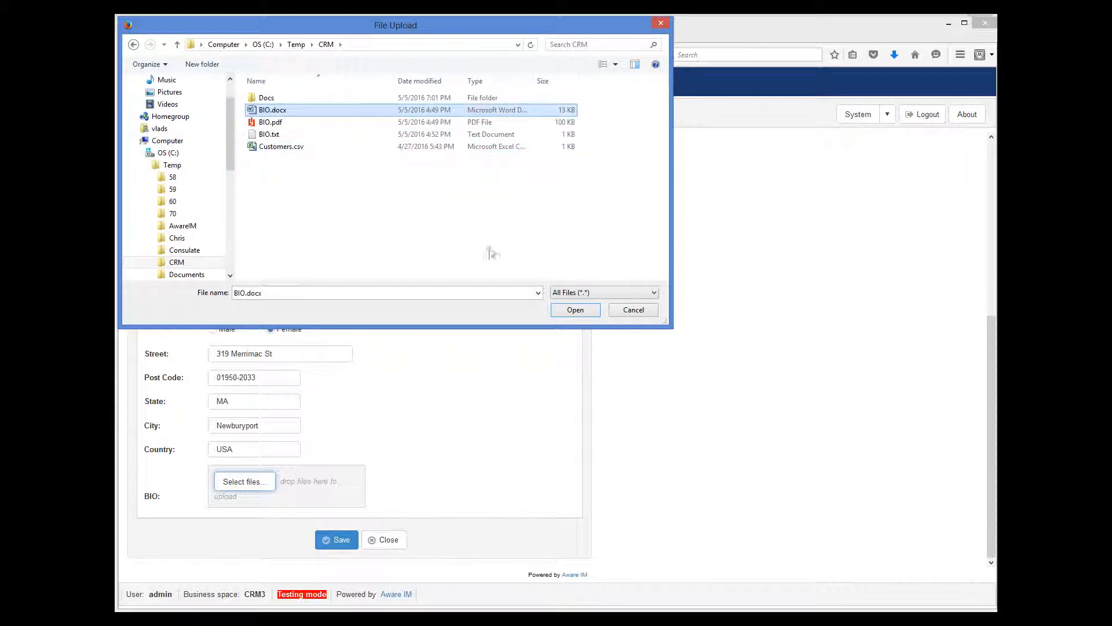
click(575, 309)
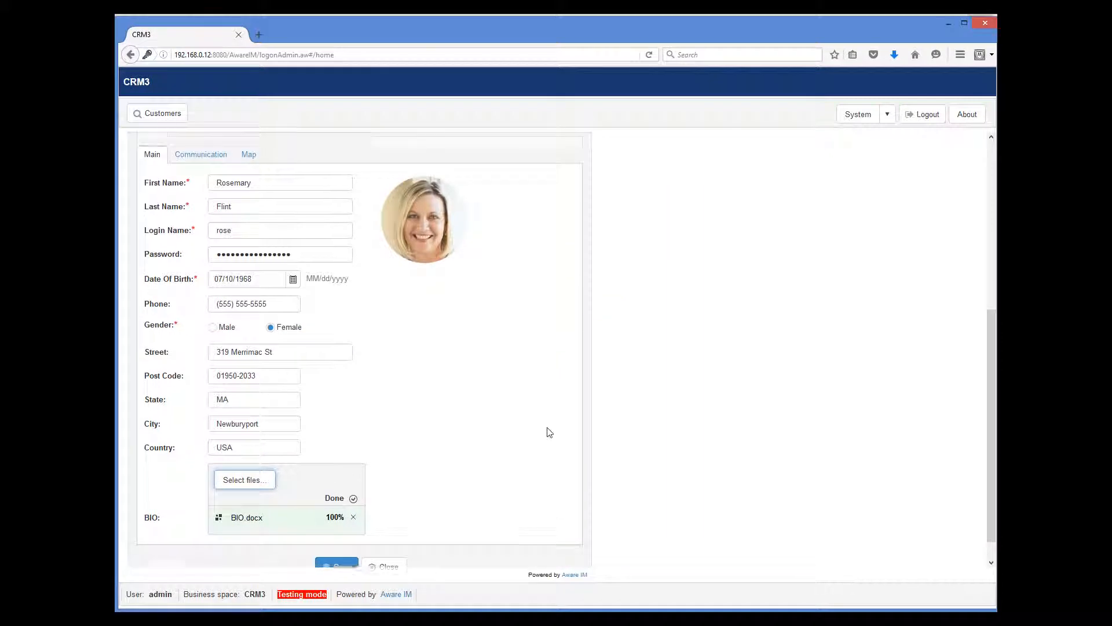
click(336, 565)
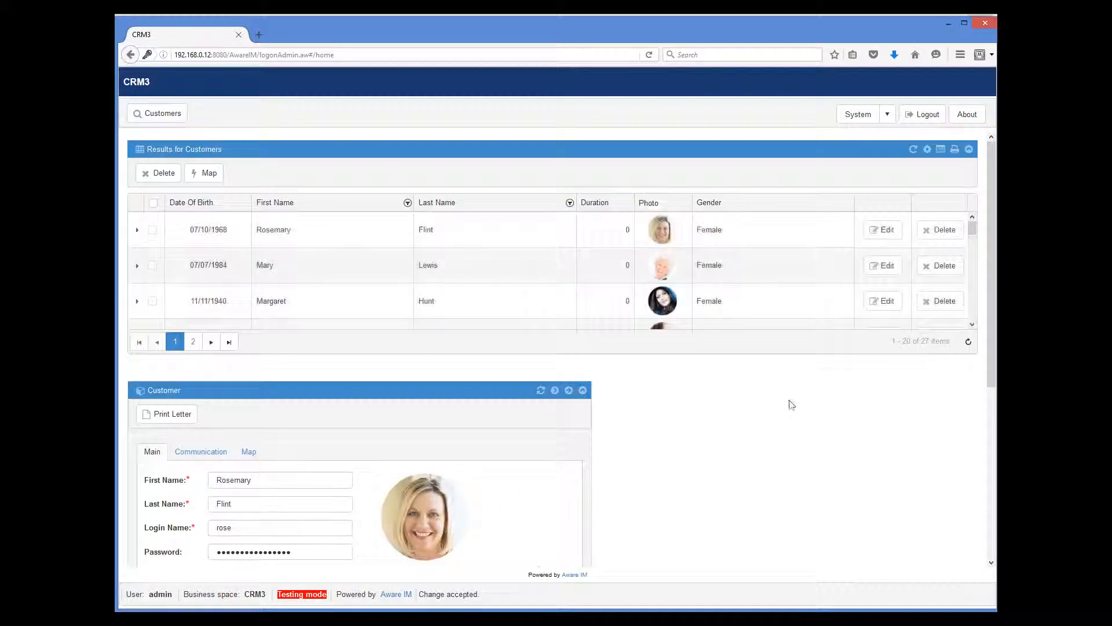
scroll(down, 3)
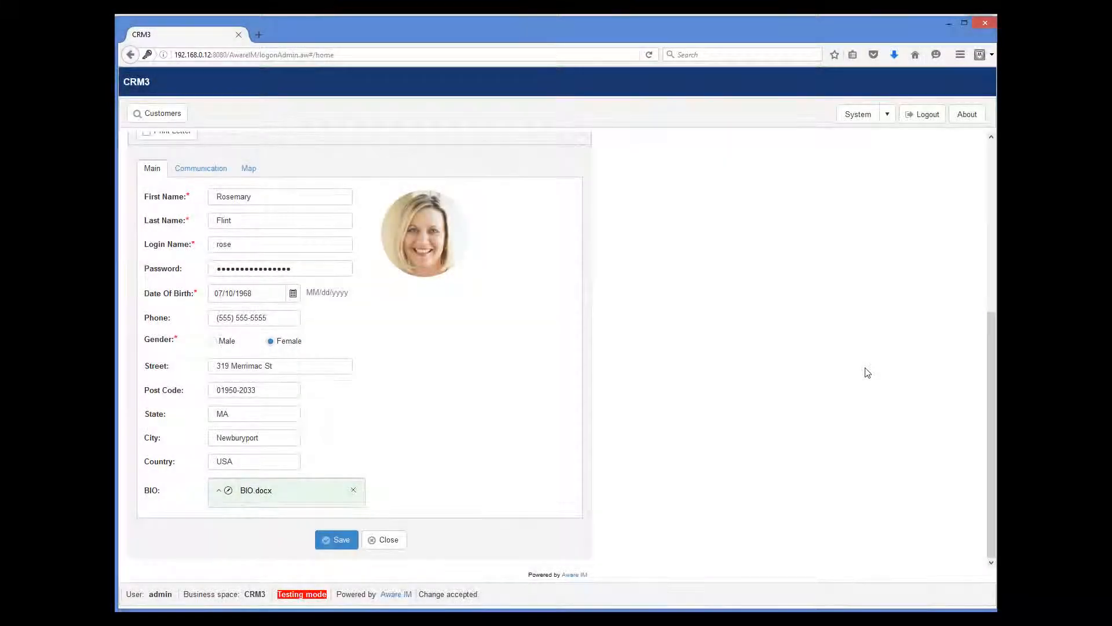
mouse_move(229, 492)
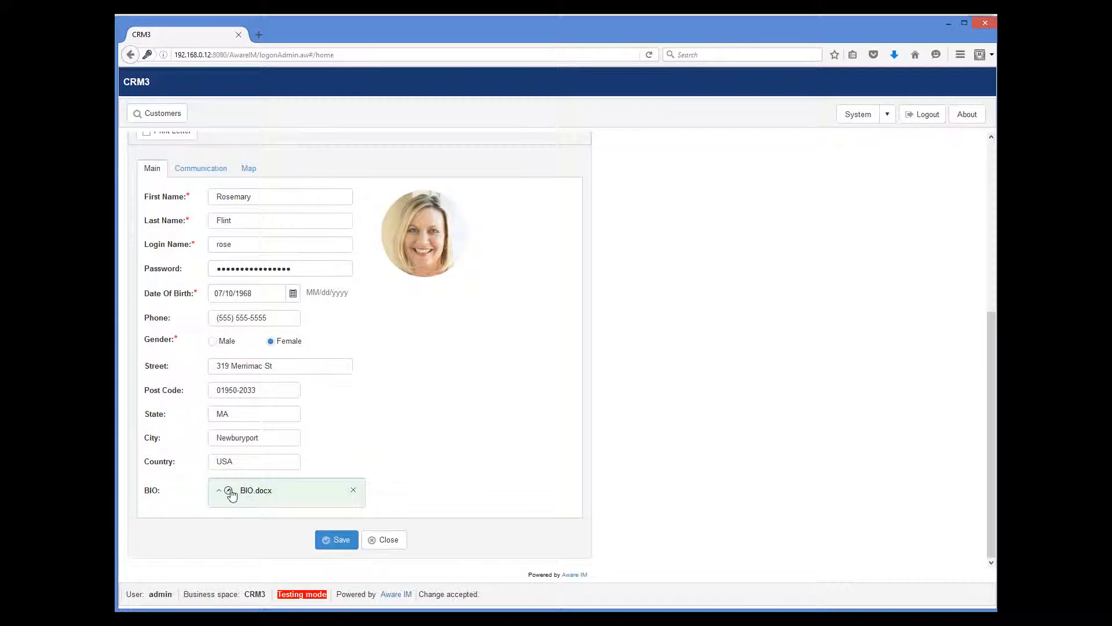
click(230, 490)
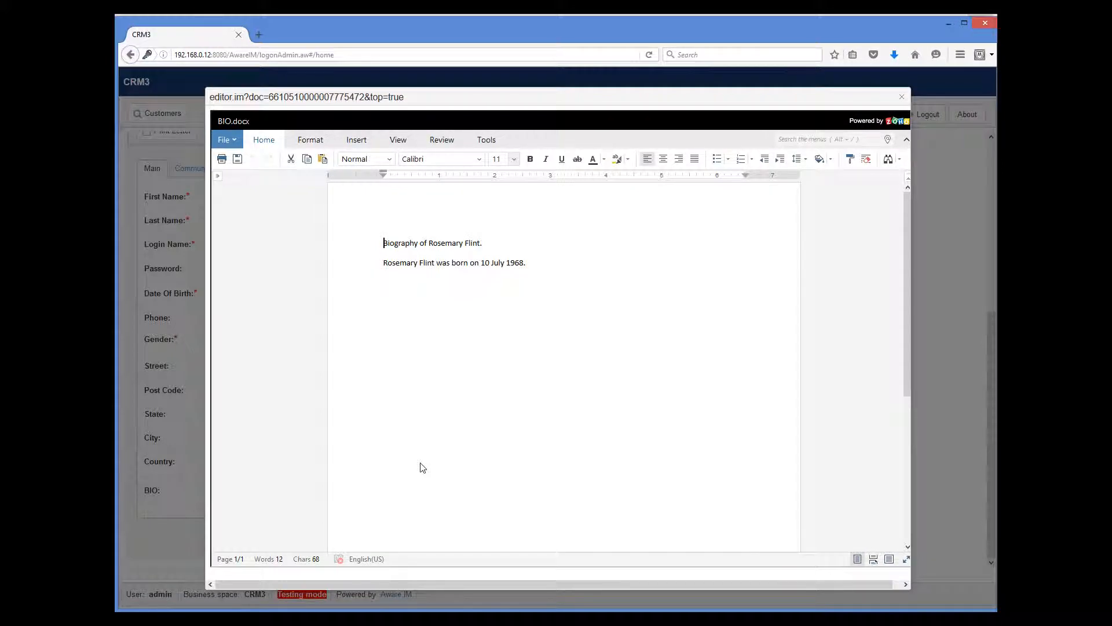
mouse_move(538, 265)
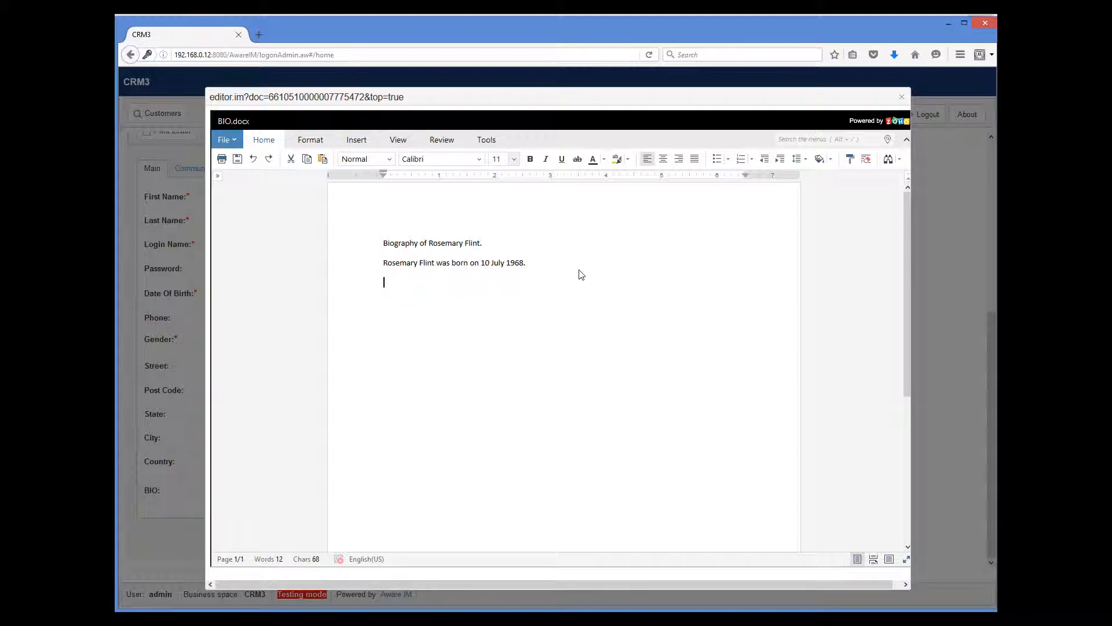
text(Some changes)
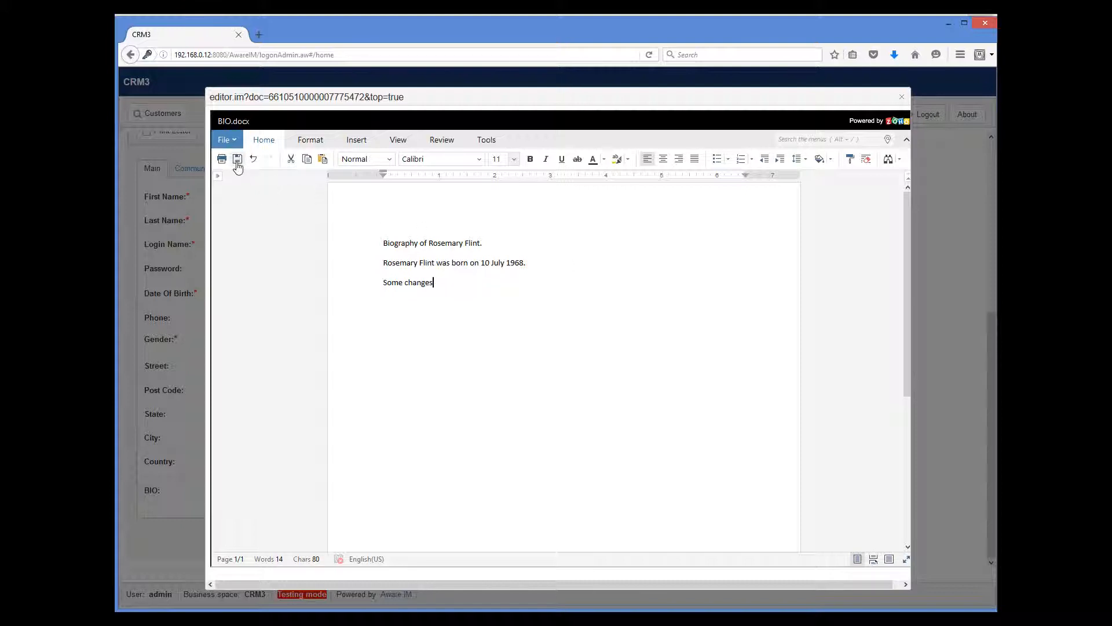
mouse_move(237, 159)
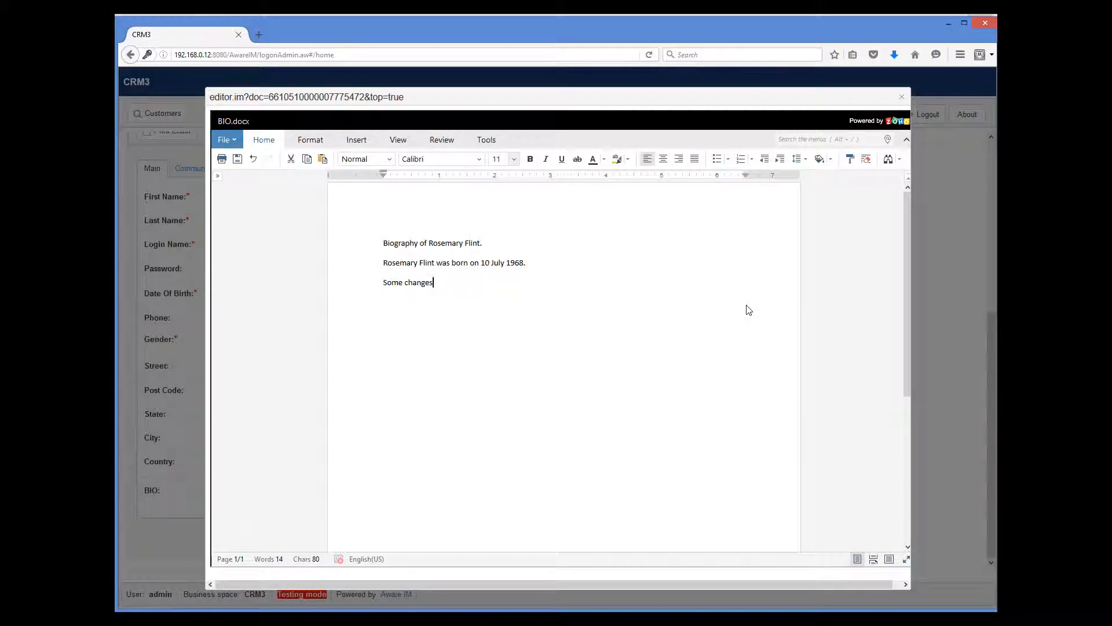
click(901, 97)
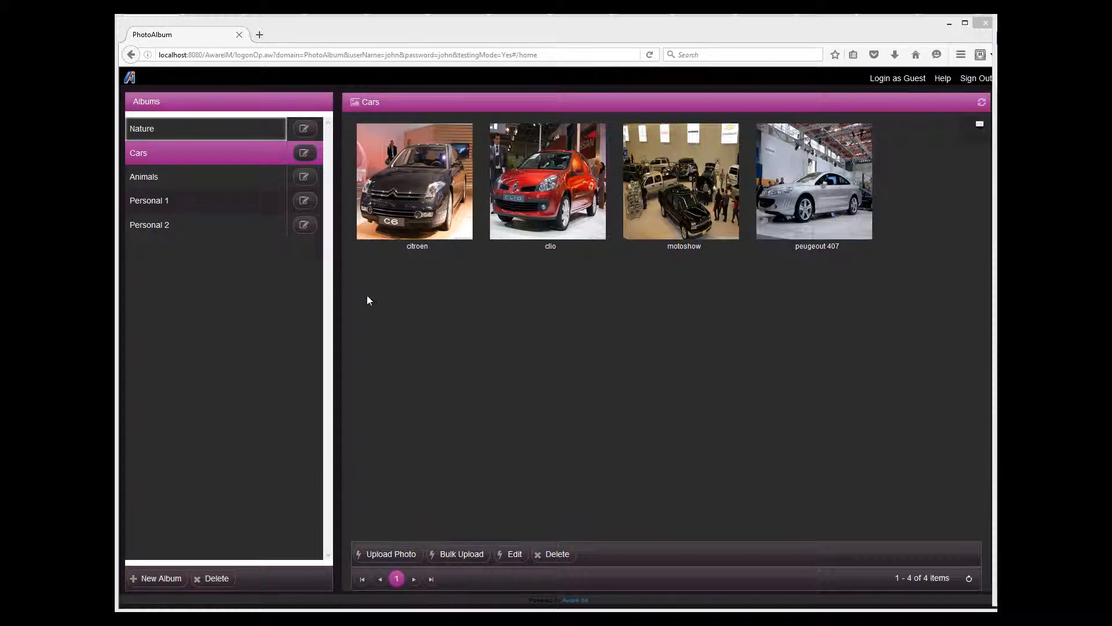
Bulk-upload Lake Anza 1, Lake Anza 2 and Yosemite Half Dome 2 into Personal 1
click(149, 201)
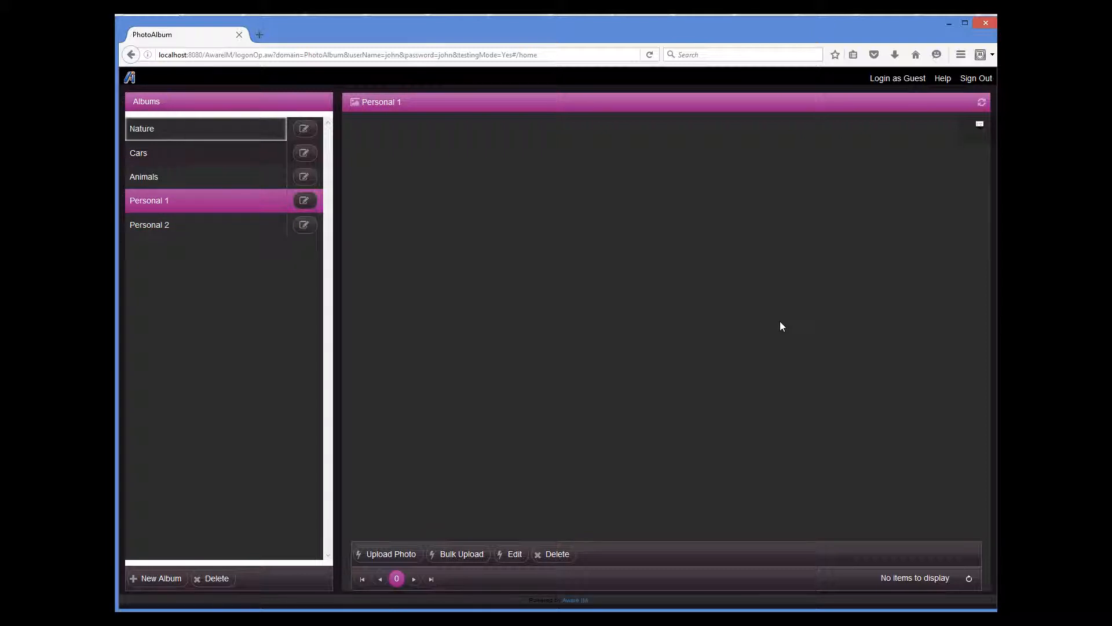
mouse_move(461, 554)
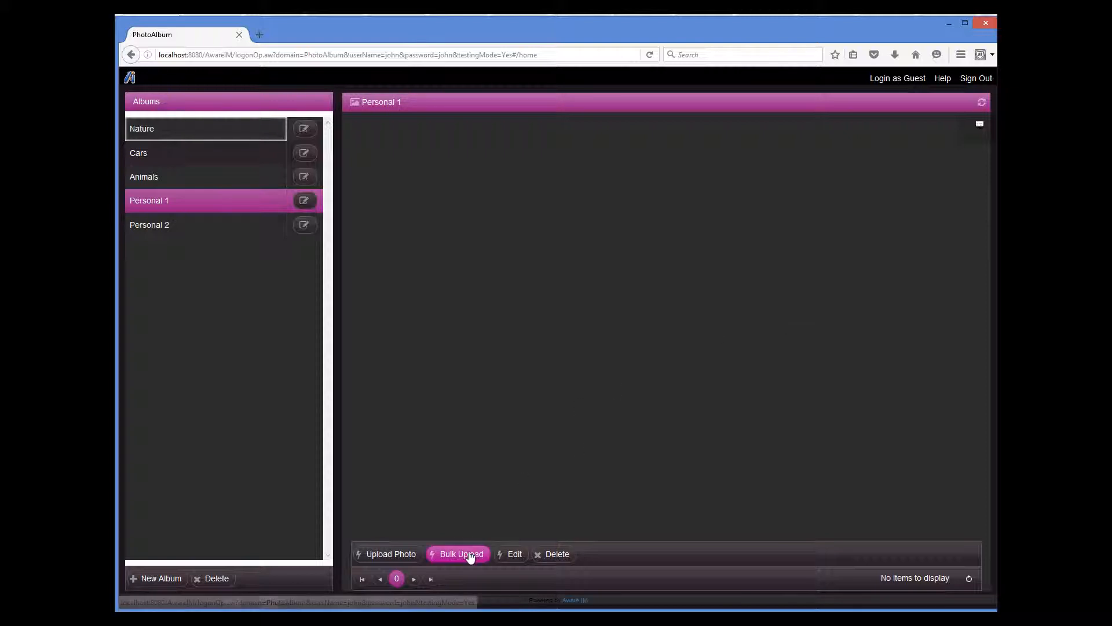
click(461, 553)
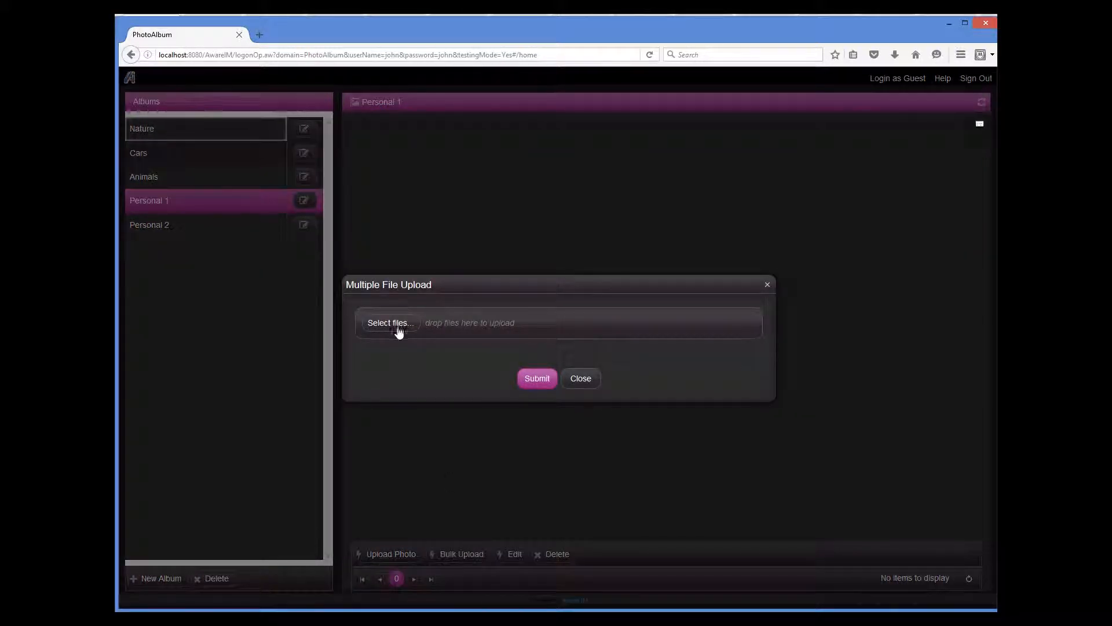
click(390, 323)
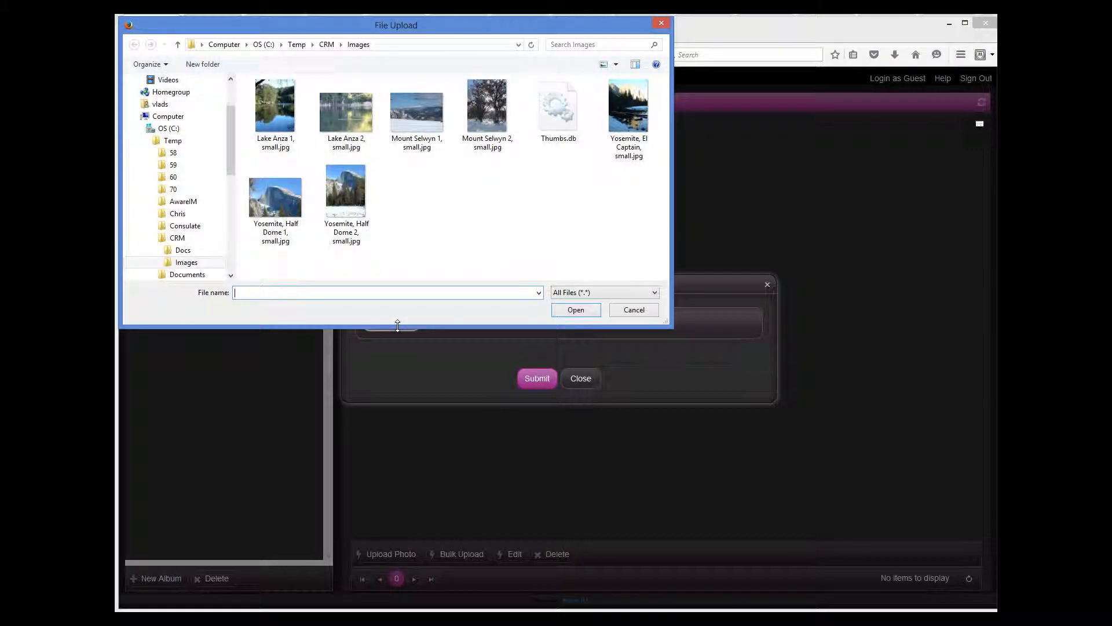
mouse_move(504, 246)
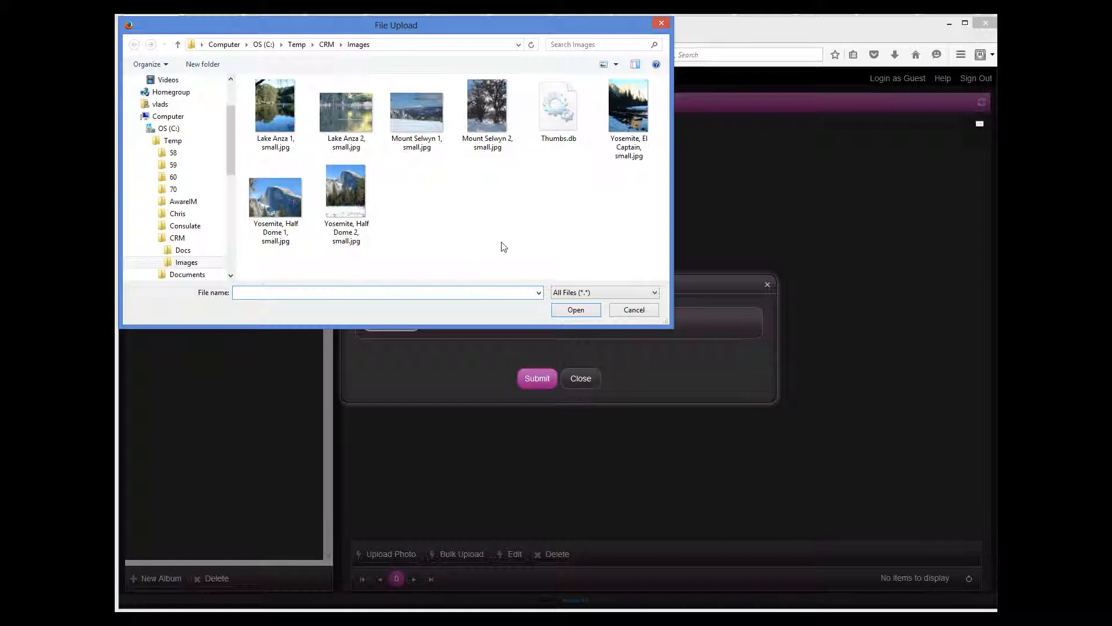
click(275, 107)
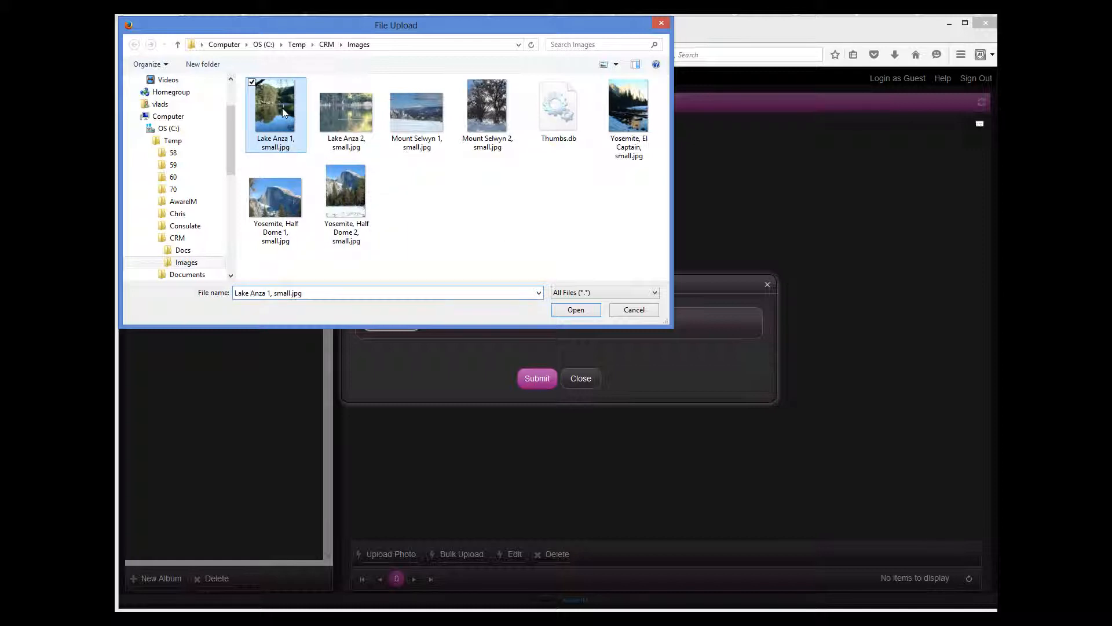
click(346, 110)
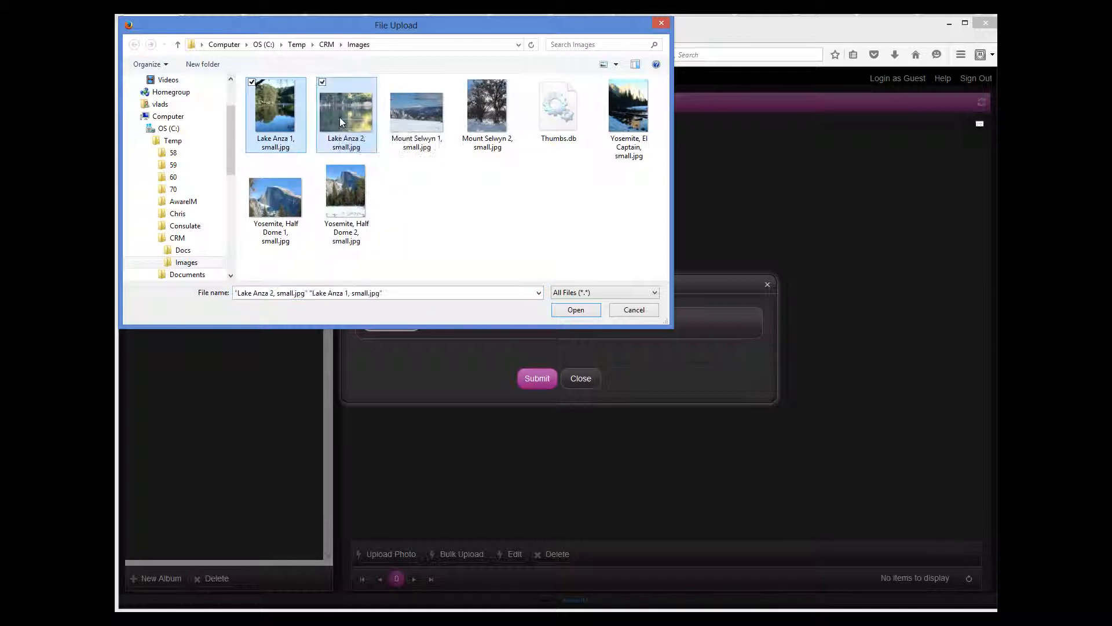
click(346, 191)
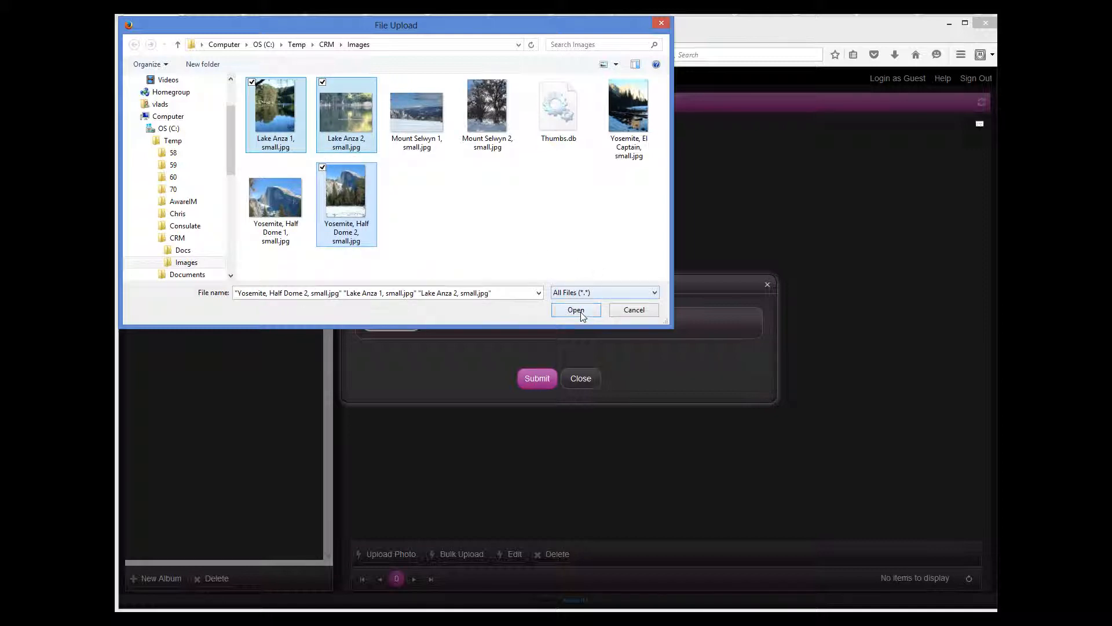
click(576, 310)
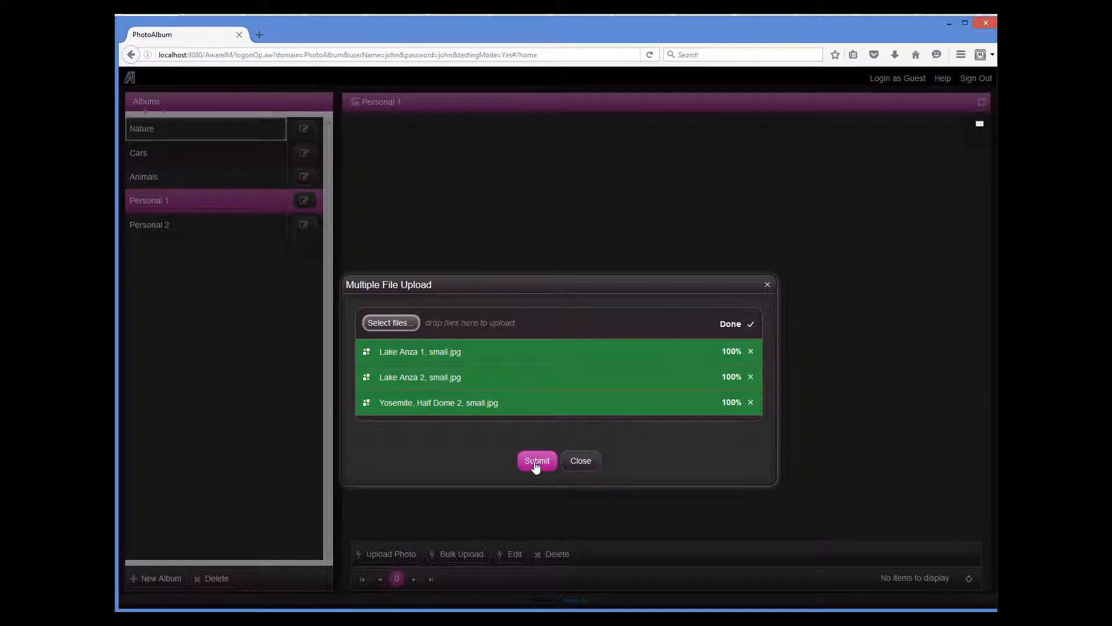
click(536, 460)
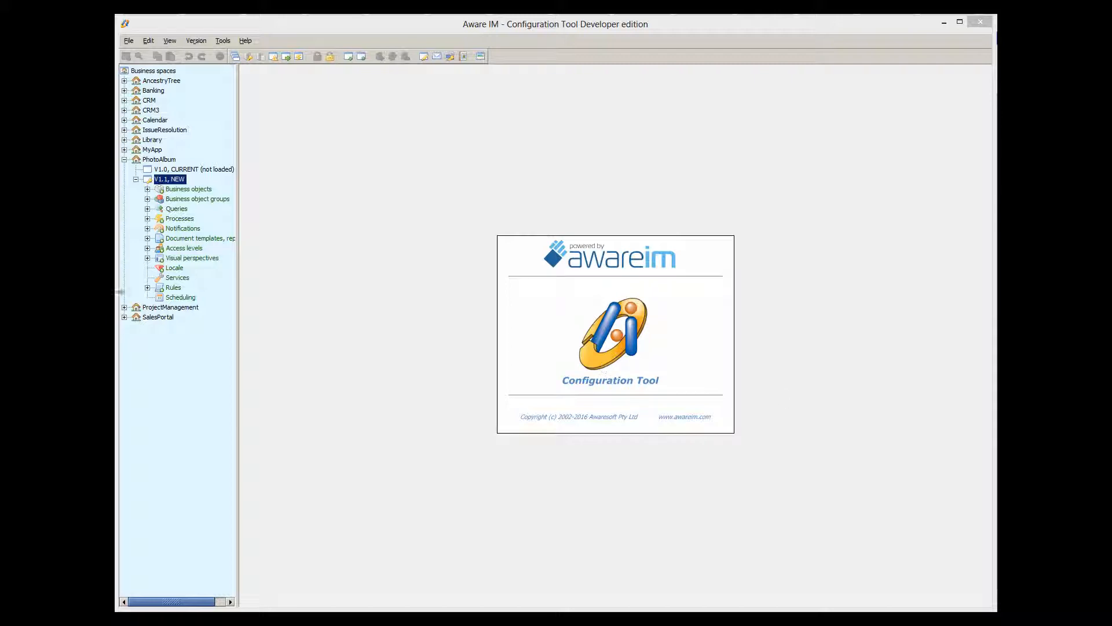
Expand PhotoAlbum V1.1's Processes to list UploadMultiplePhotos and AddPhotoToAlbum
click(147, 218)
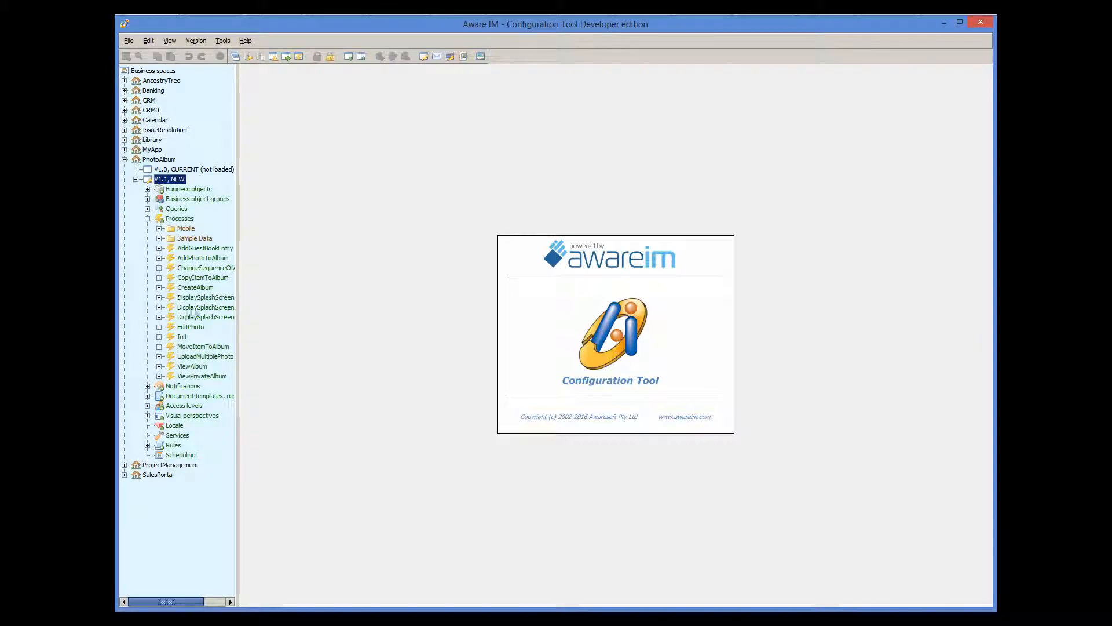
Open the UploadMultiplePhoto process and view its rules in the Rule table
double_click(206, 356)
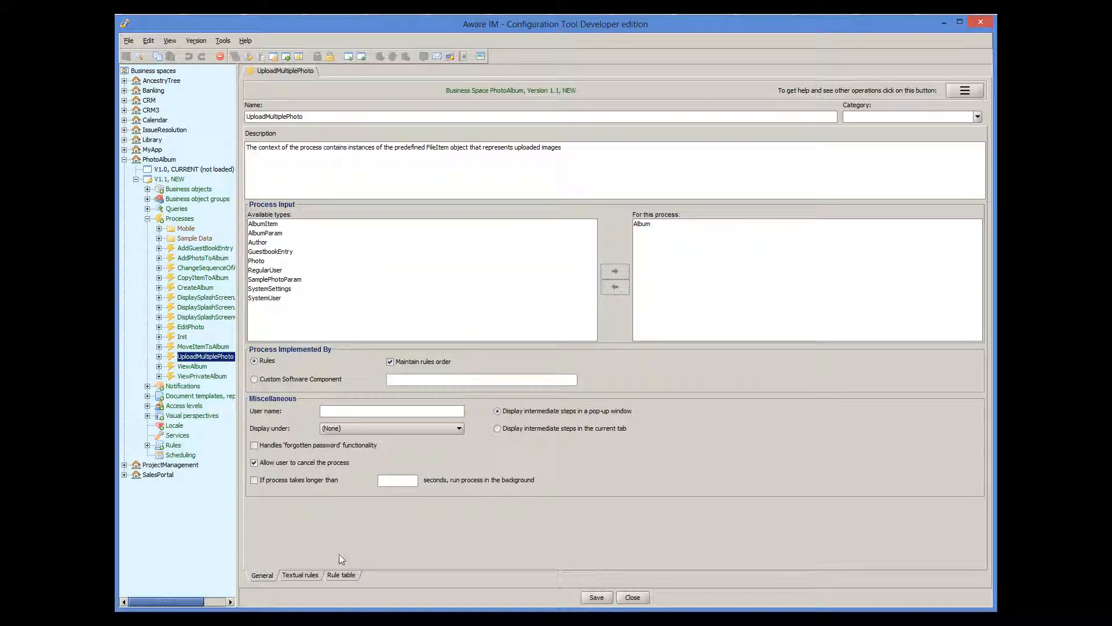
click(342, 575)
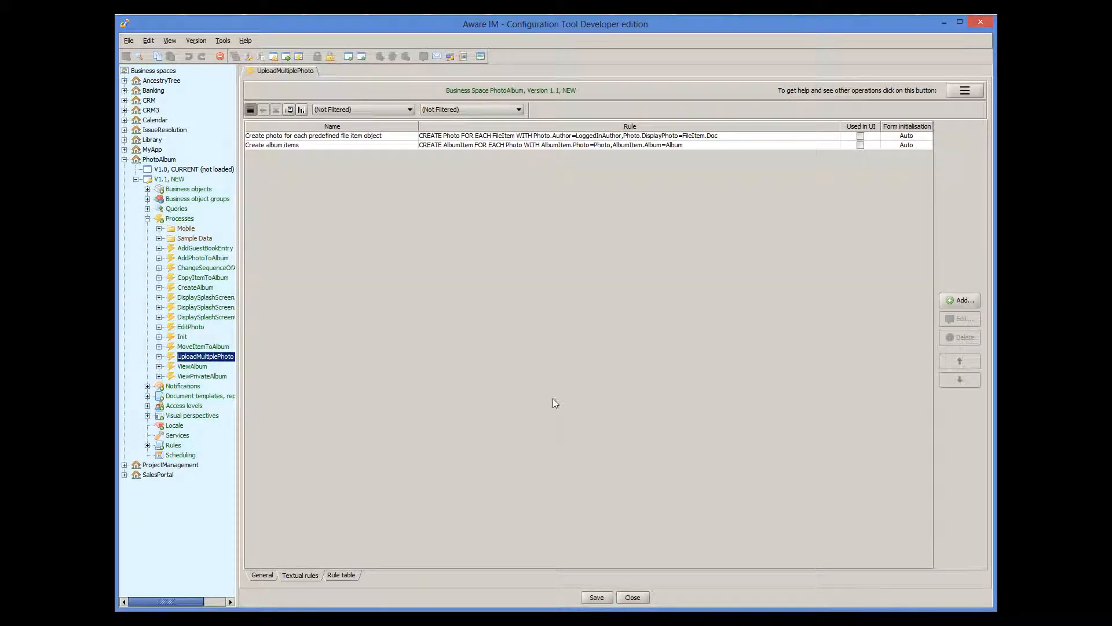
mouse_move(560, 391)
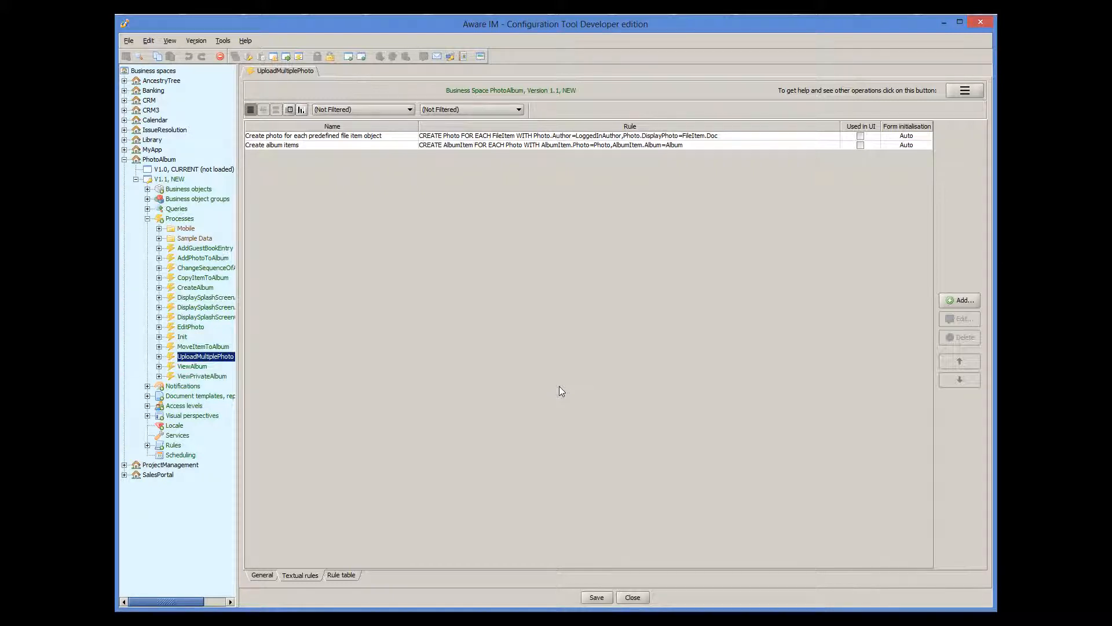
mouse_move(563, 389)
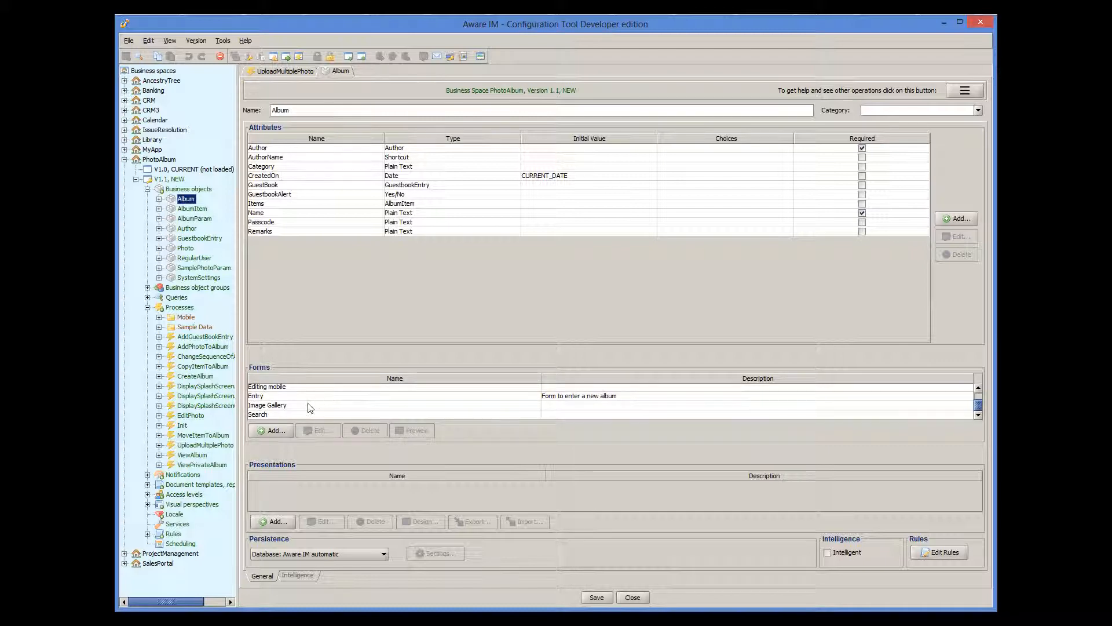
Edit the Bulk Upload panel operation on the Items element of Album's Image Gallery form
double_click(267, 405)
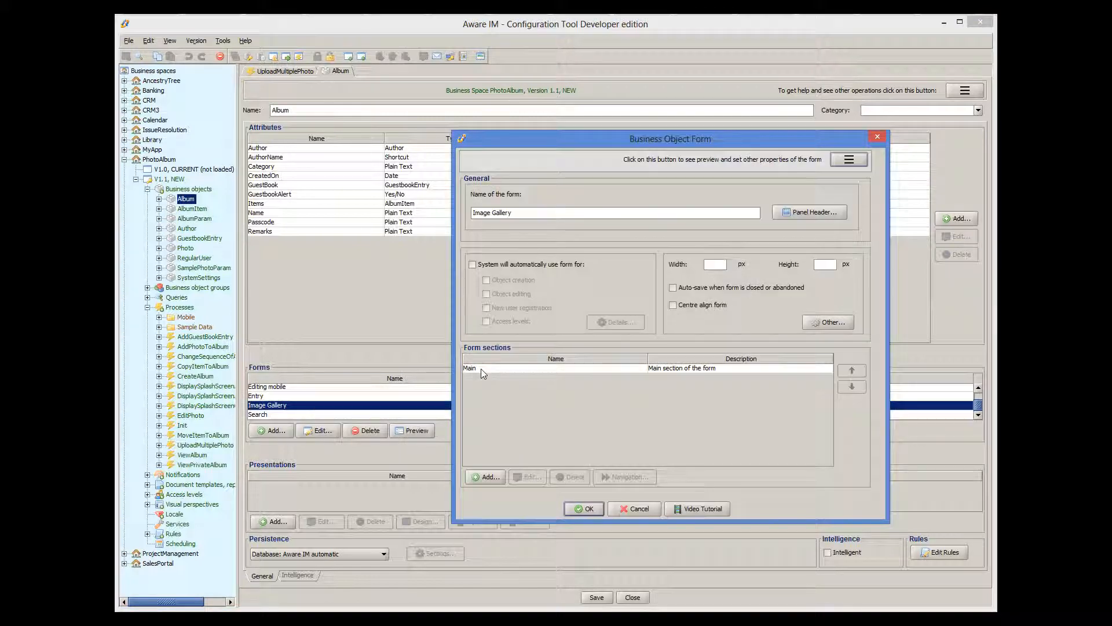
double_click(479, 368)
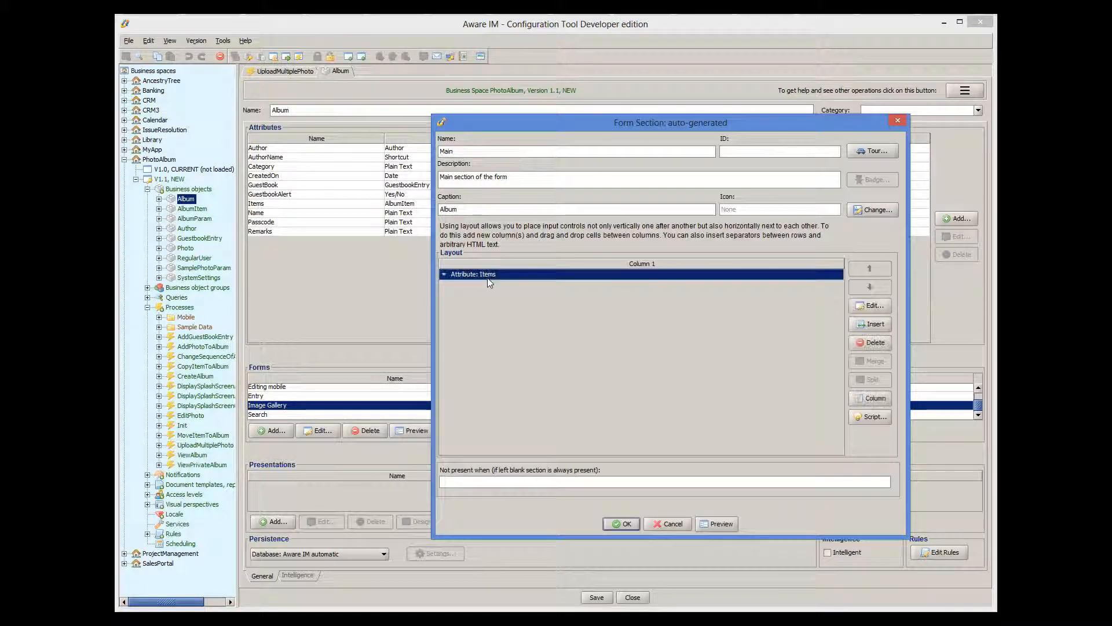
click(869, 306)
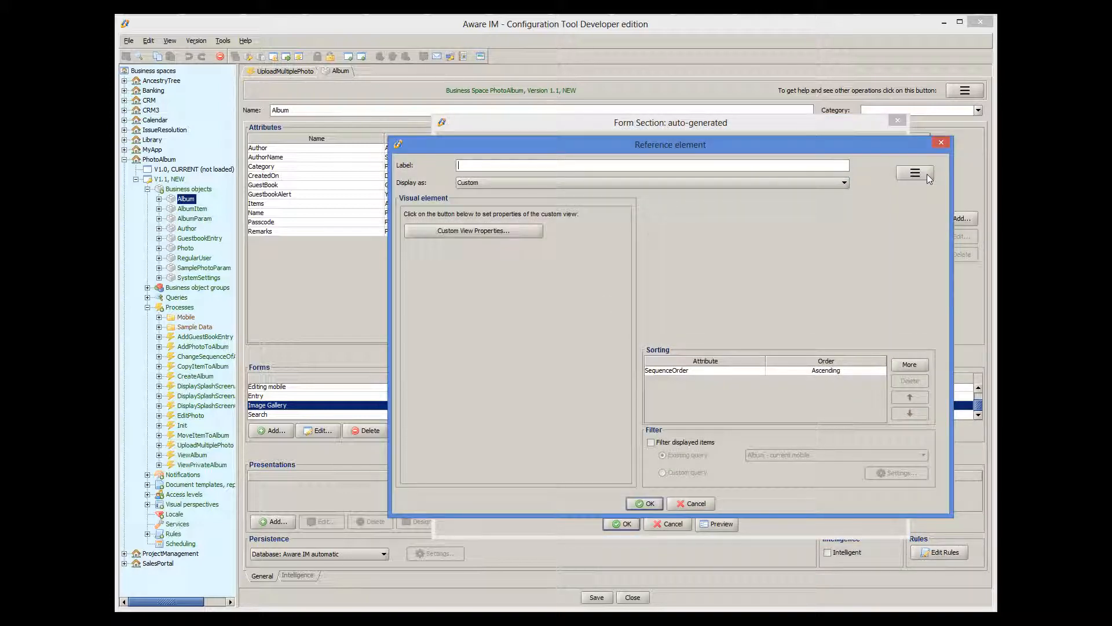
click(914, 172)
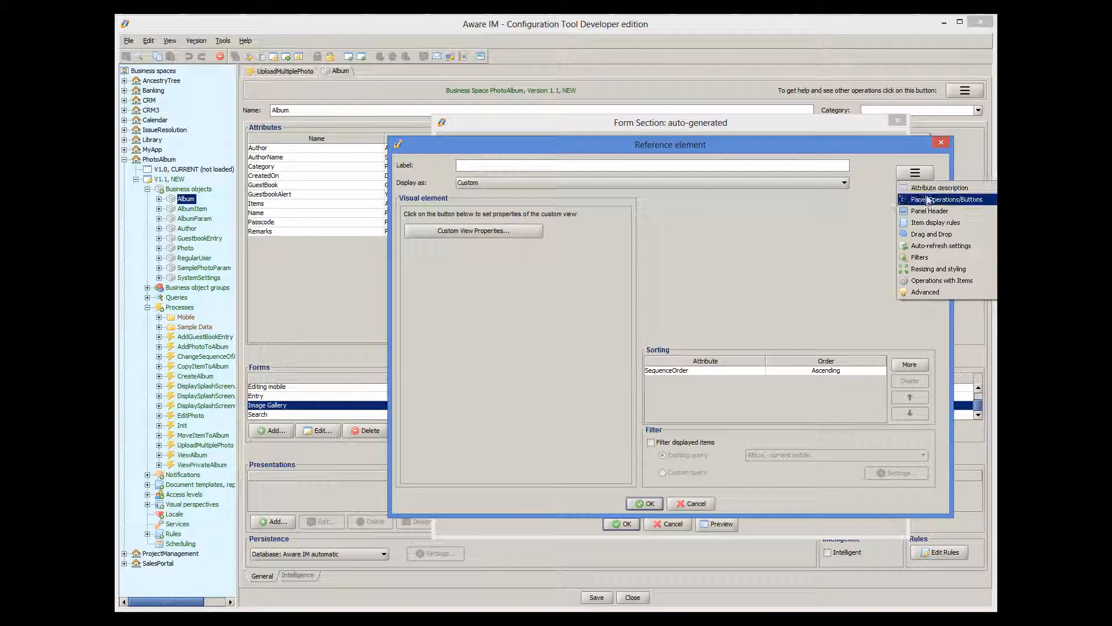
click(947, 198)
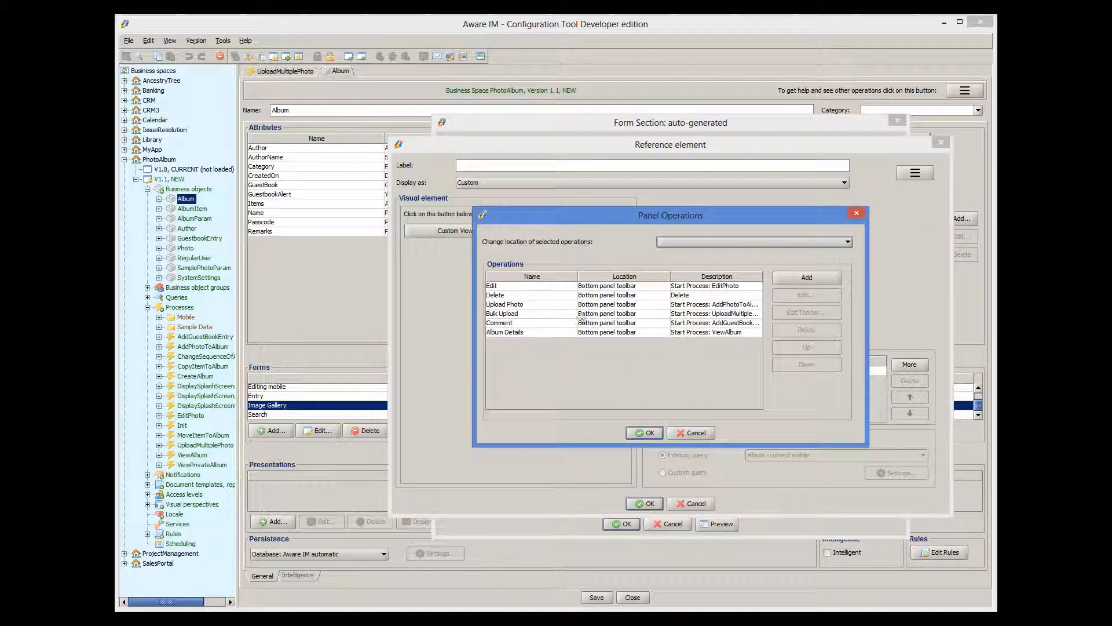
click(501, 314)
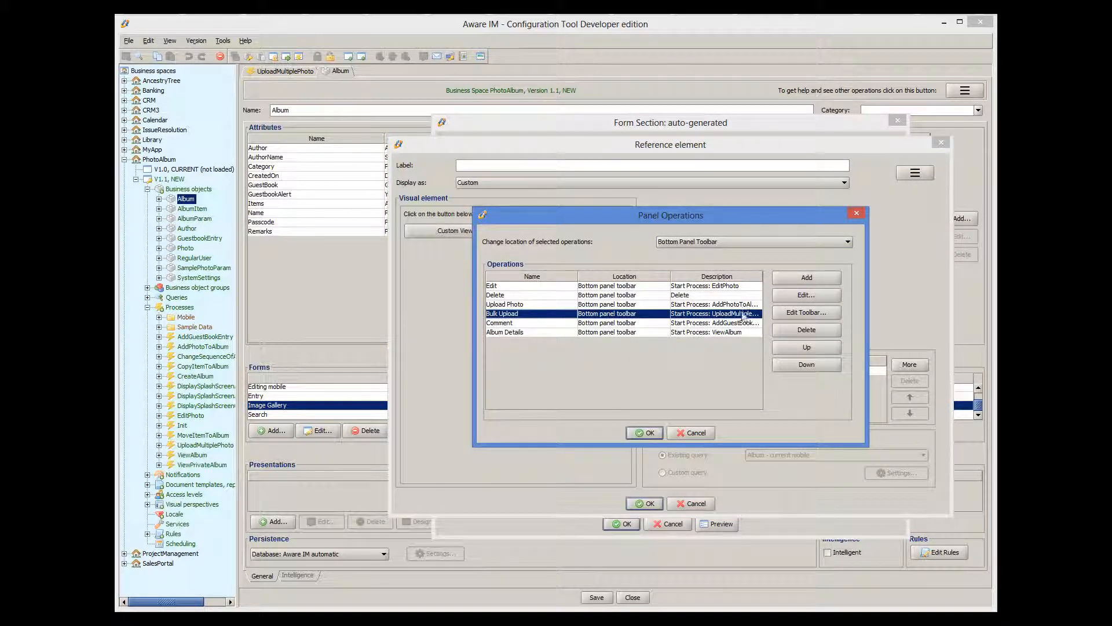
click(807, 295)
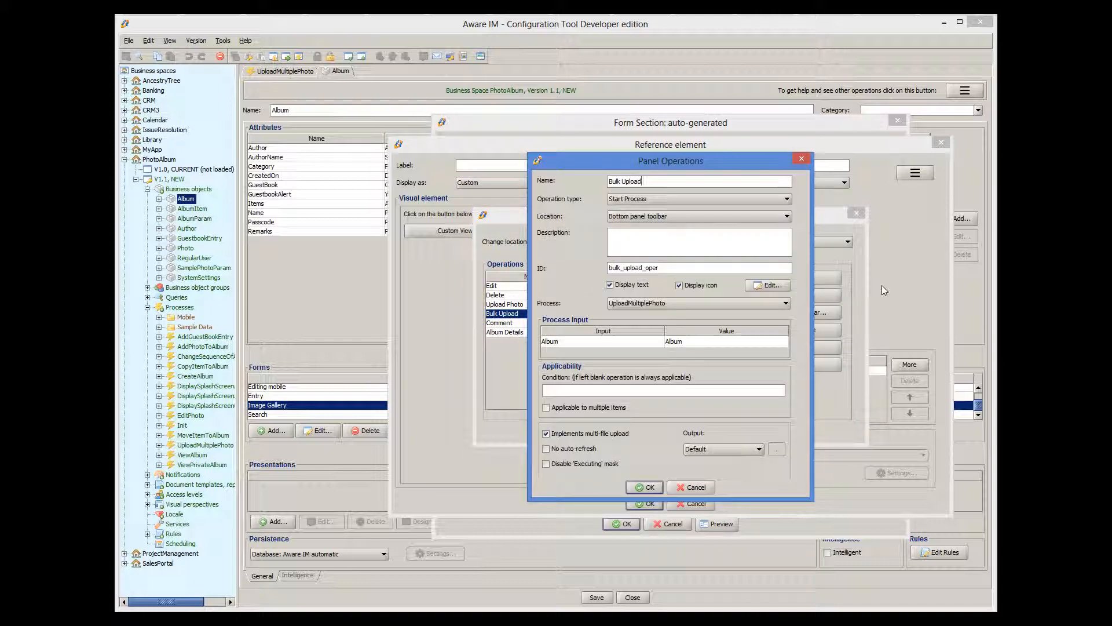